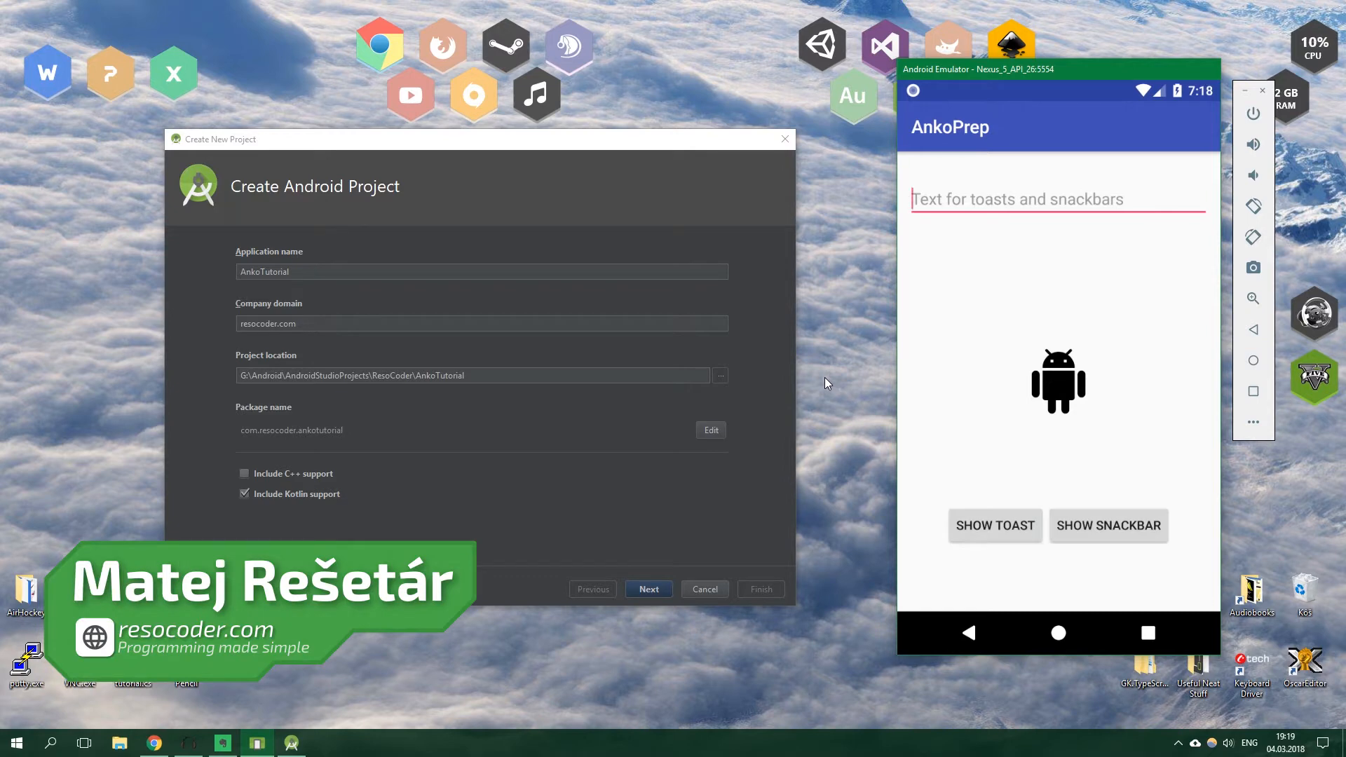
mouse_move(838, 356)
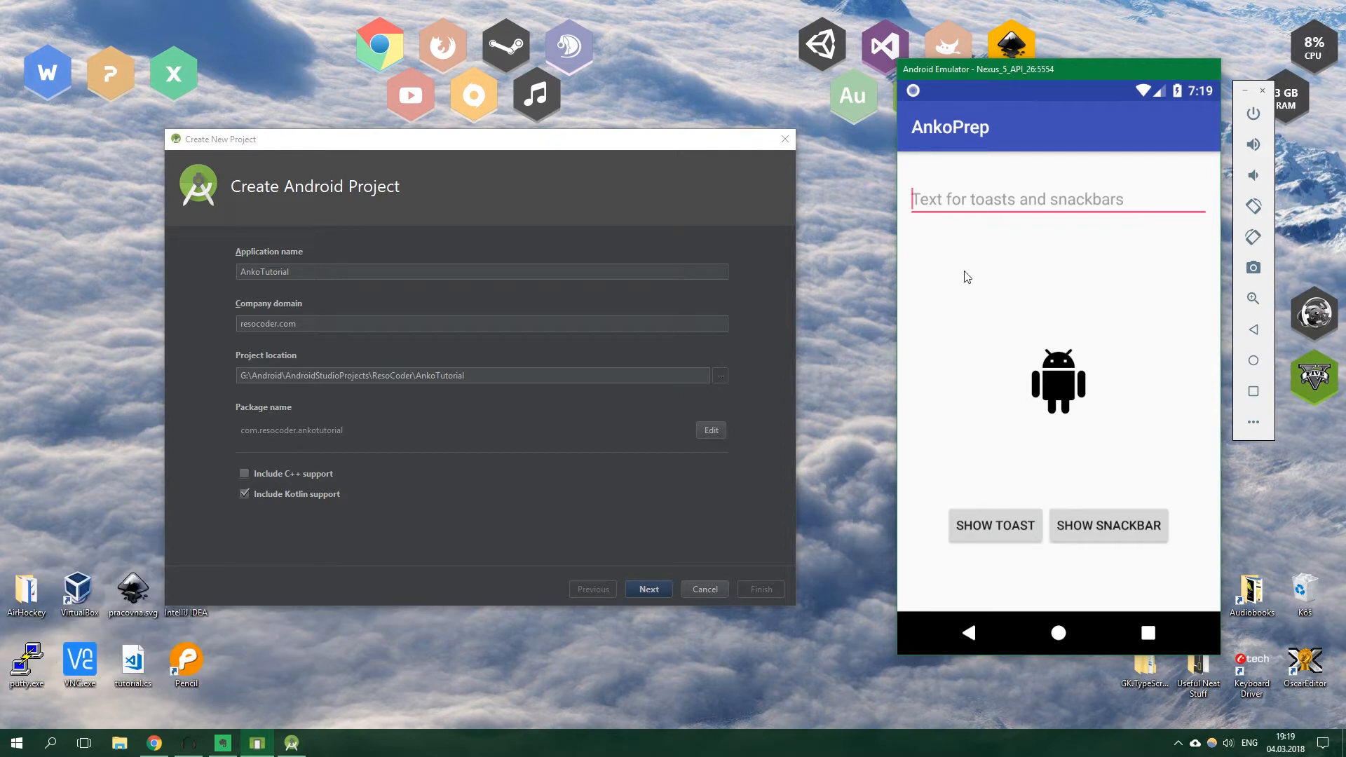
Enter 'hey' in the demo app's text field and try the toast and snackbar buttons.
click(1018, 199)
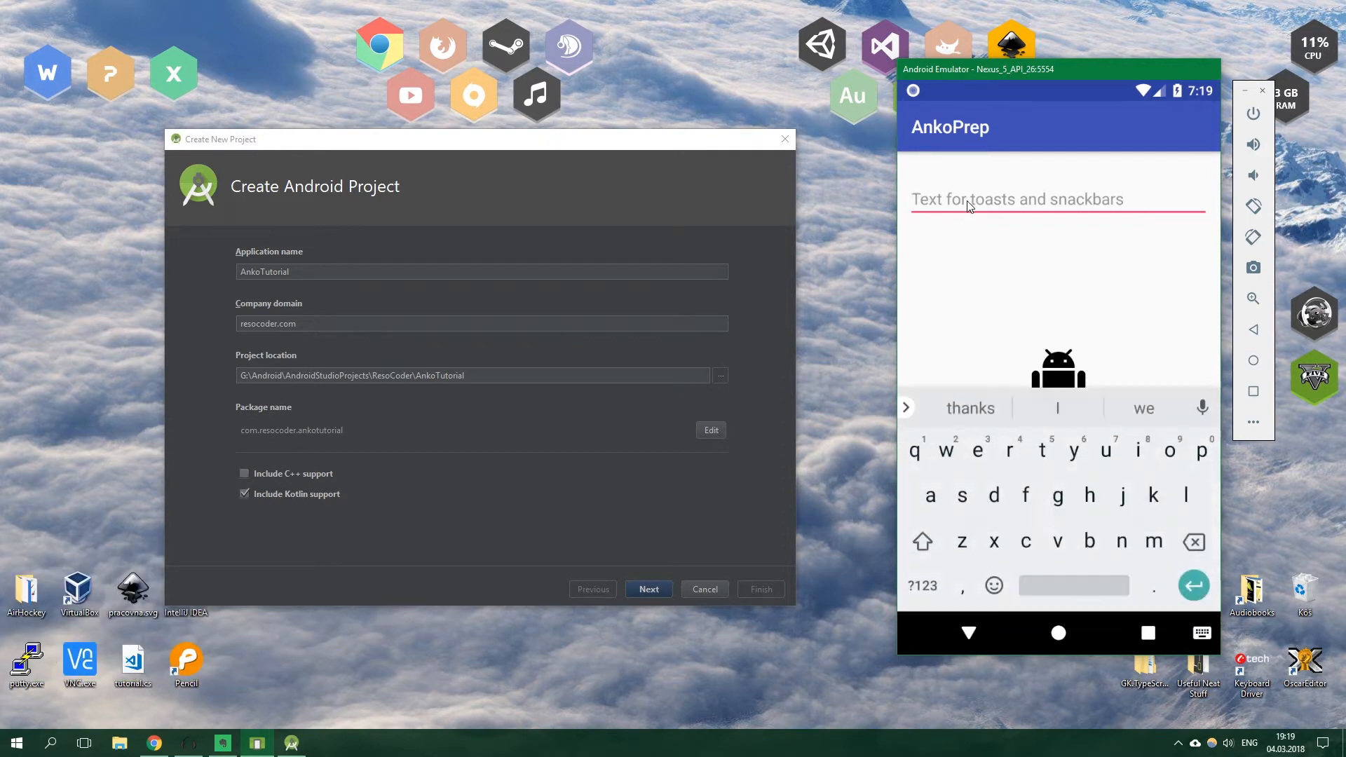
text(hey)
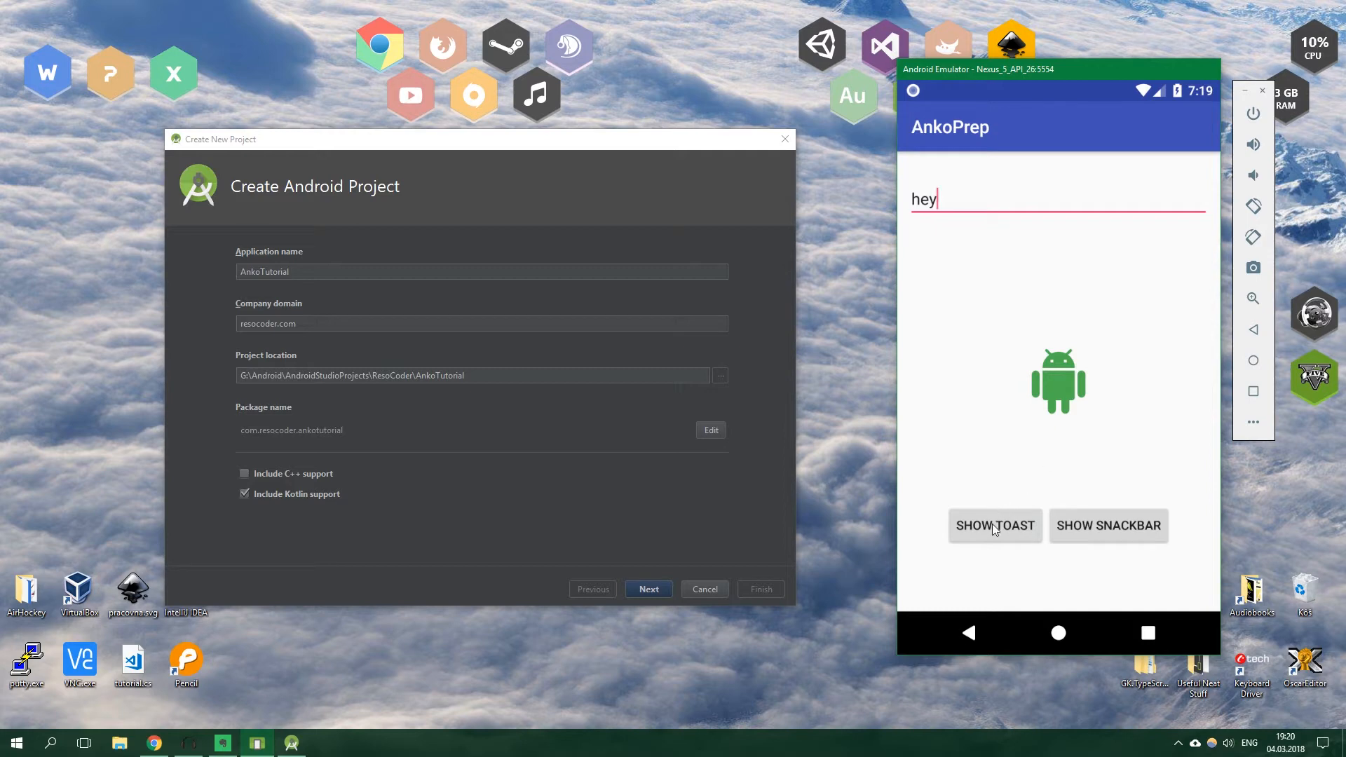
click(995, 526)
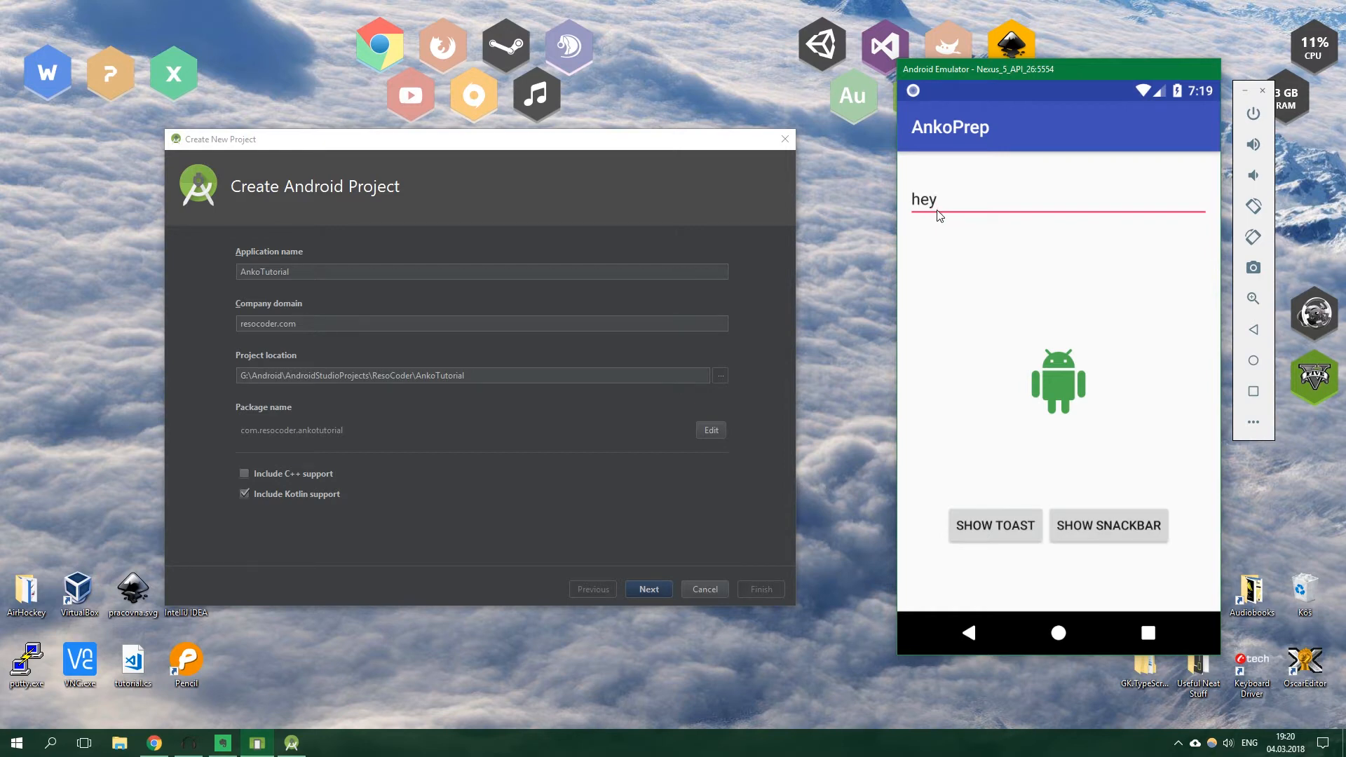
click(1108, 526)
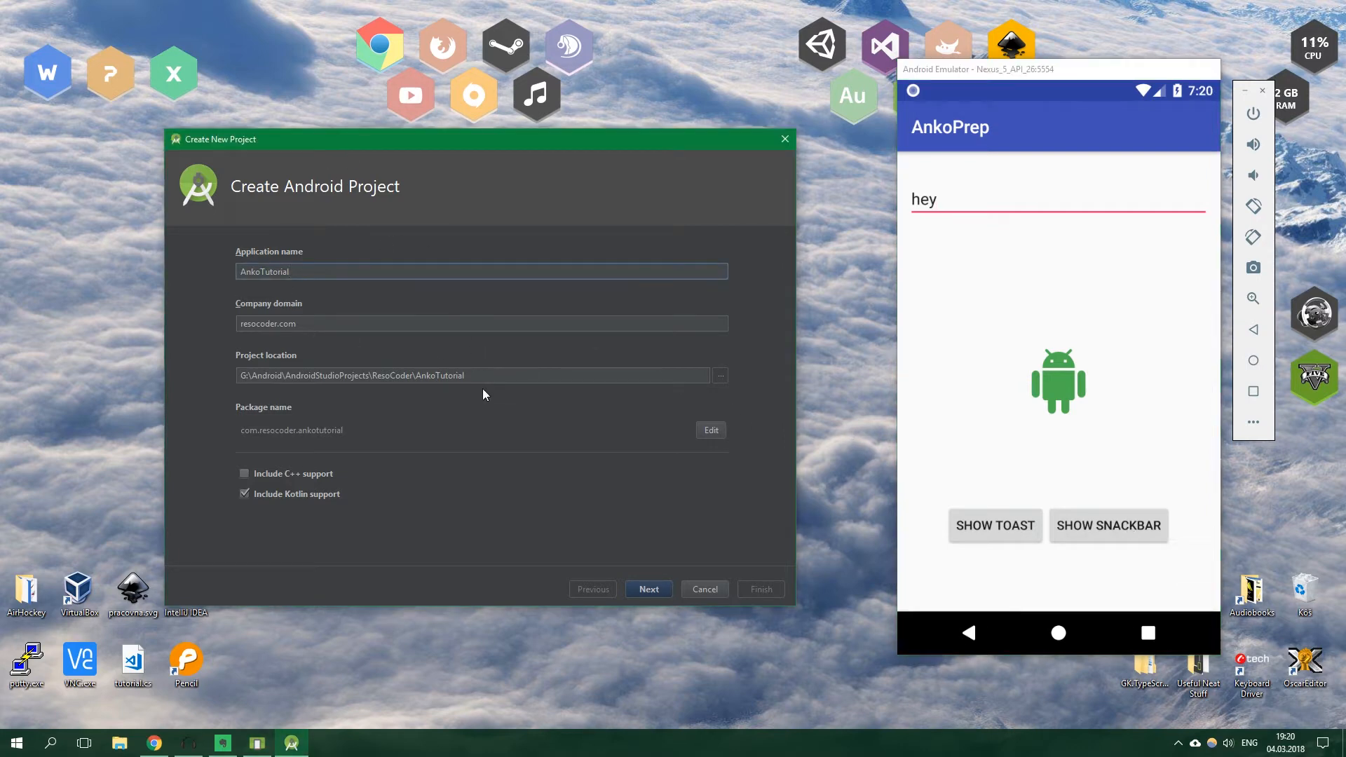
Finish the New Project wizard with an Empty Activity and no generated layout file.
click(244, 493)
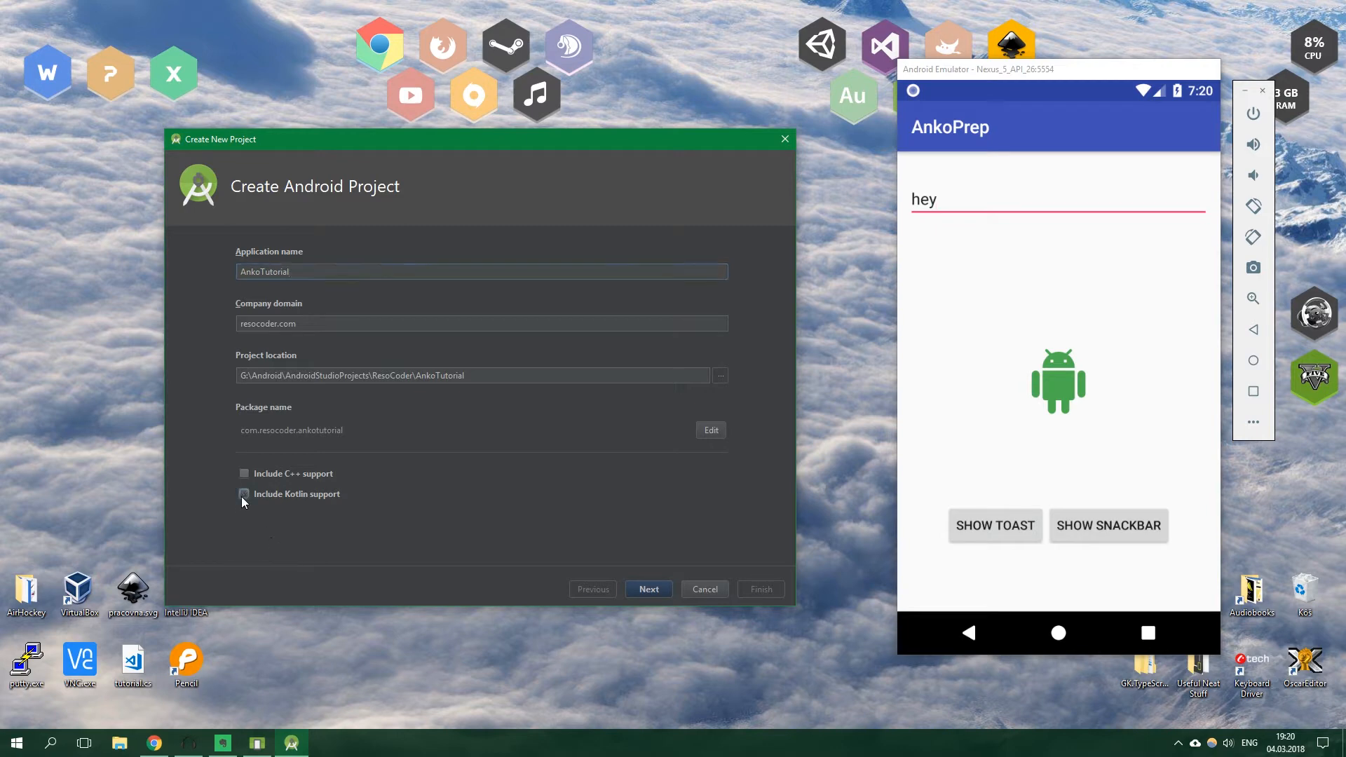
click(647, 589)
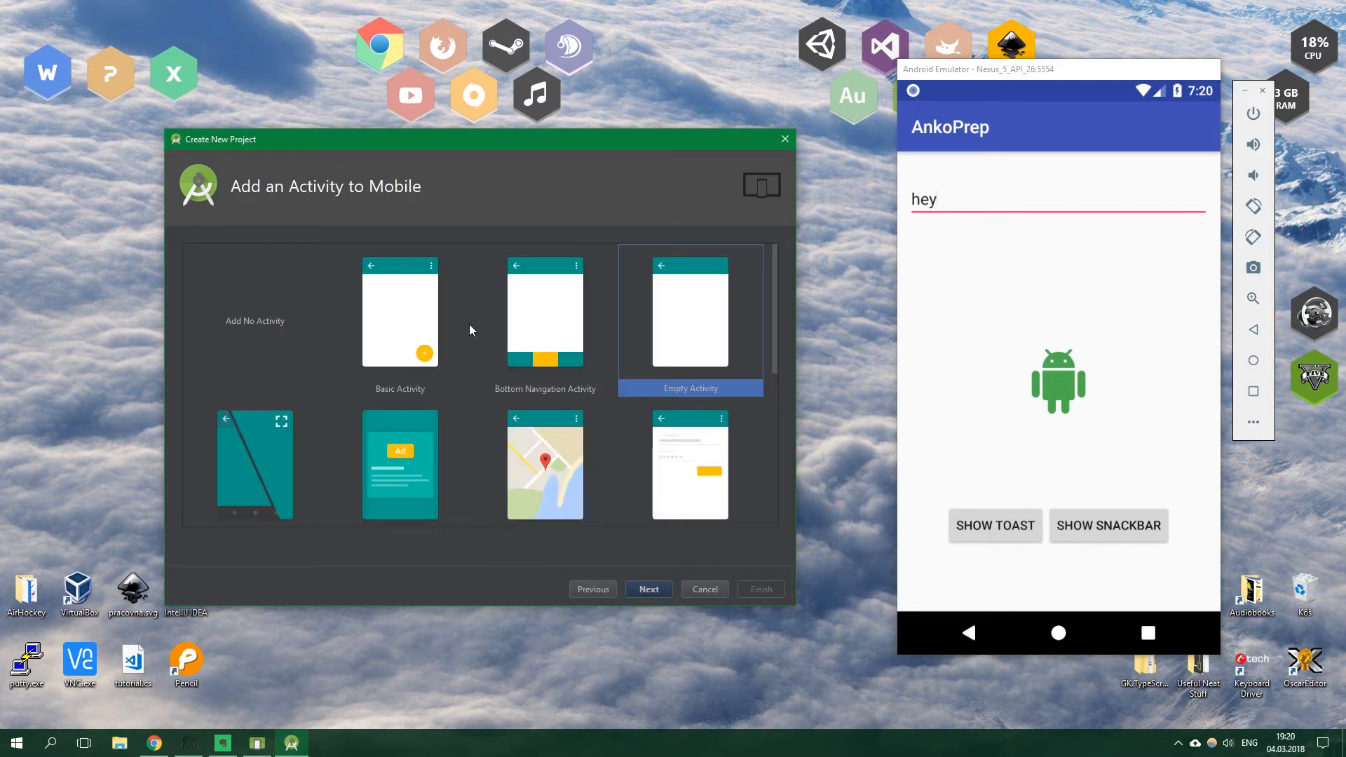
click(648, 589)
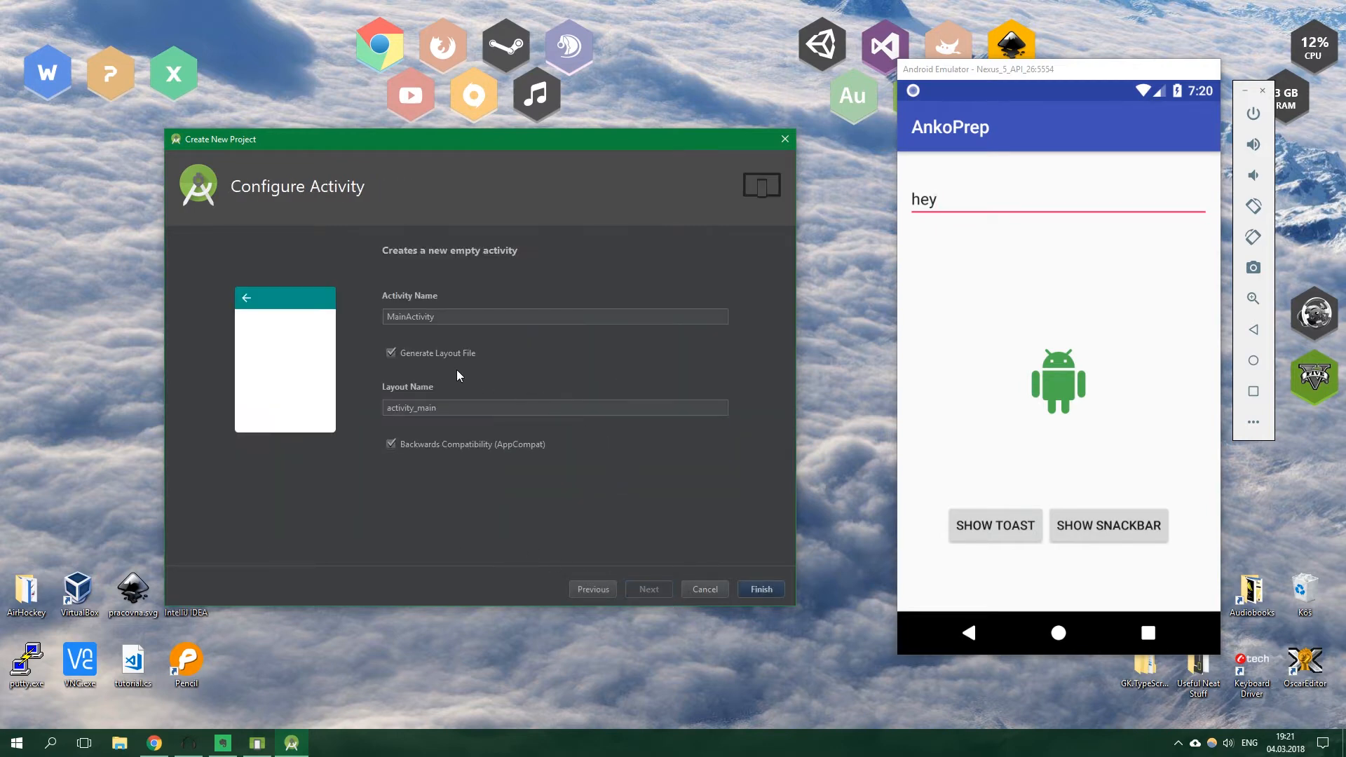
click(392, 354)
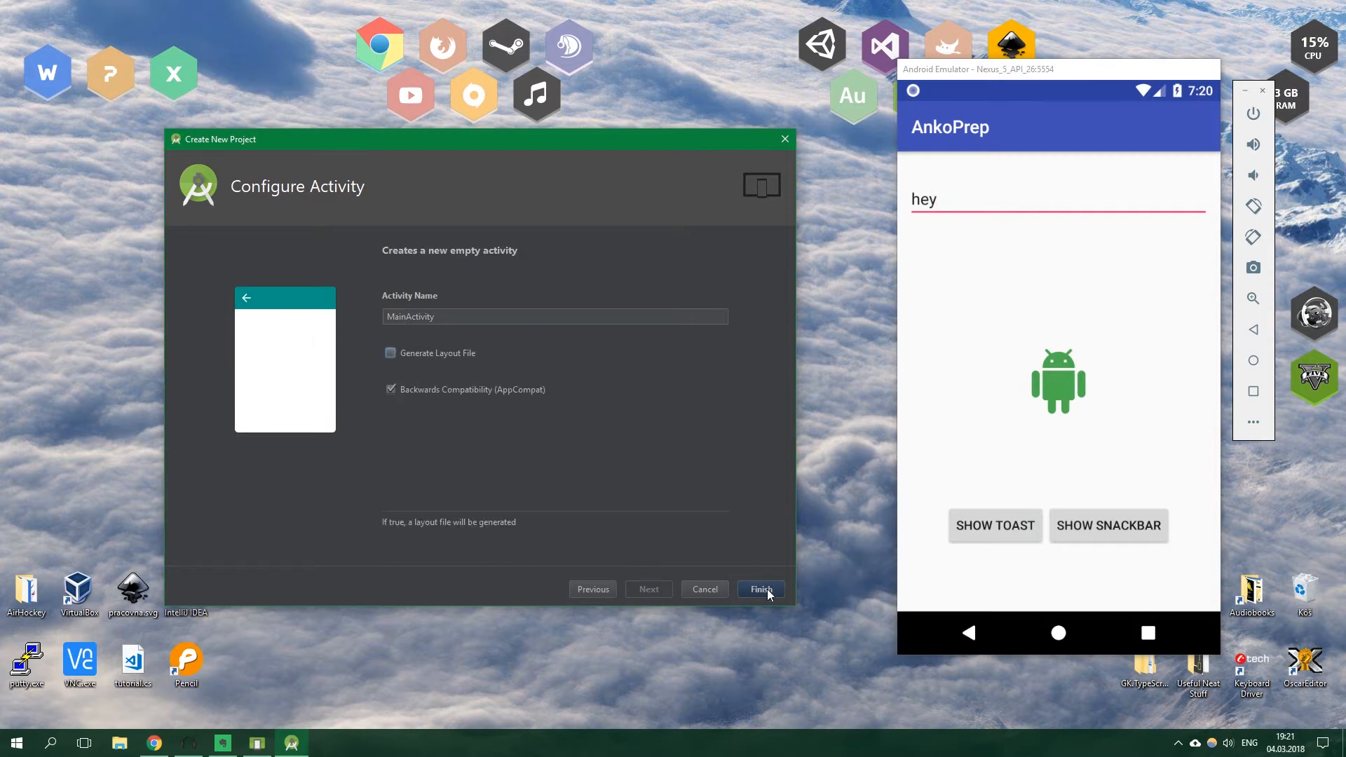
click(758, 589)
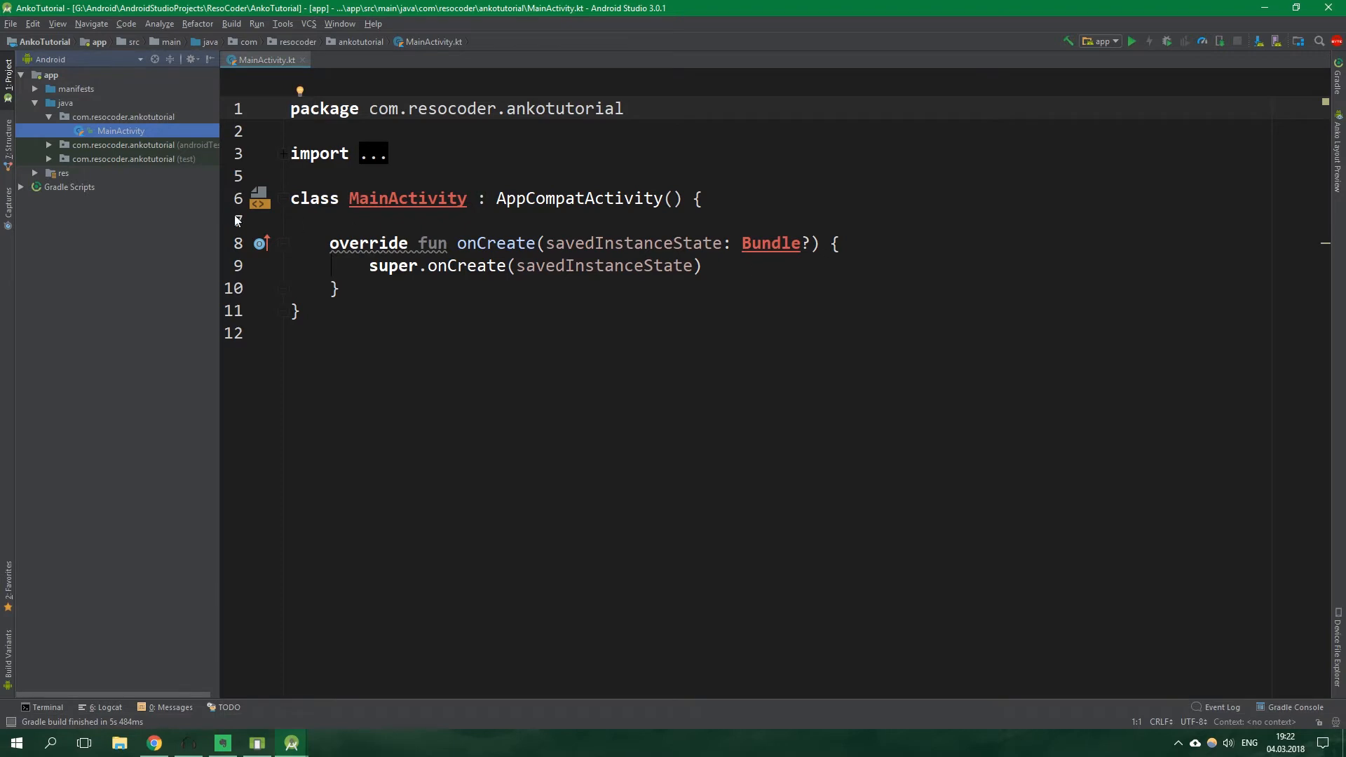
Add ext.anko_version = '0.10.4' to the project-level build.gradle.
click(34, 187)
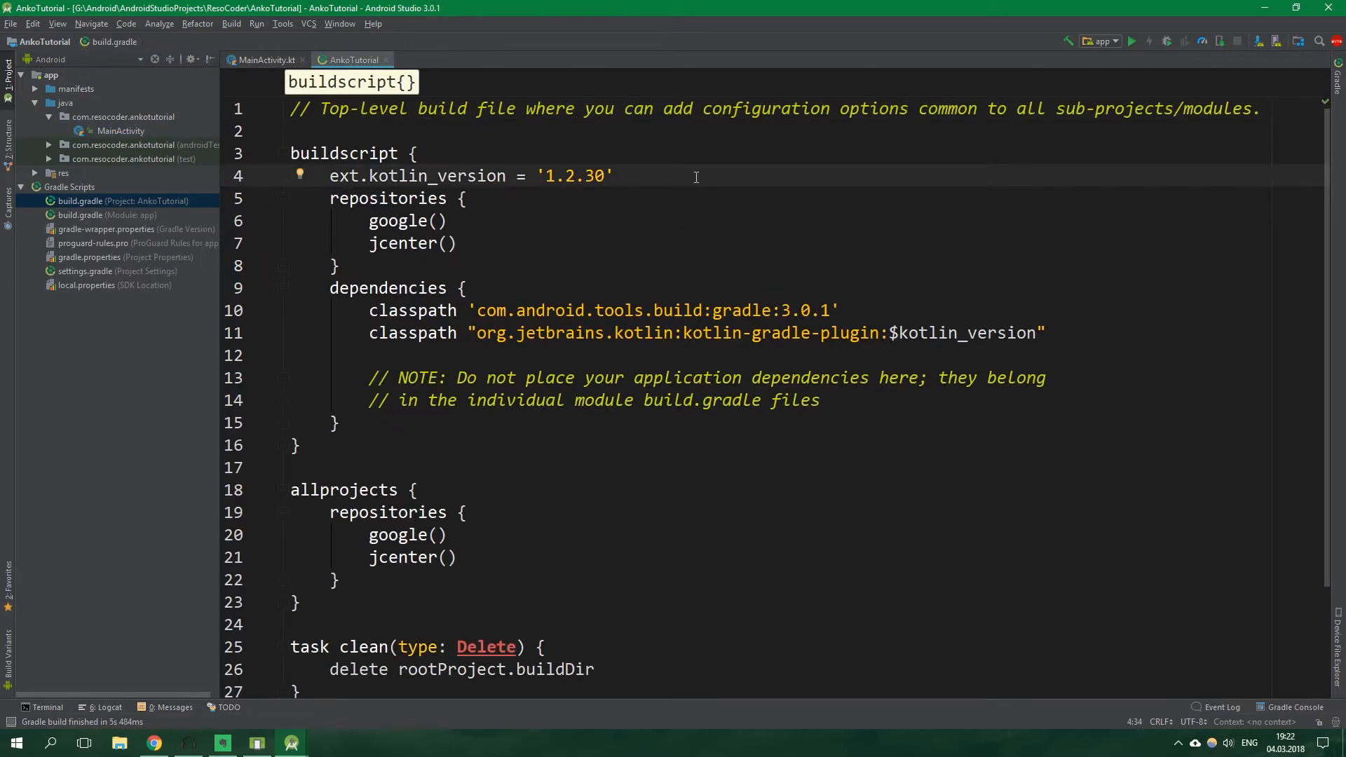
text(ex)
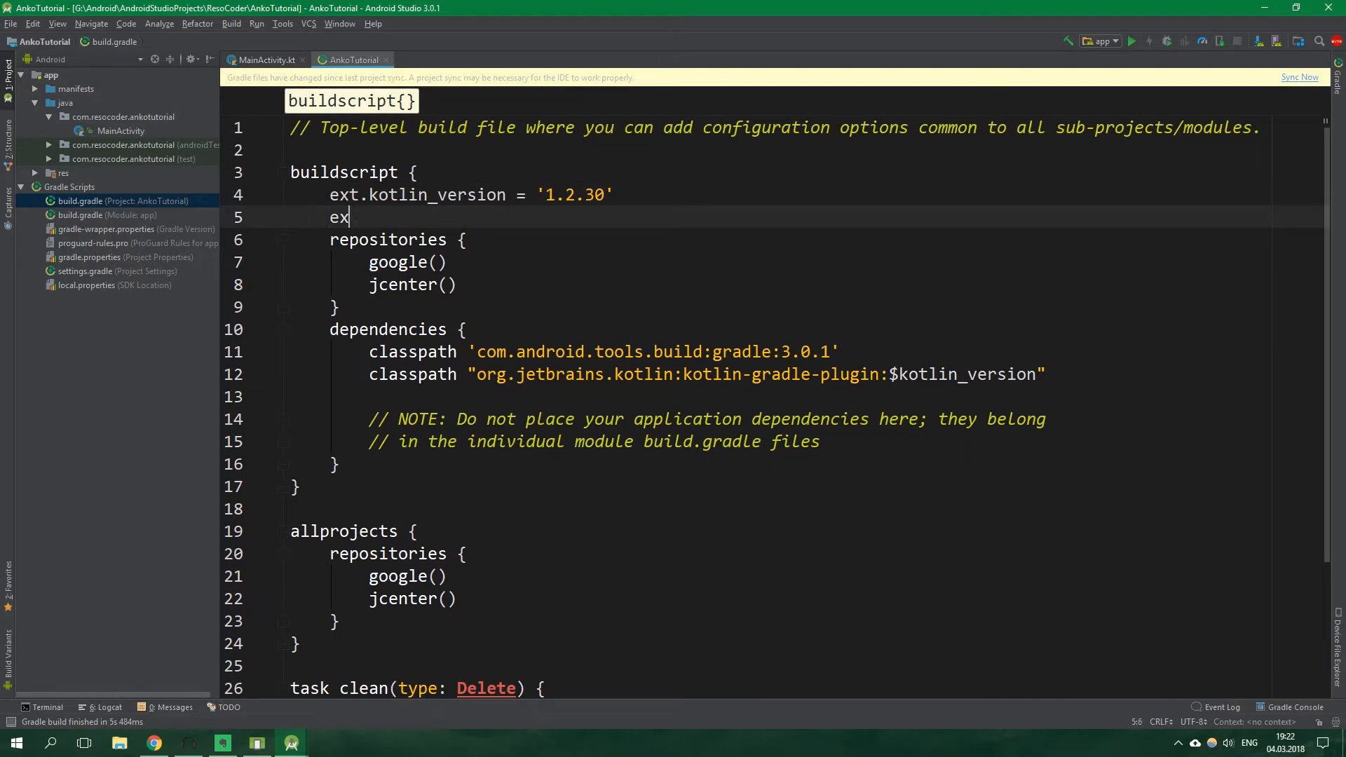
text(t.anko_)
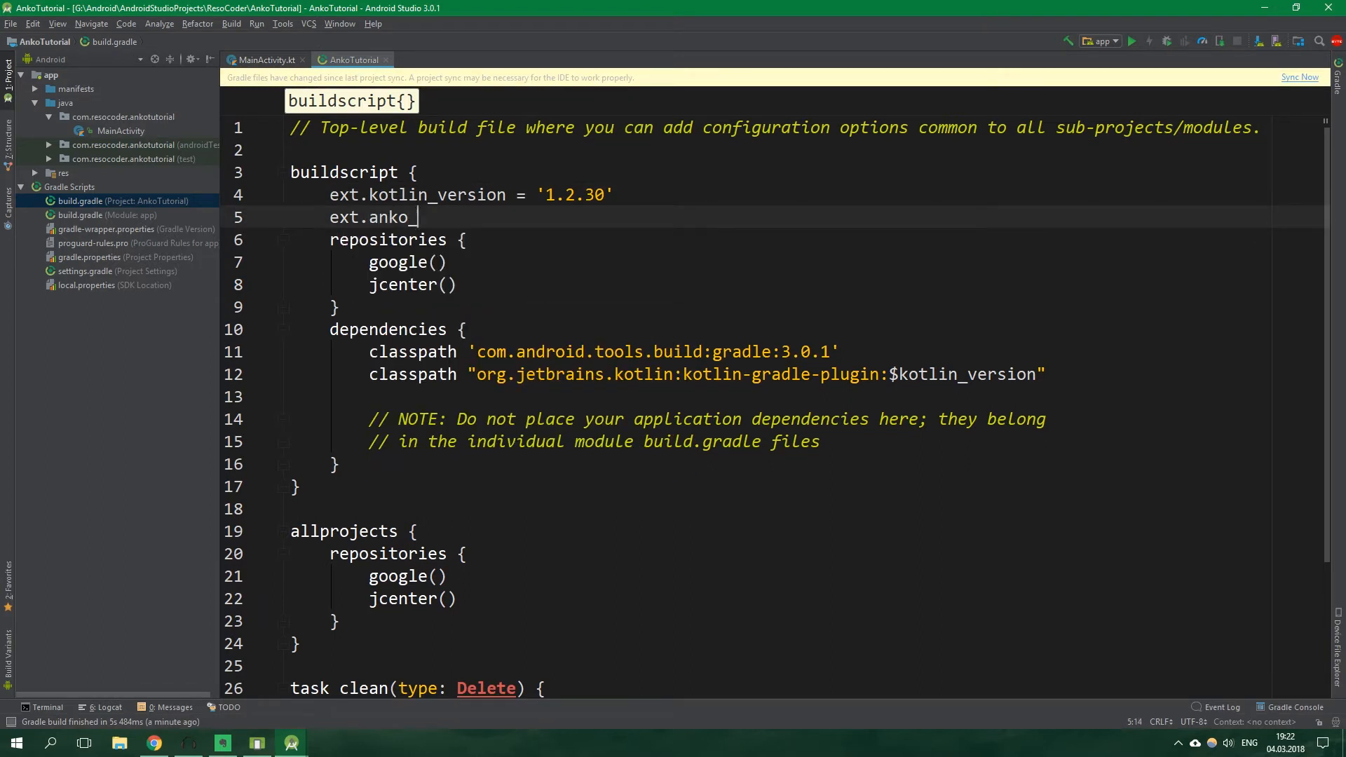
text(_version = '0.10')
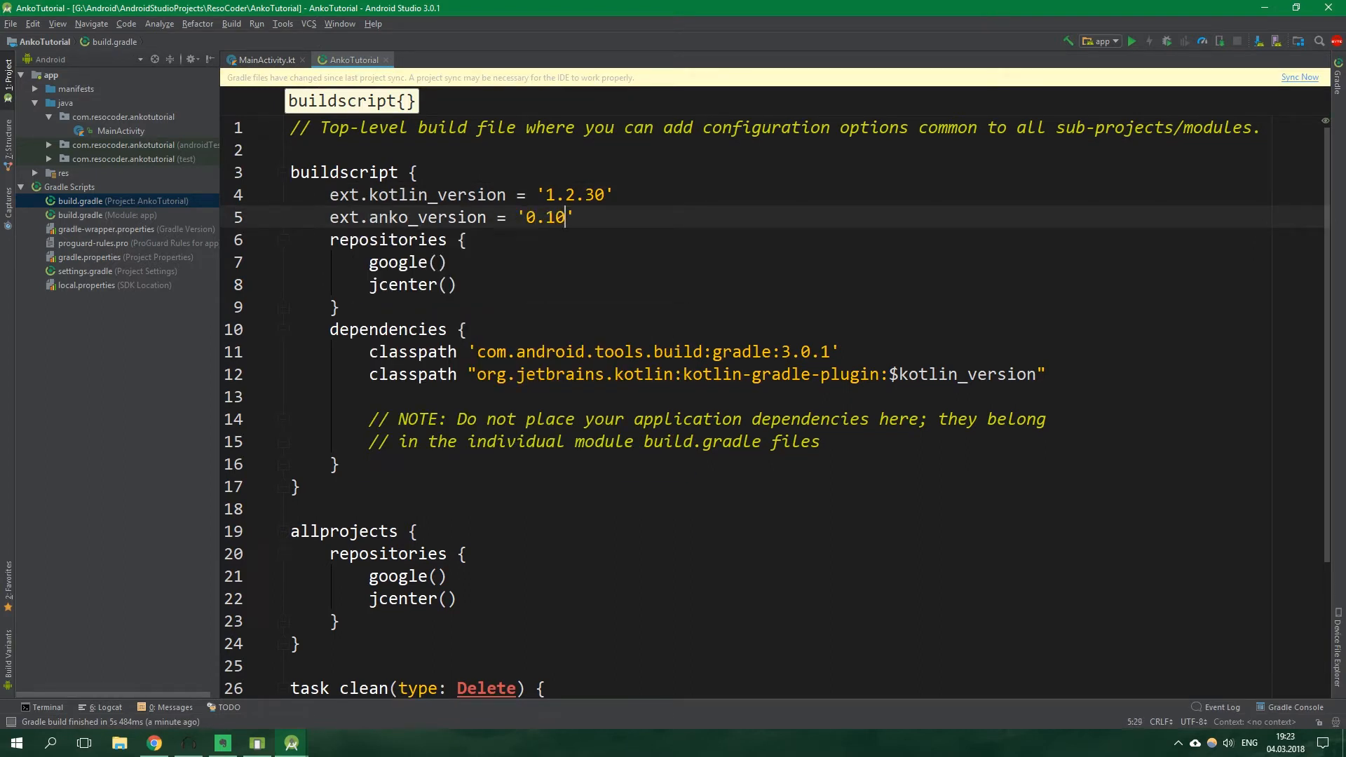
text(4)
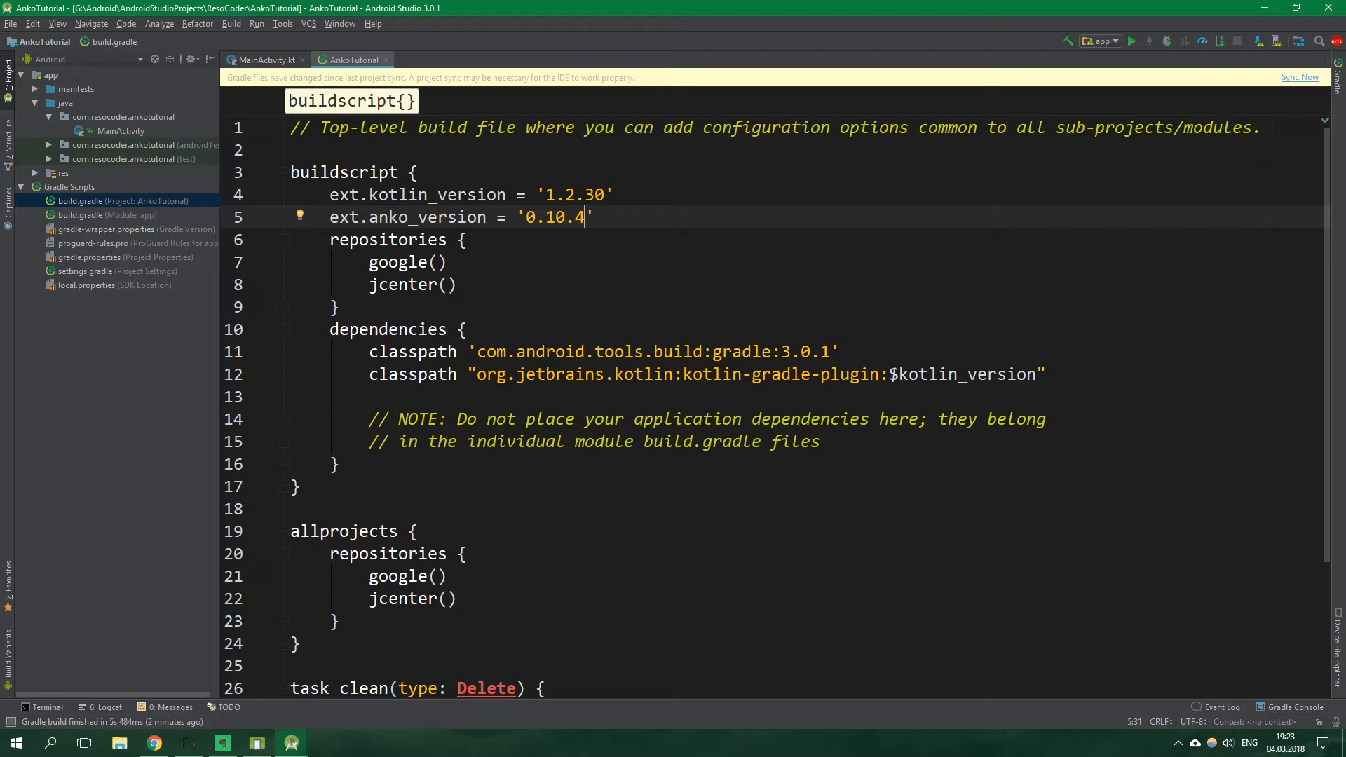
mouse_move(116, 217)
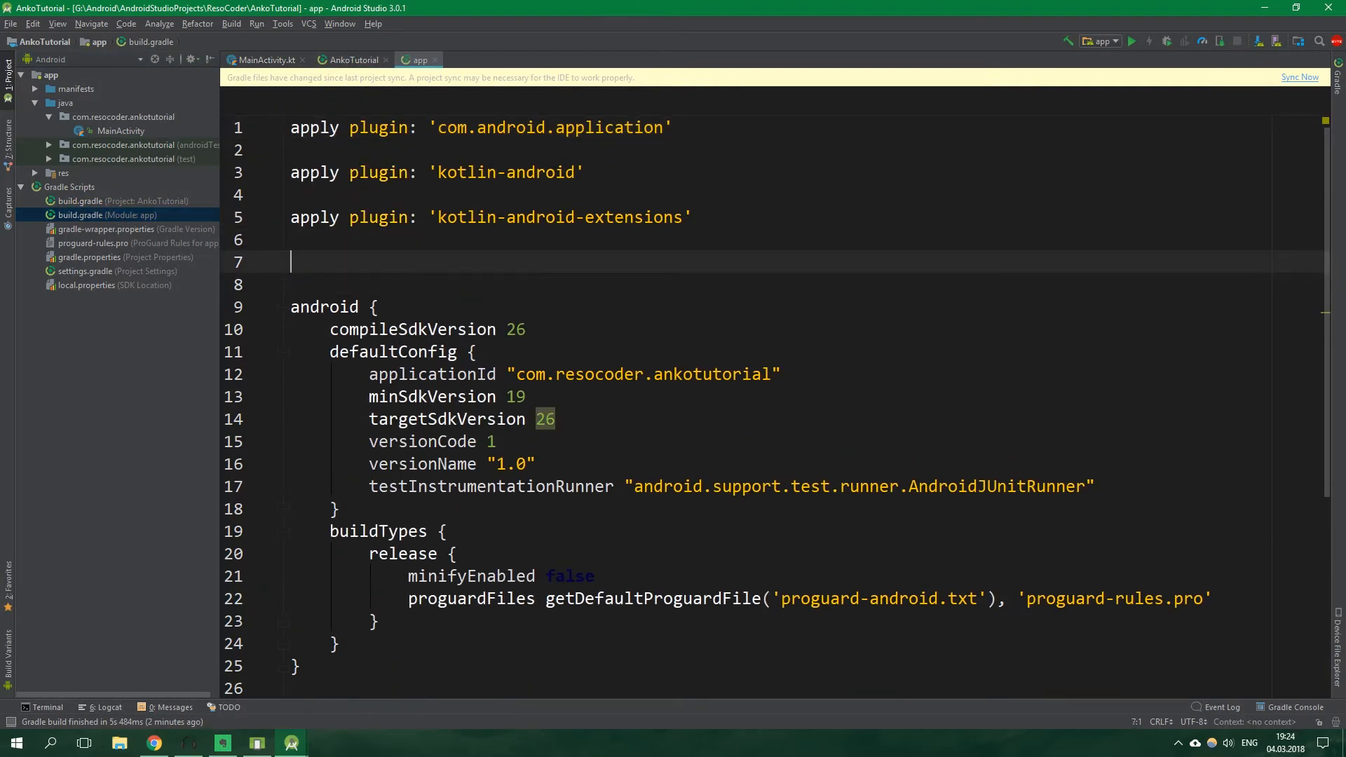
Add a kotlin { experimental { coroutines 'enable' } } block to the app module's build.gradle.
text(kotol)
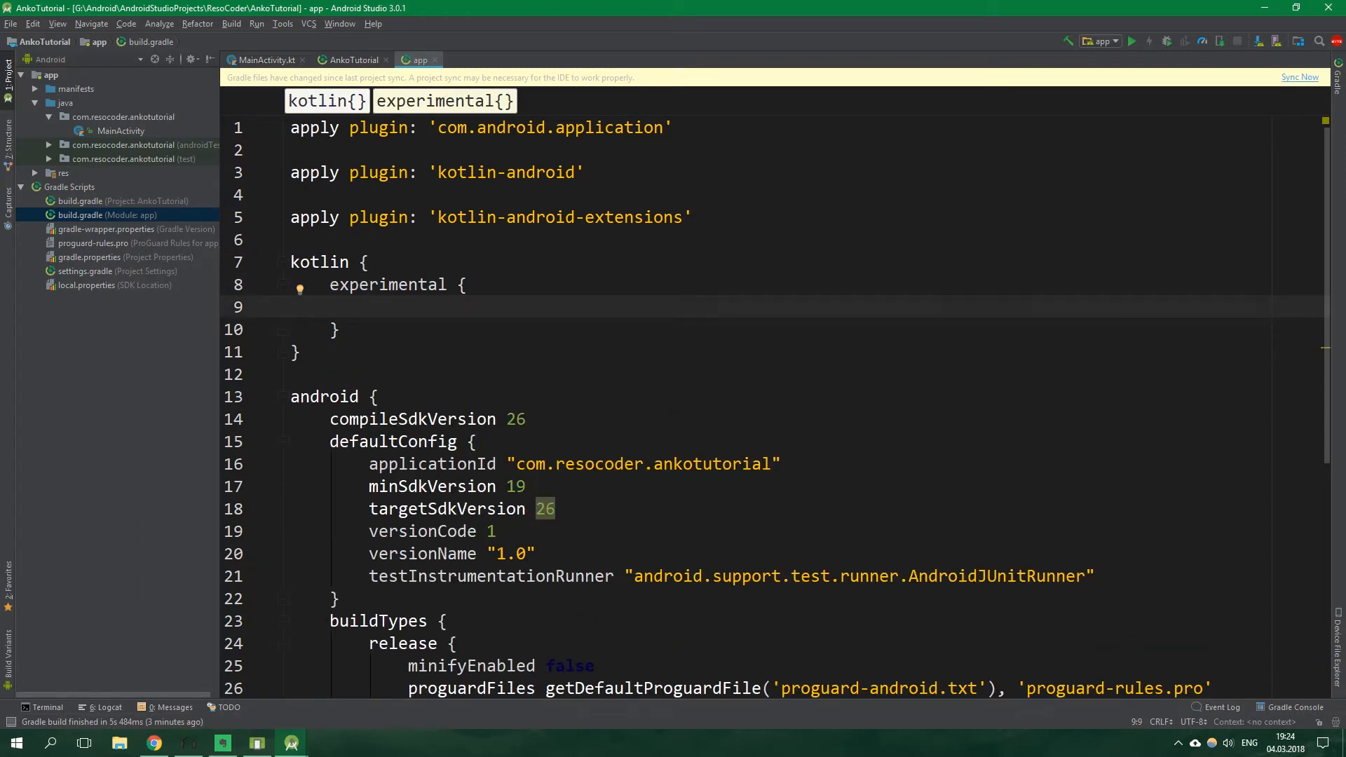
text(or)
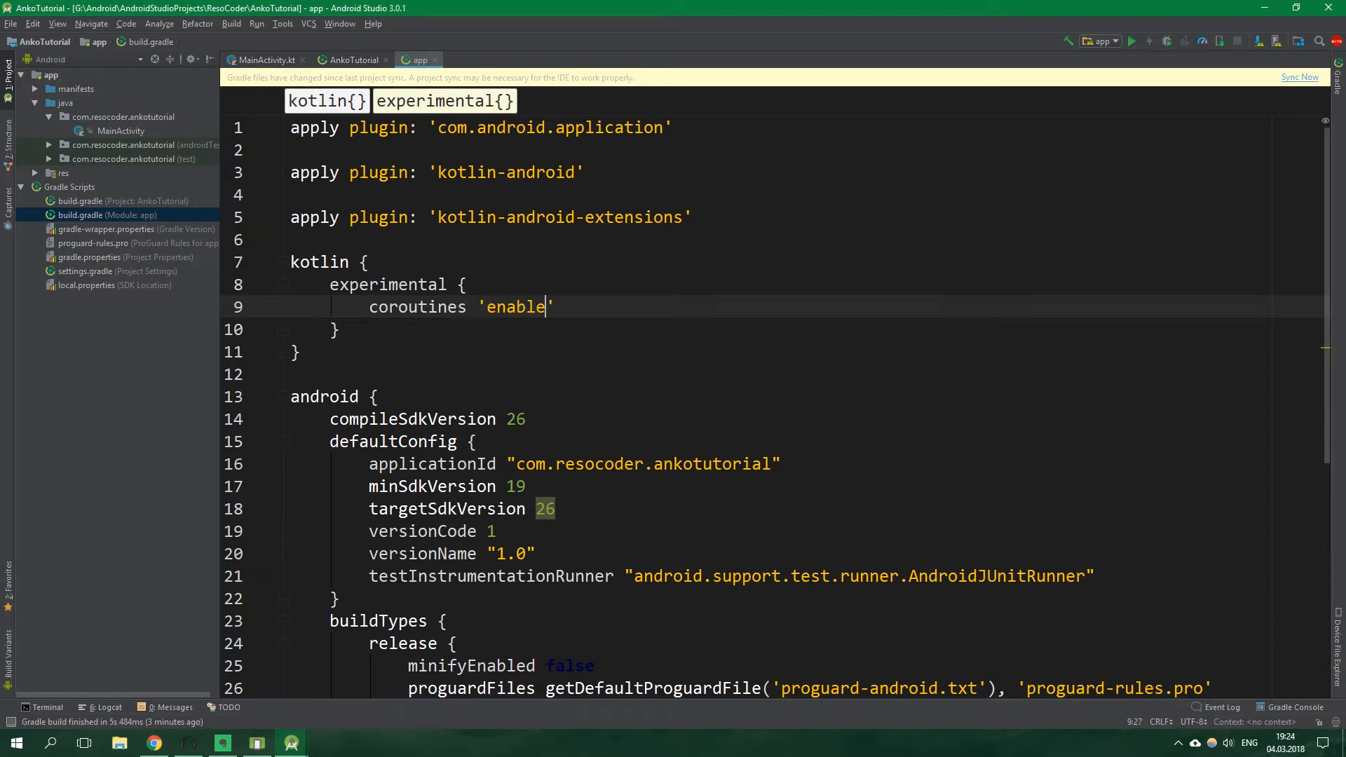
scroll(down, 3)
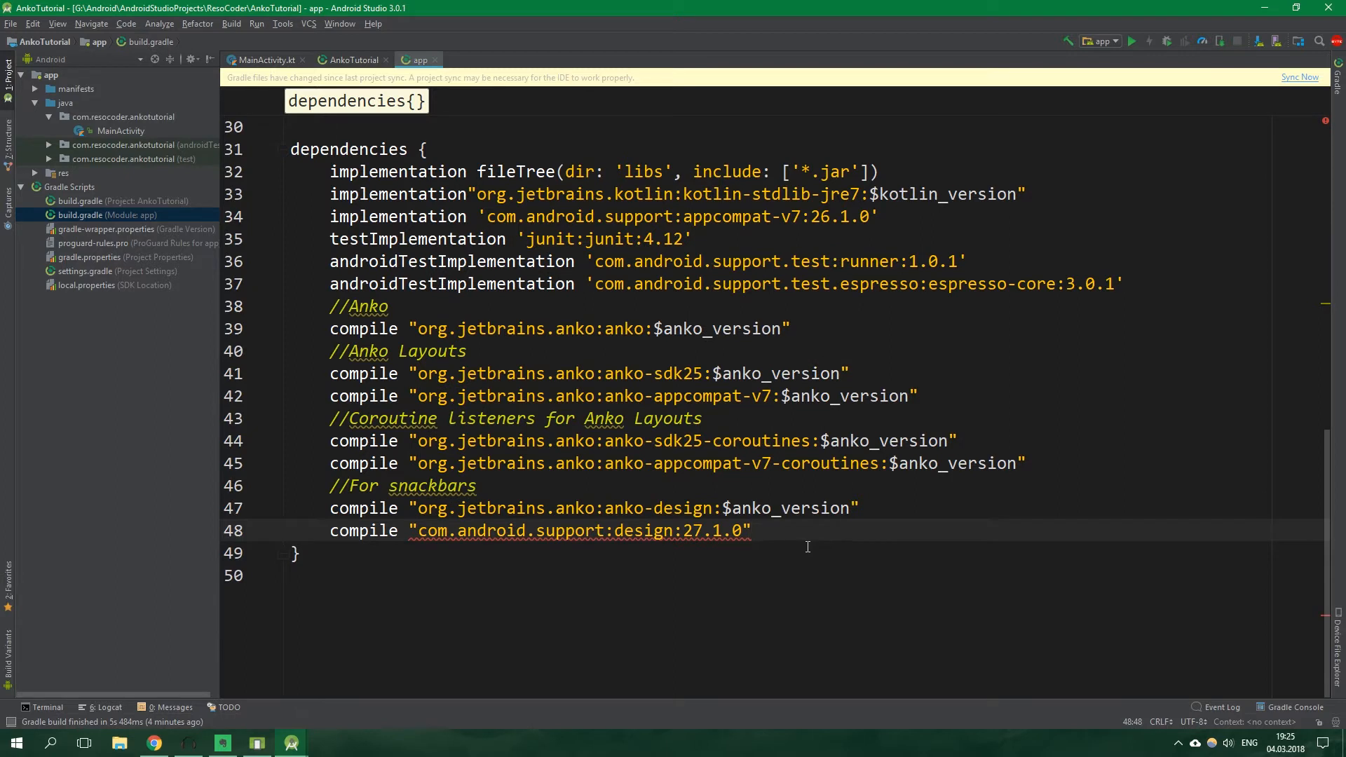
mouse_move(709, 569)
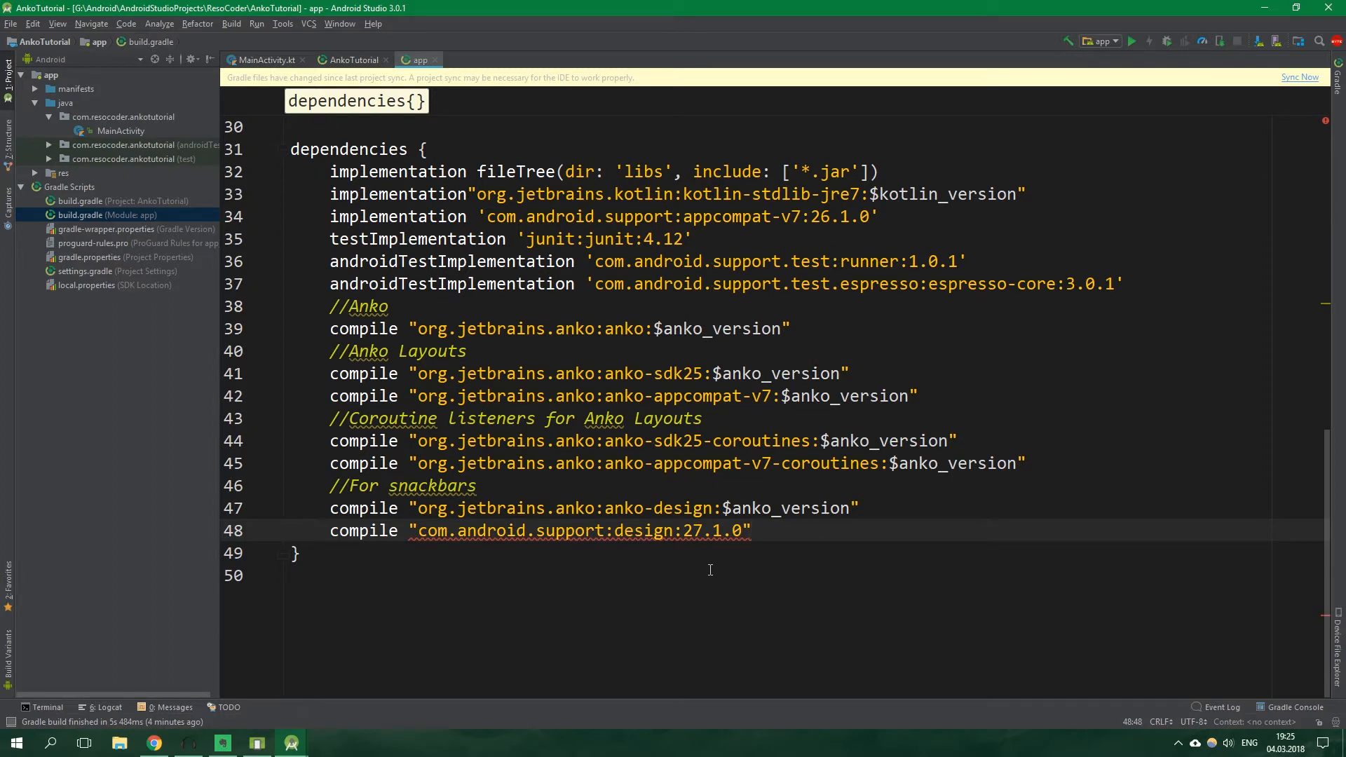
mouse_move(711, 530)
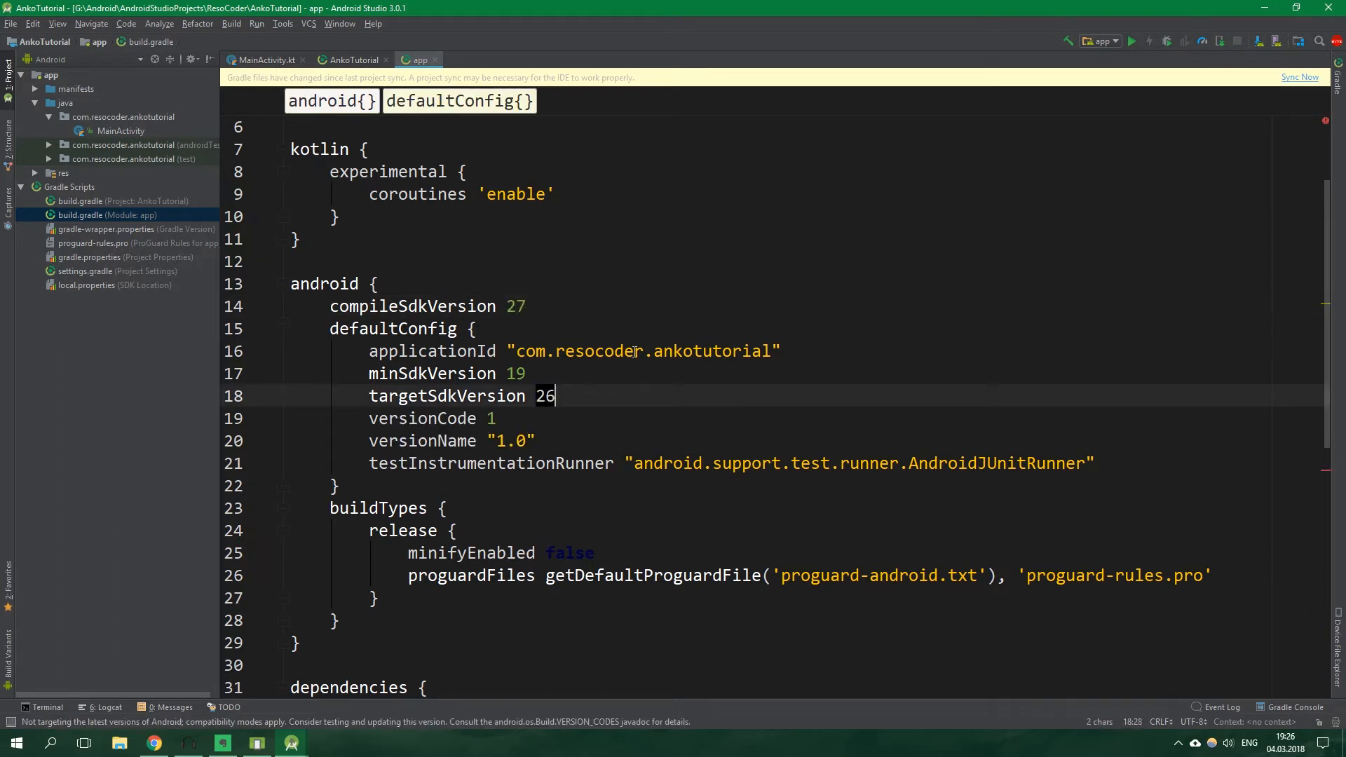
Target SDK 27 with appcompat-v7 27.1.0, sync Gradle, and return to MainActivity.kt.
text(7)
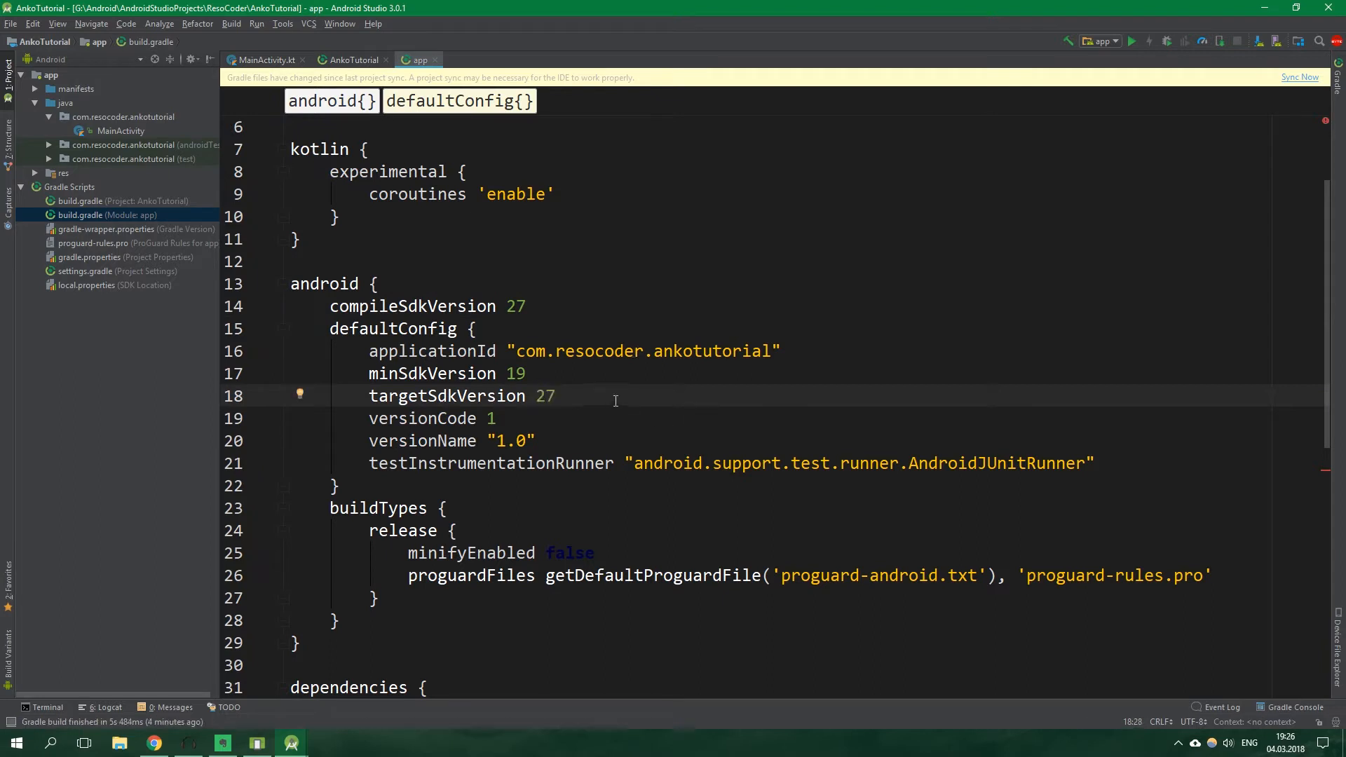
mouse_move(1300, 77)
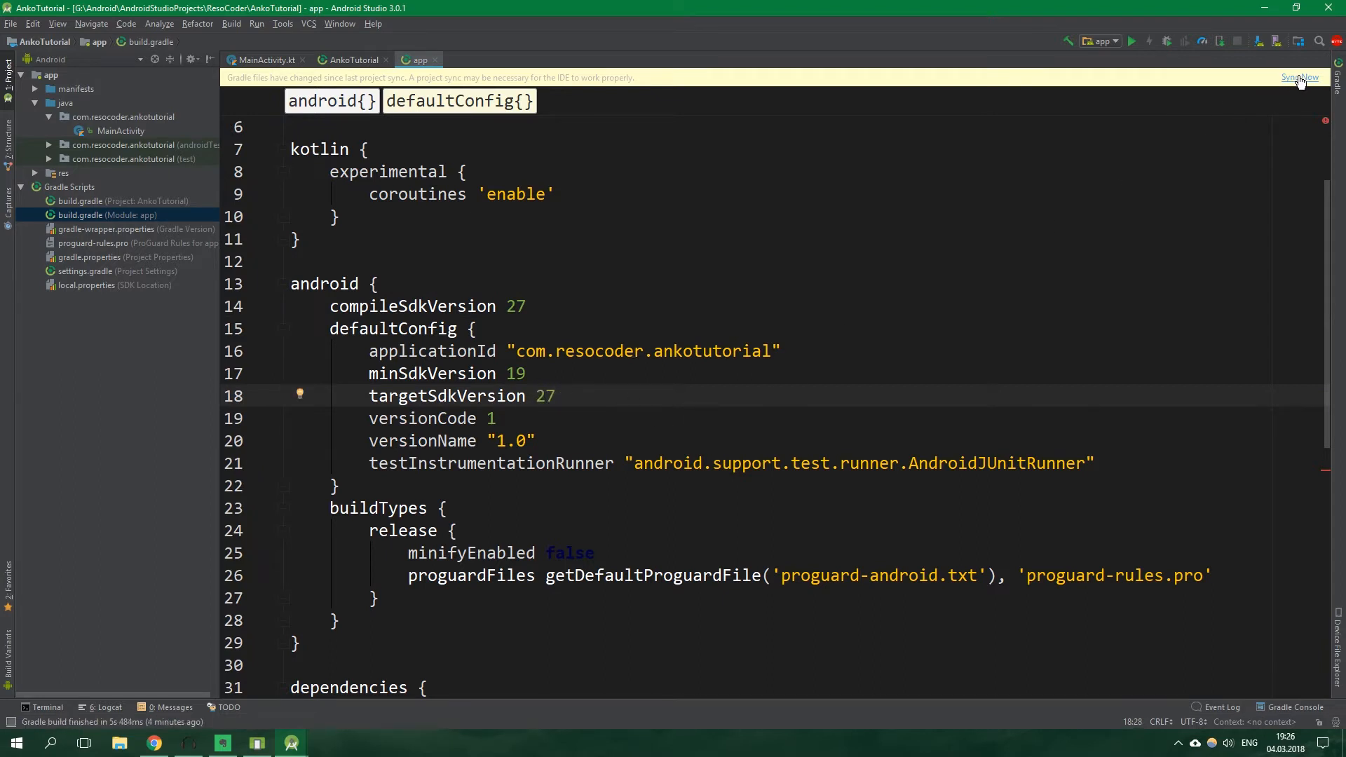
click(1300, 77)
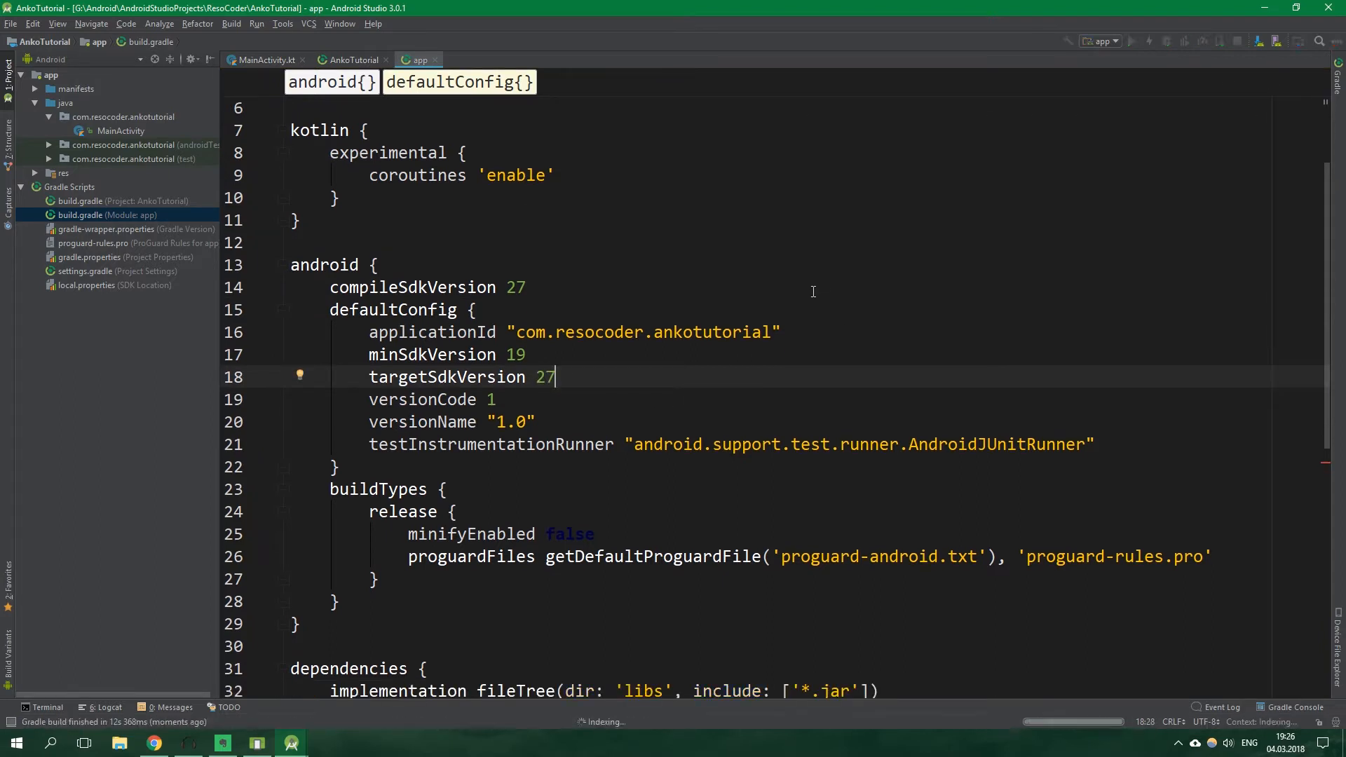
scroll(down, 3)
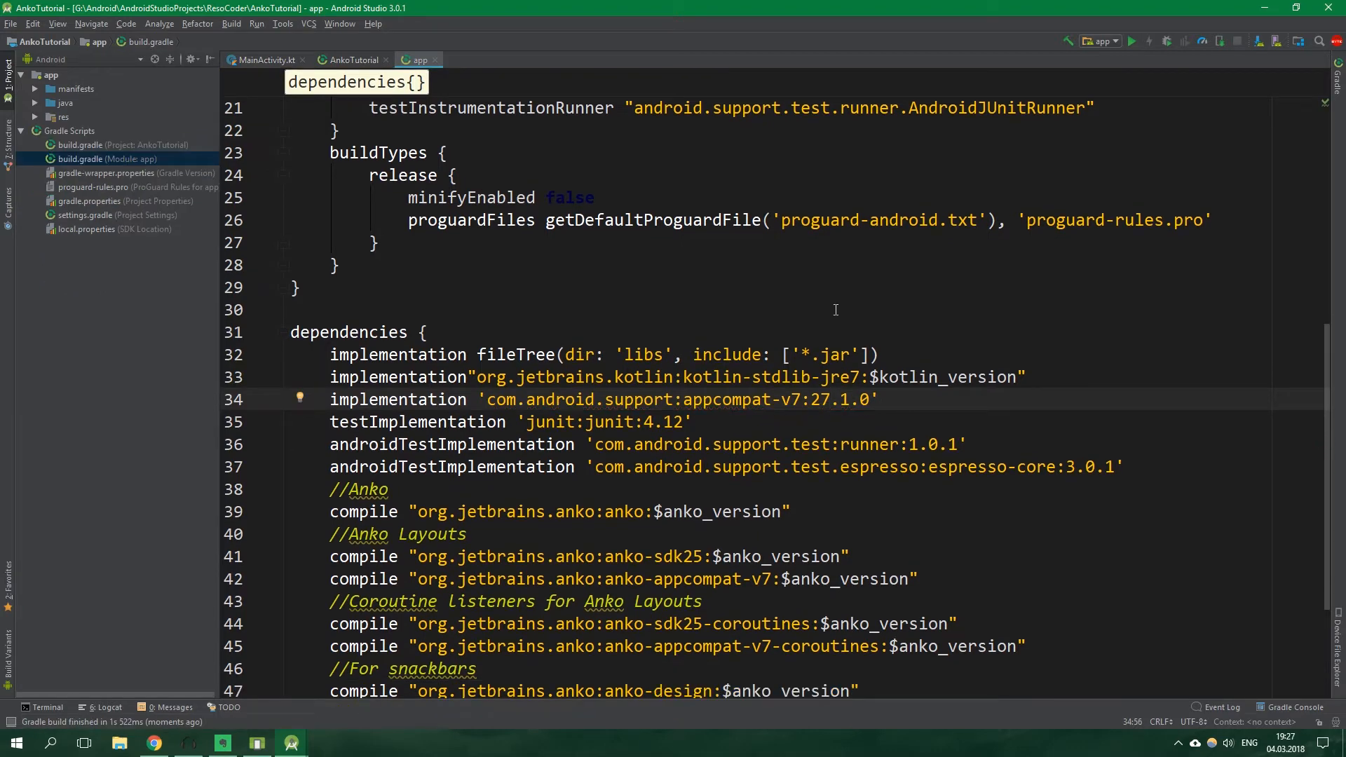
click(395, 61)
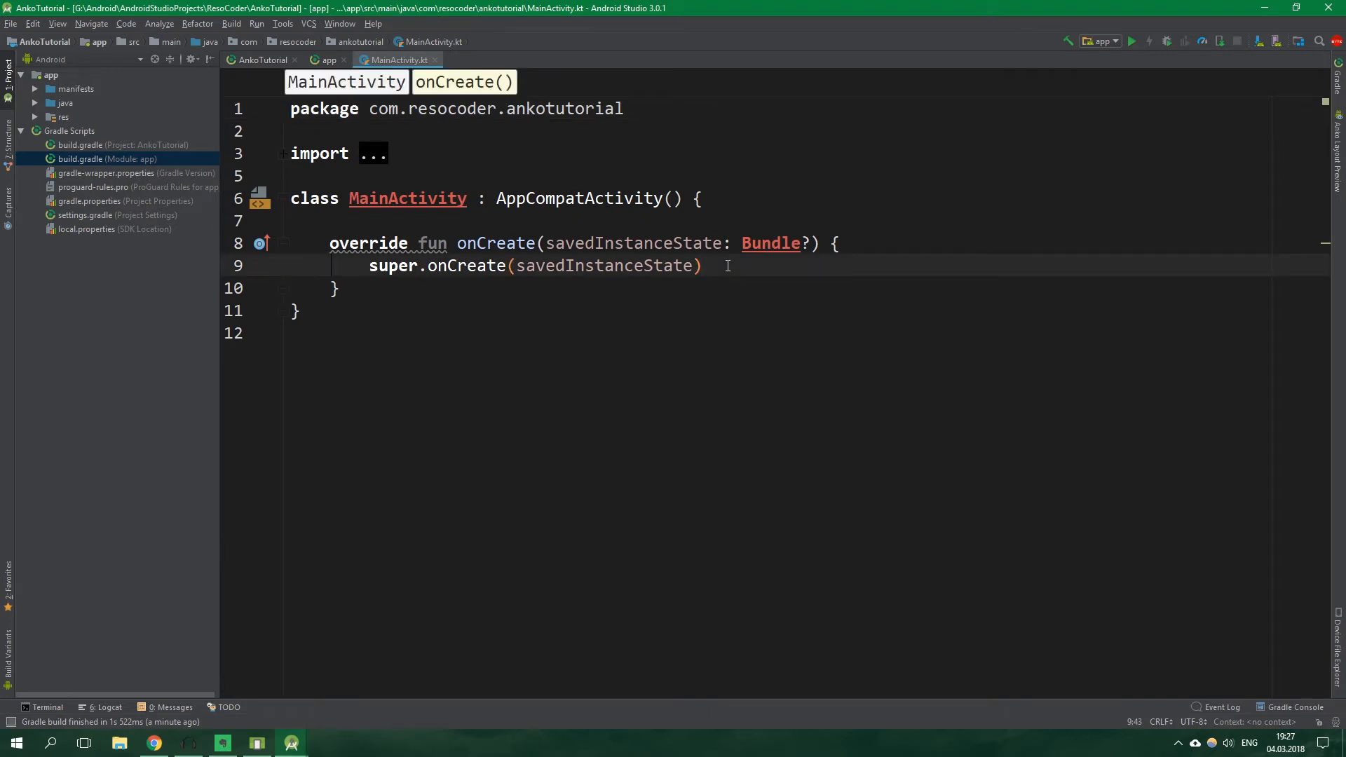
key(enter)
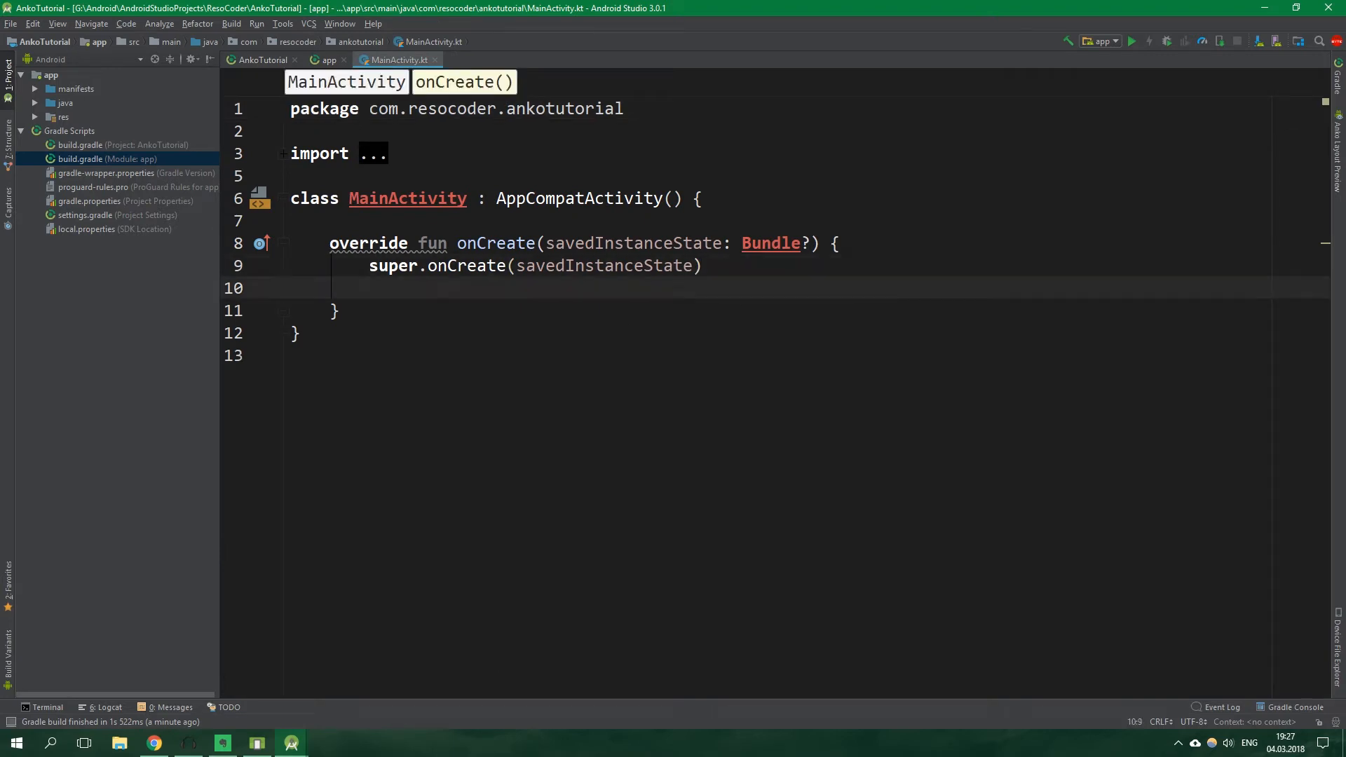
text(f)
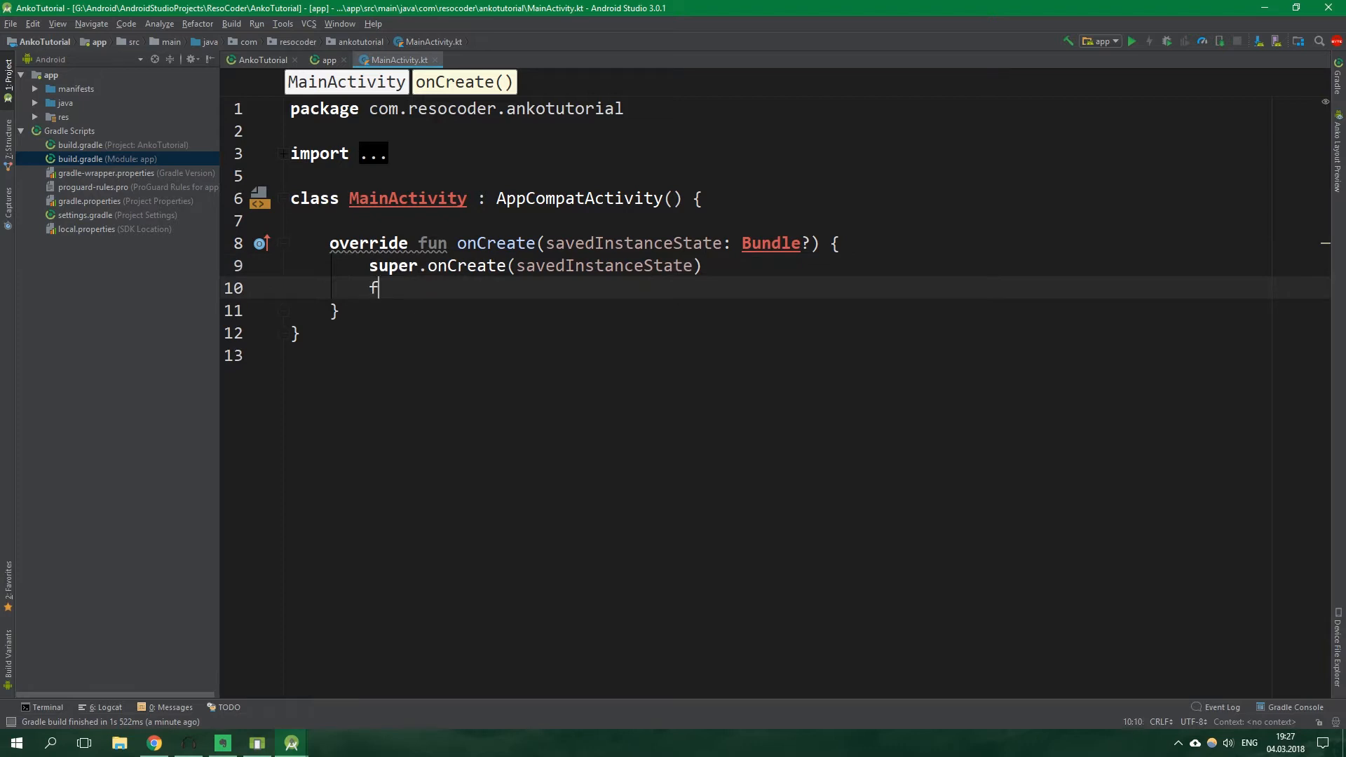
text(rameLayout {)
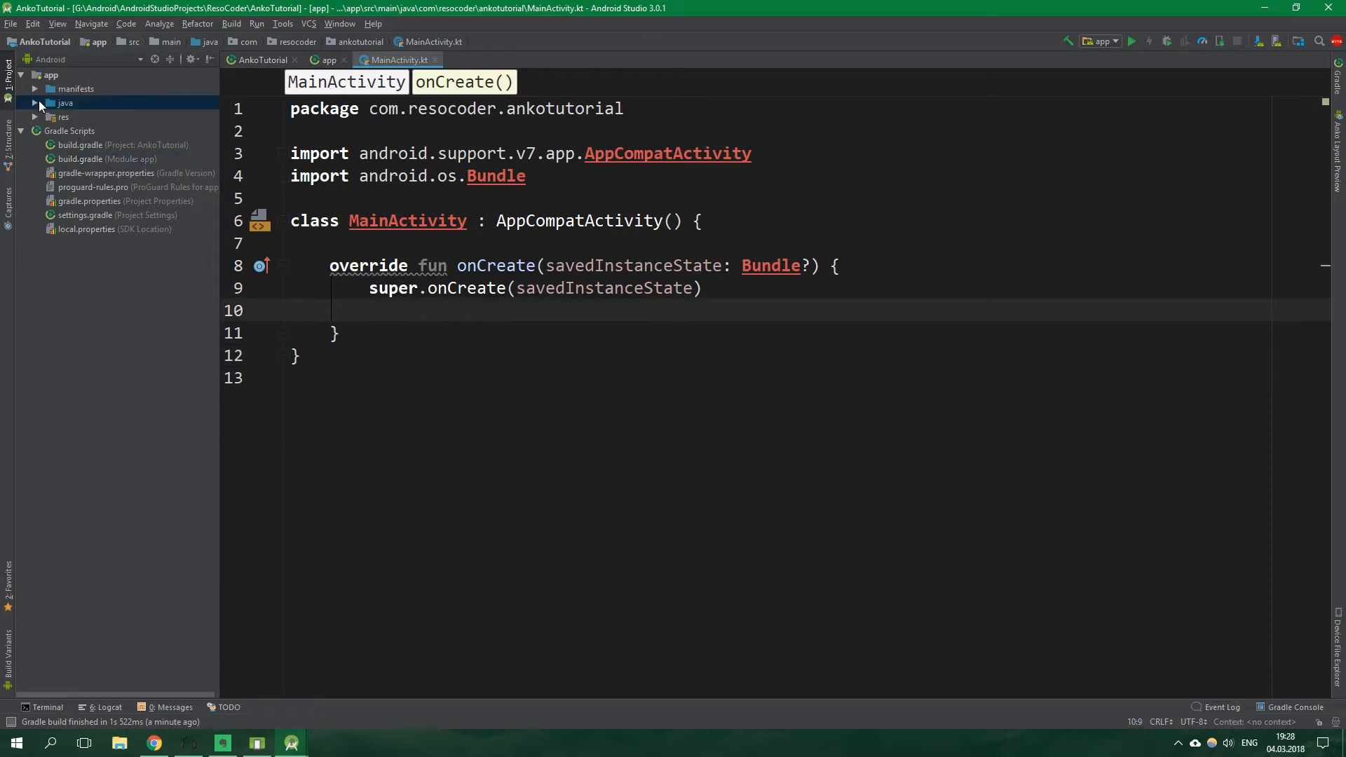
Create Kotlin class MainActivityUI : AnkoComponent<MainActivity> and implement its createView member.
right_click(122, 116)
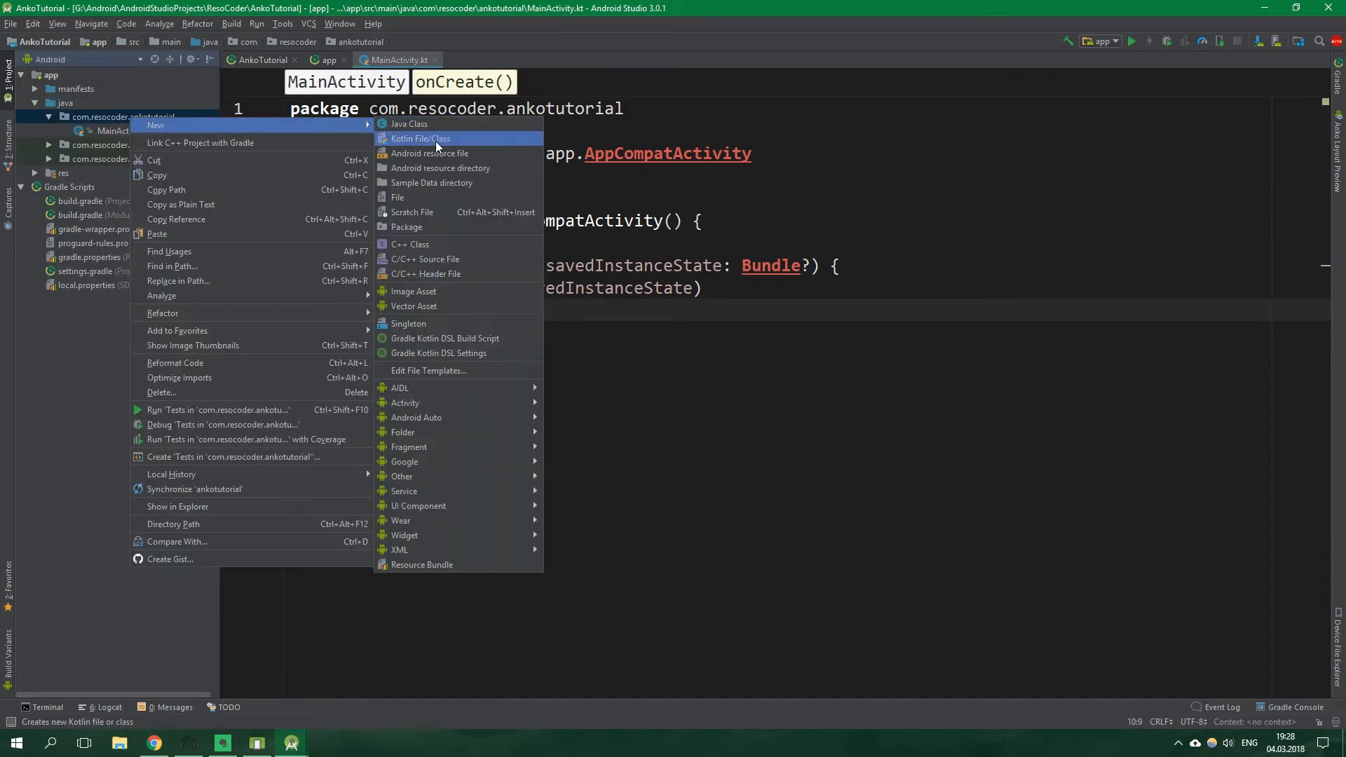
click(419, 139)
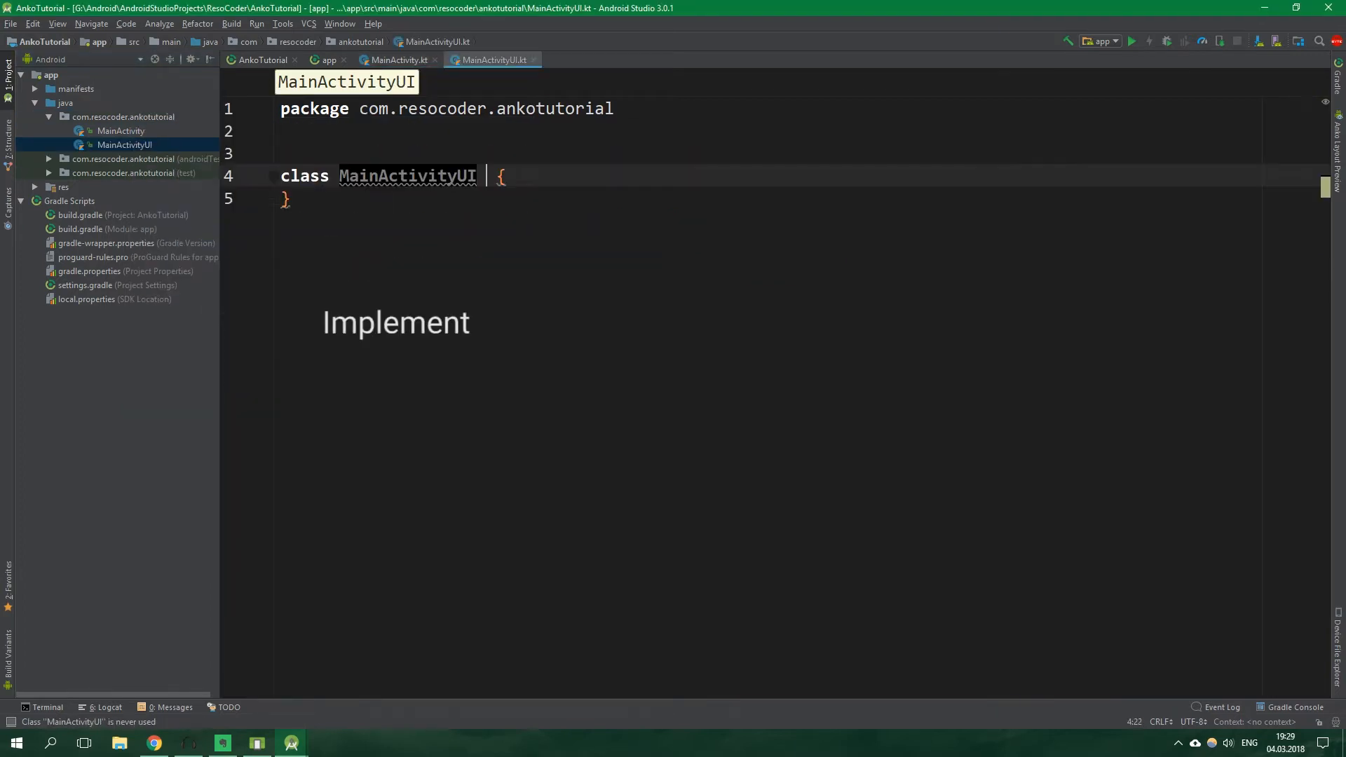
text(: AnkoComponent<>)
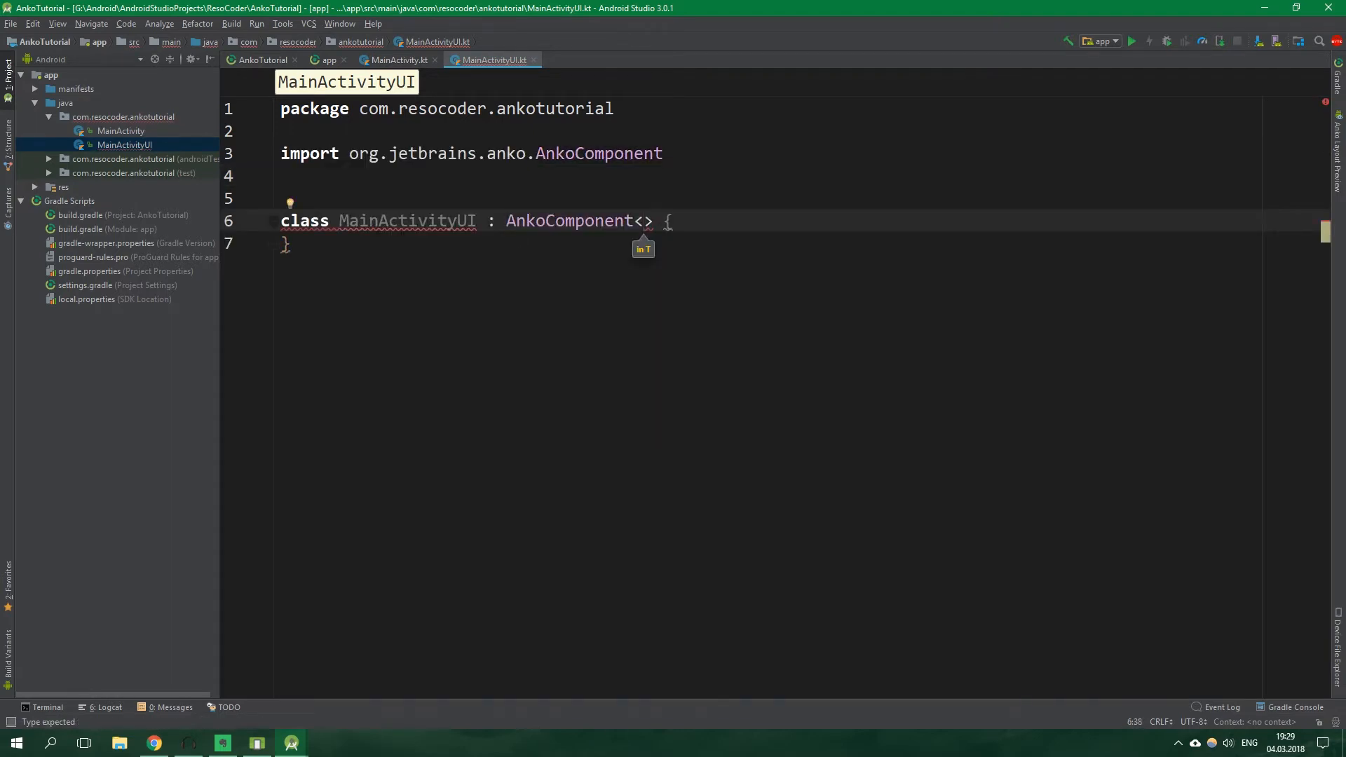
text(MainActivity)
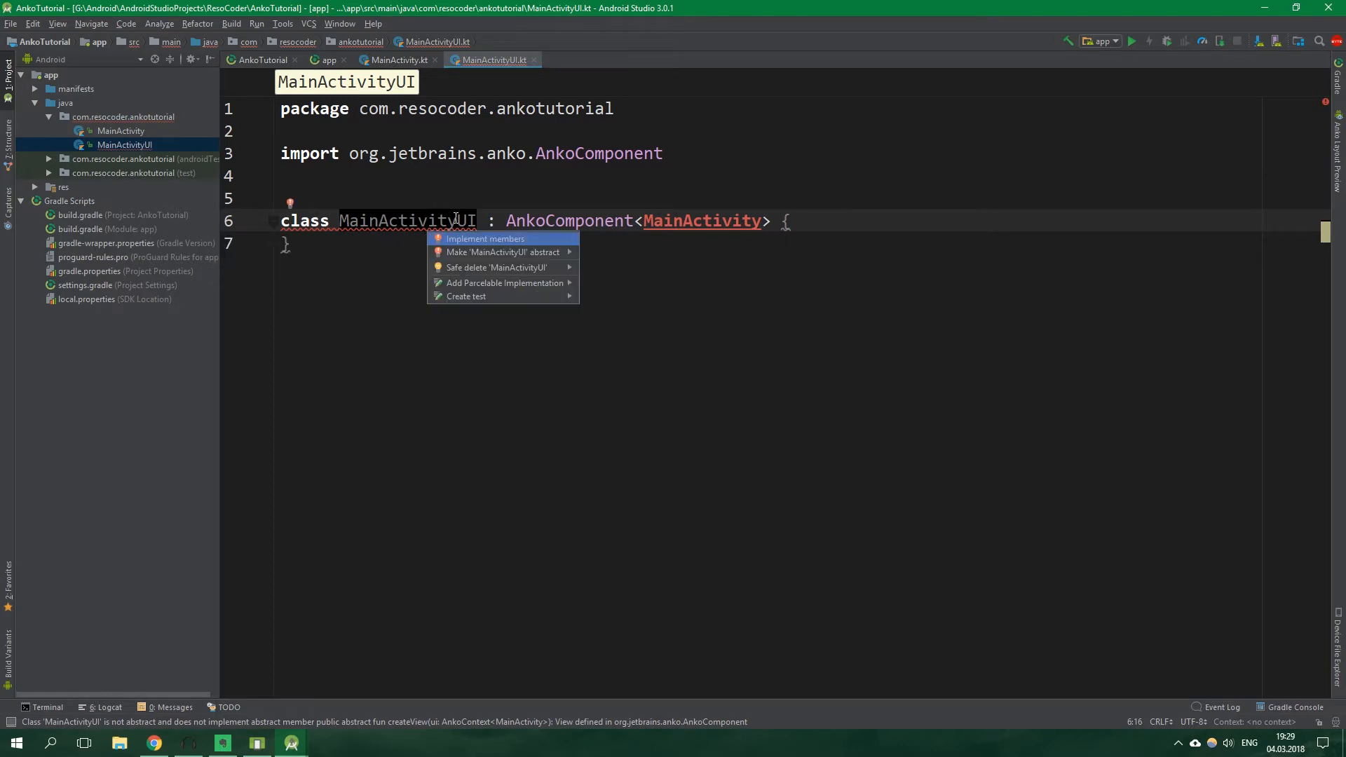
click(485, 238)
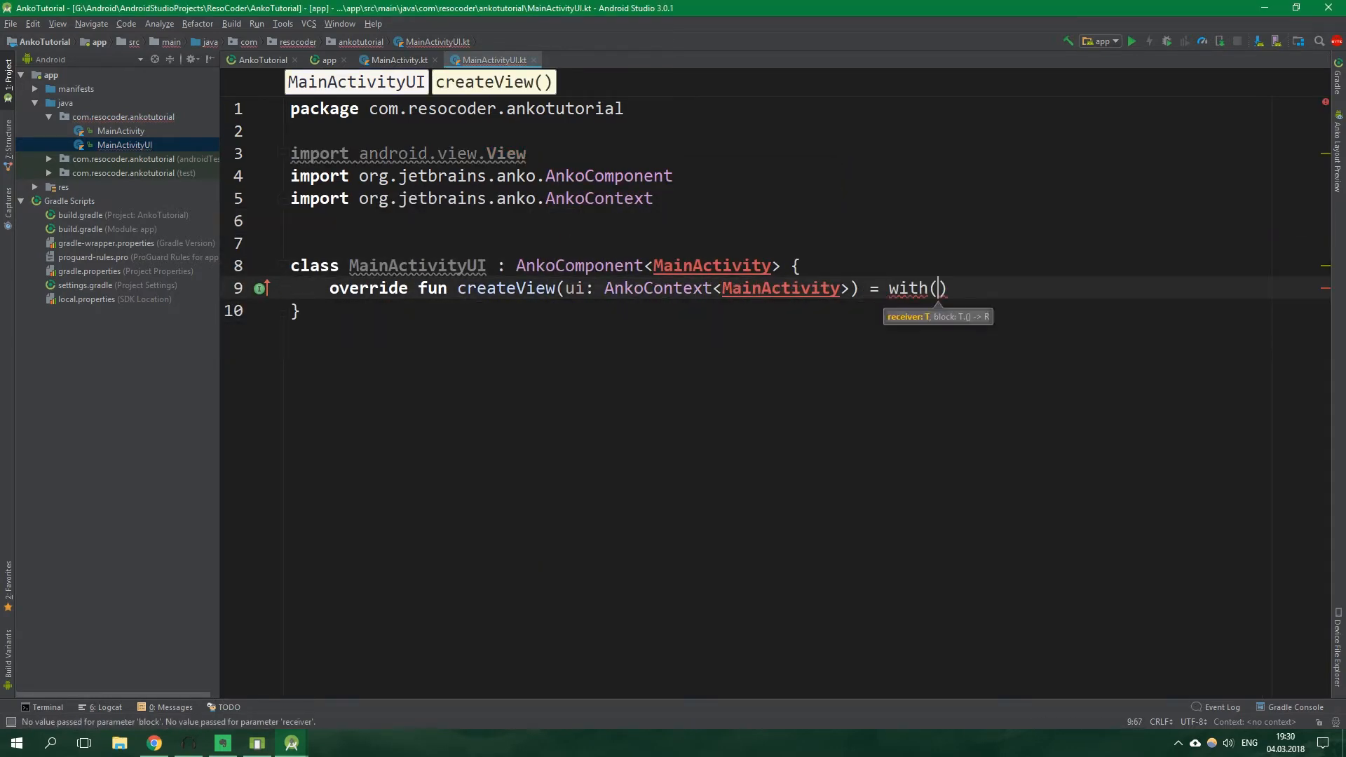
Make createView return with(ui) { frameLayout { } }.
text(ui)
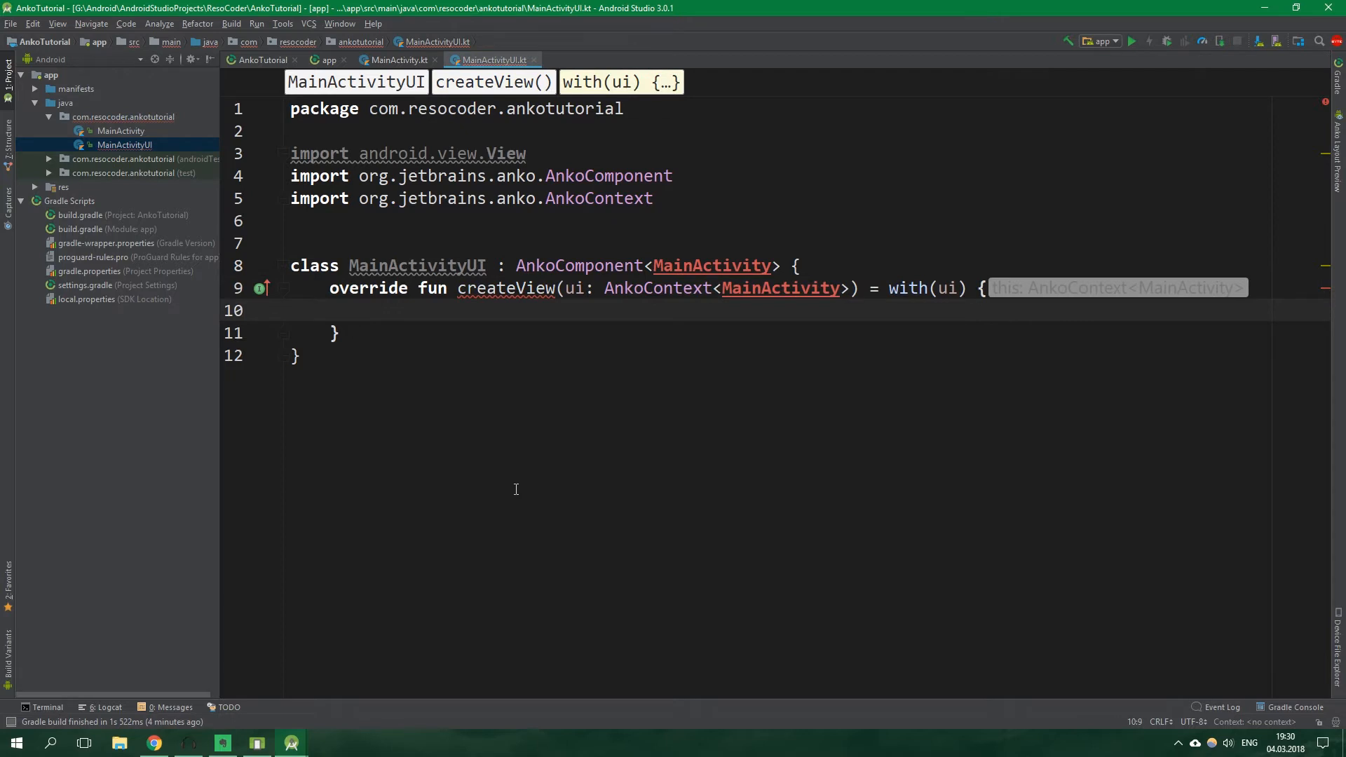
text(frameLayout {)
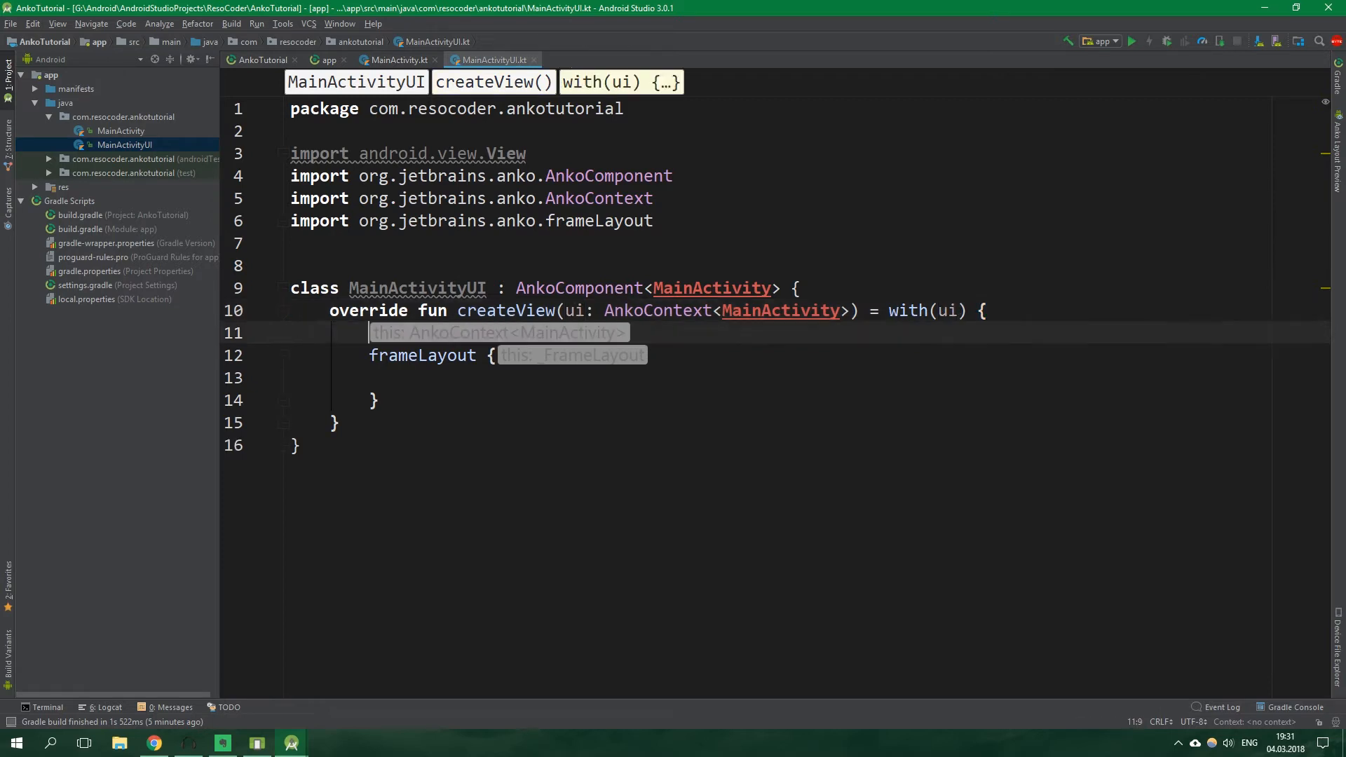
text(ui.)
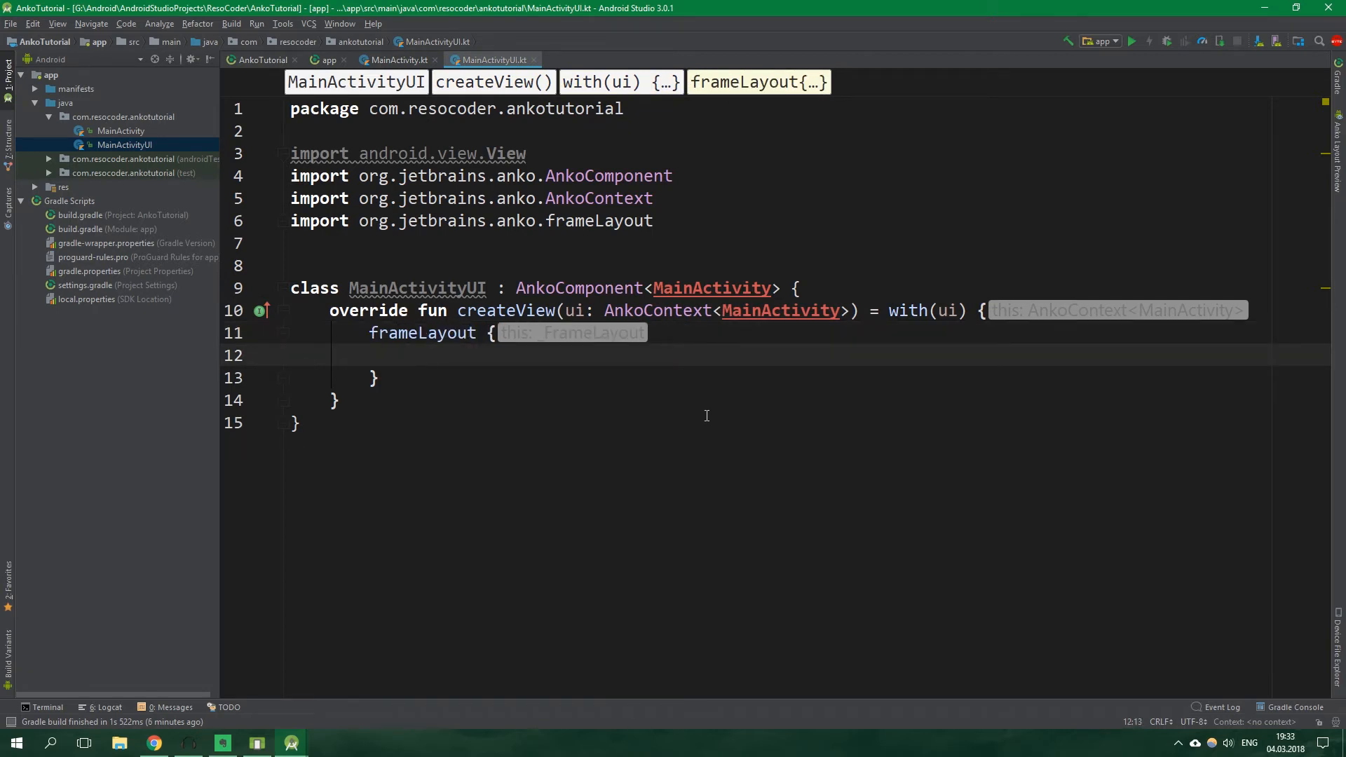
Add val textField = editText with hint "Text for toasts and snackbars" followed by .lparams().
text(val)
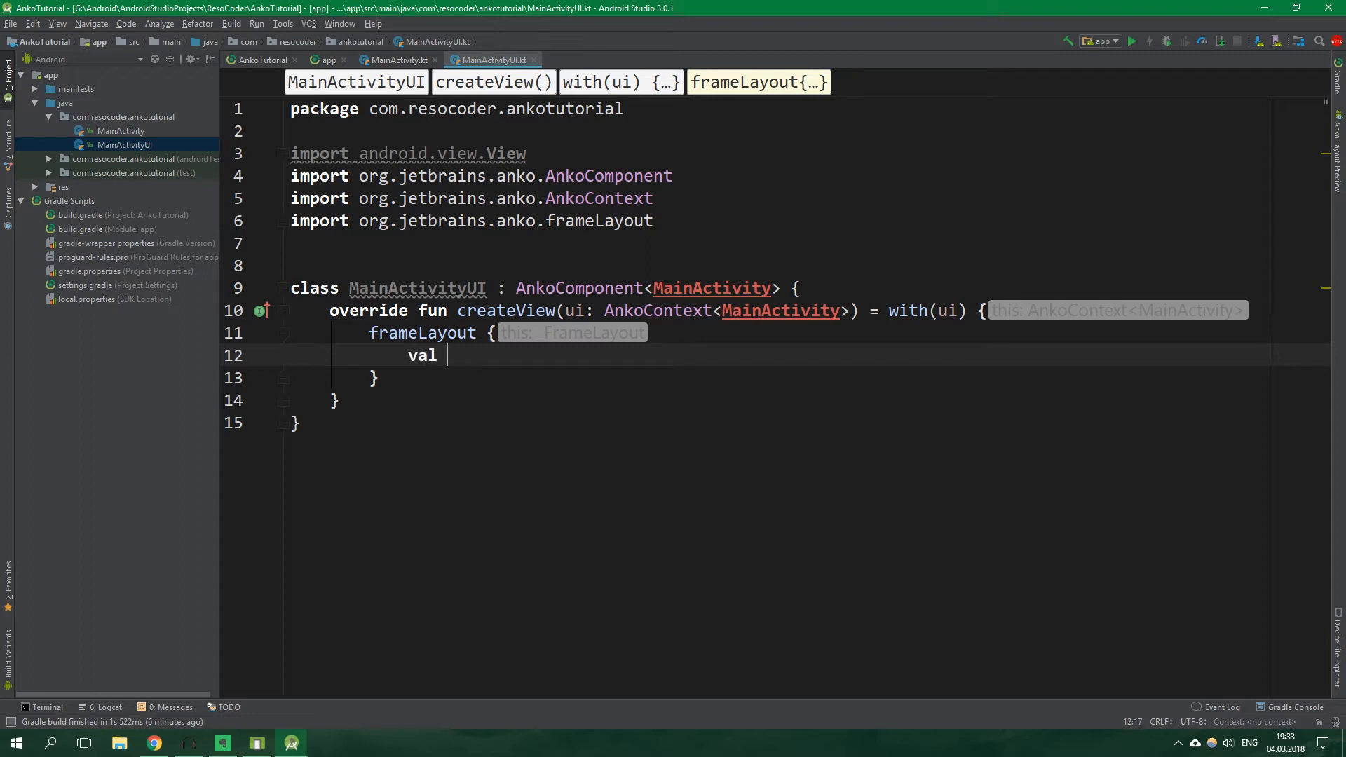
text(textField = editText {)
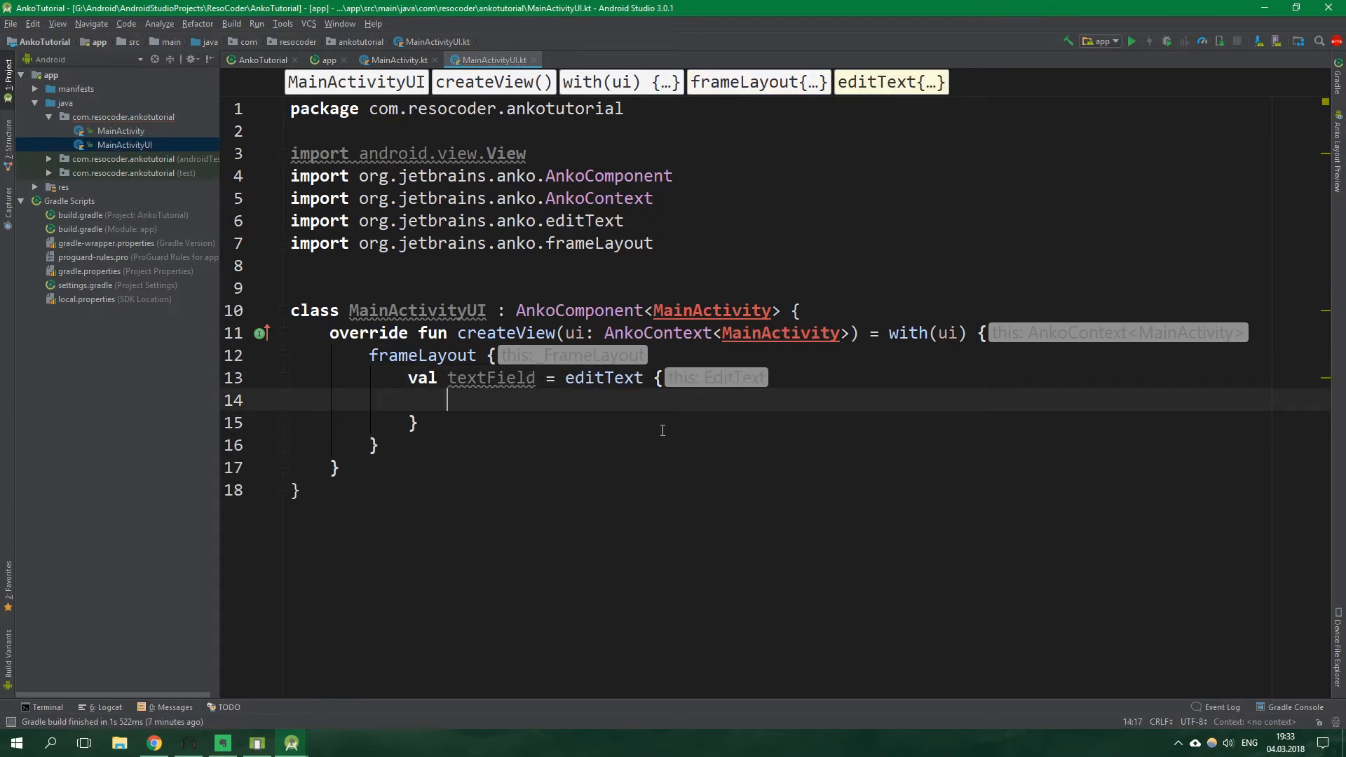
text(this)
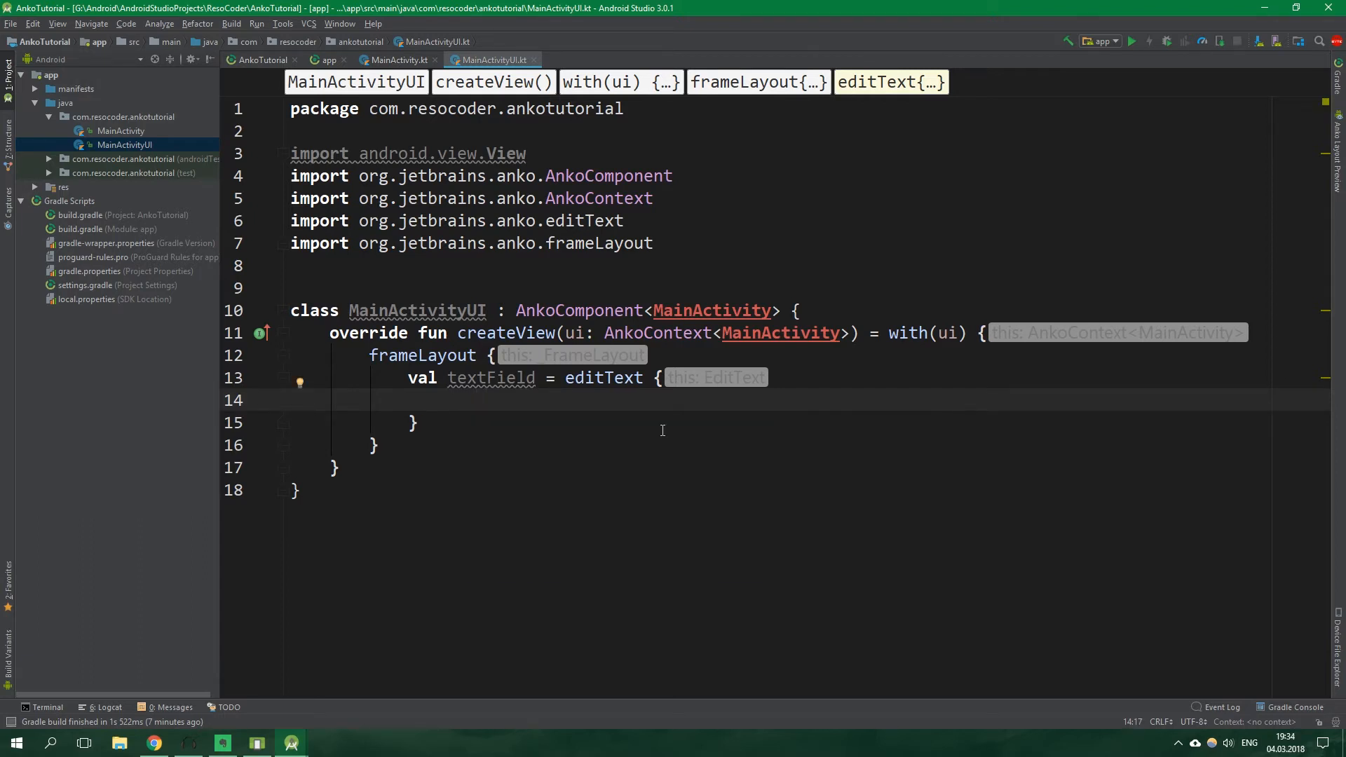
text(hint =)
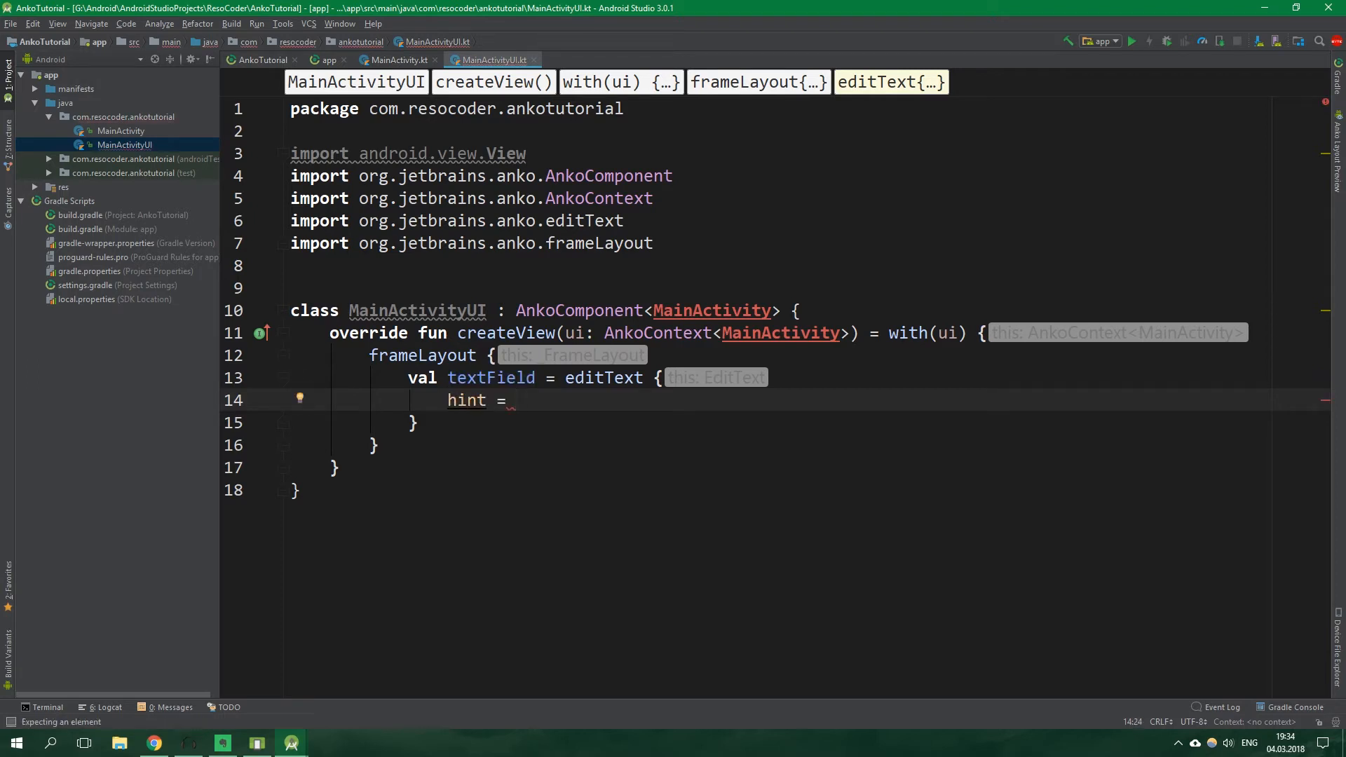
text("Text for toasts and snackbars")
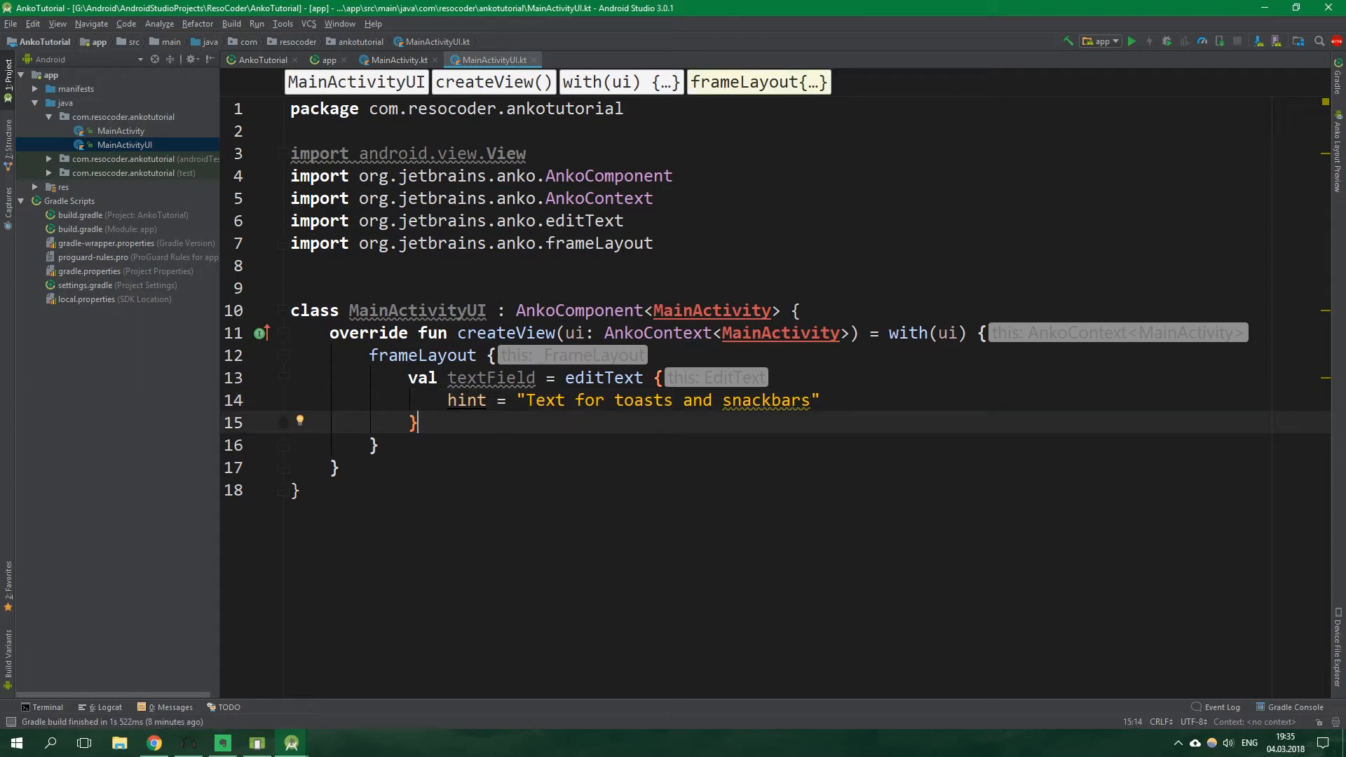
text(.l)
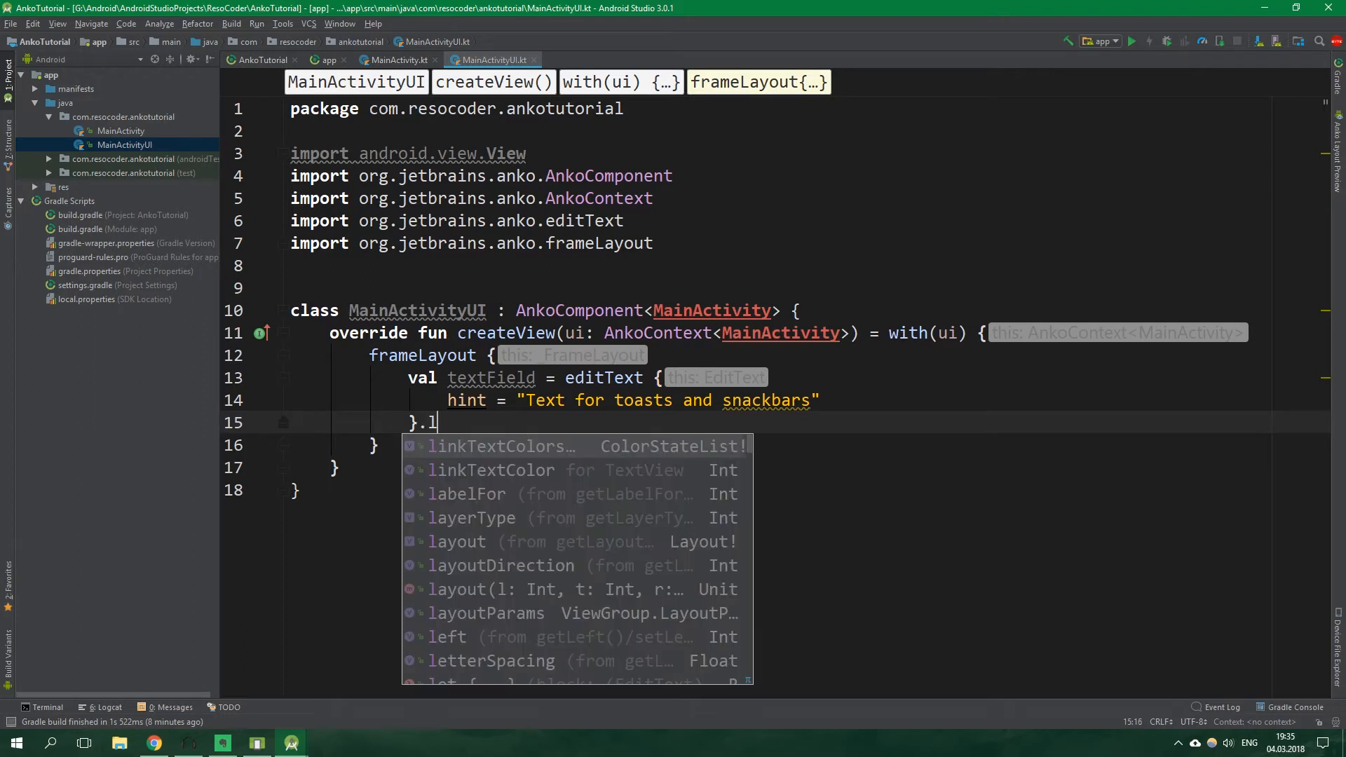
text(params())
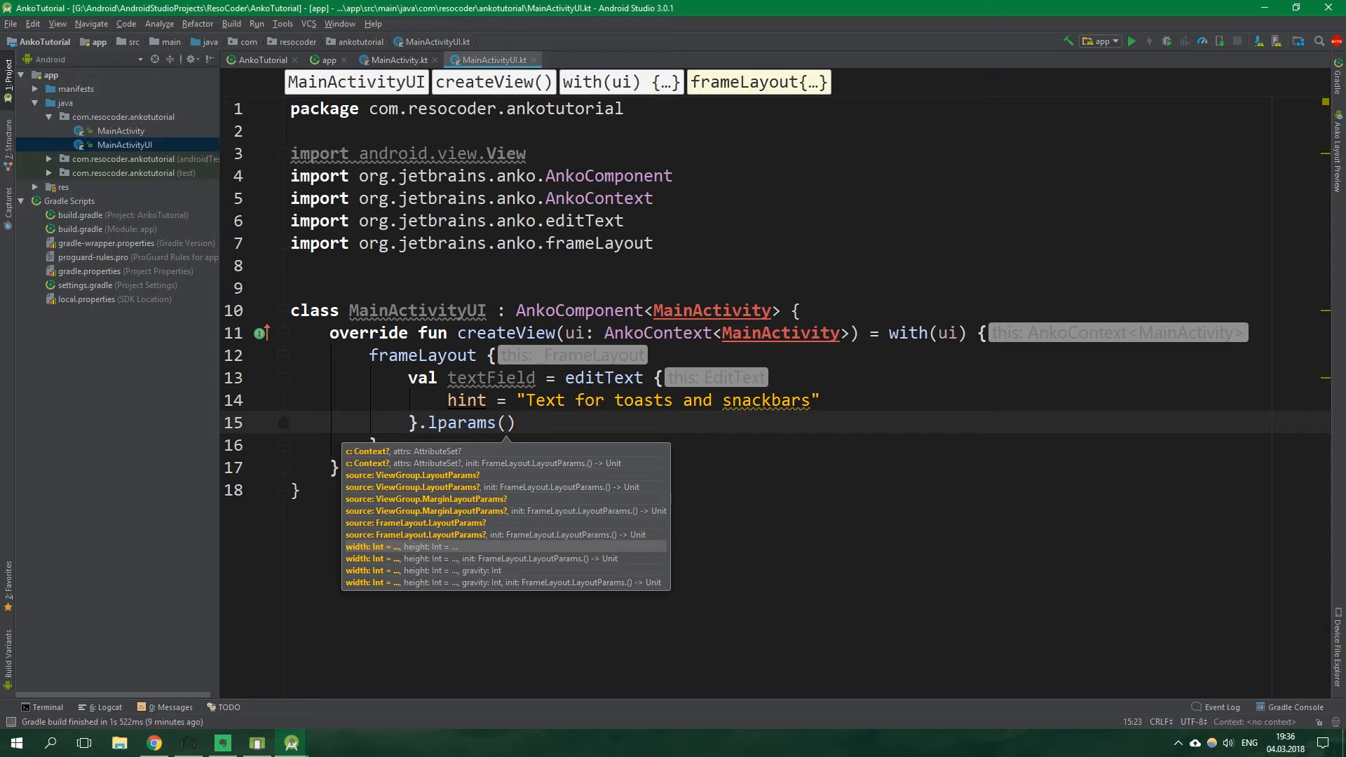
Set textField lparams to width = matchParent with margin = dip(12) and topMargin = dip(30).
text(width =)
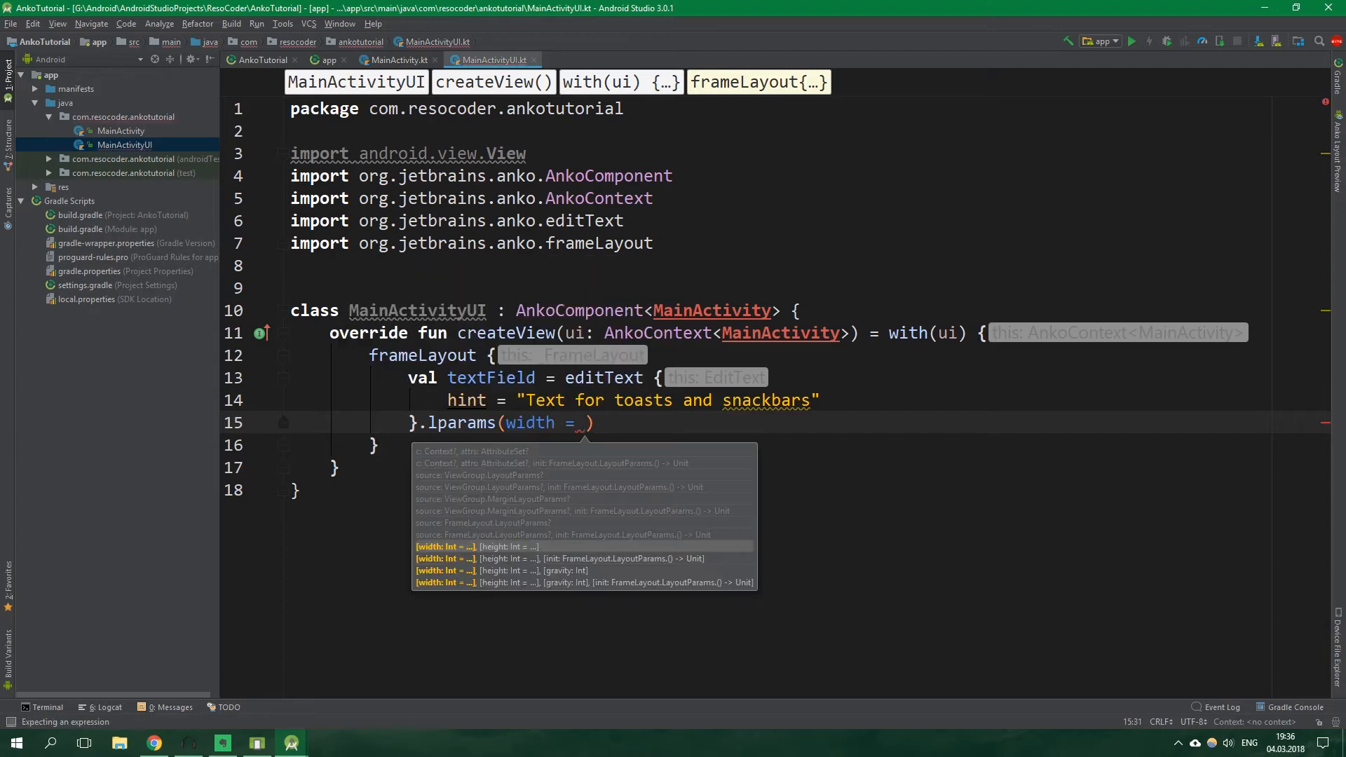
text(matchParent)
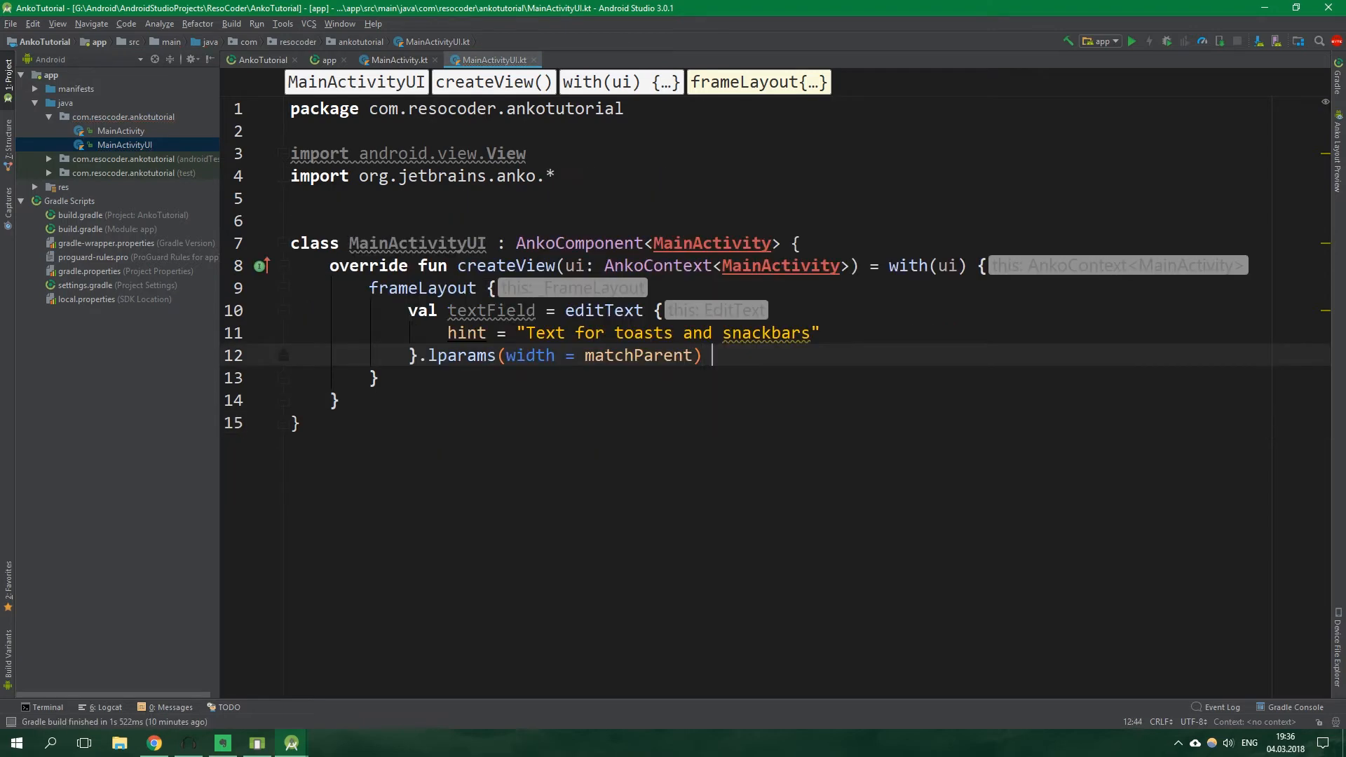
text({)
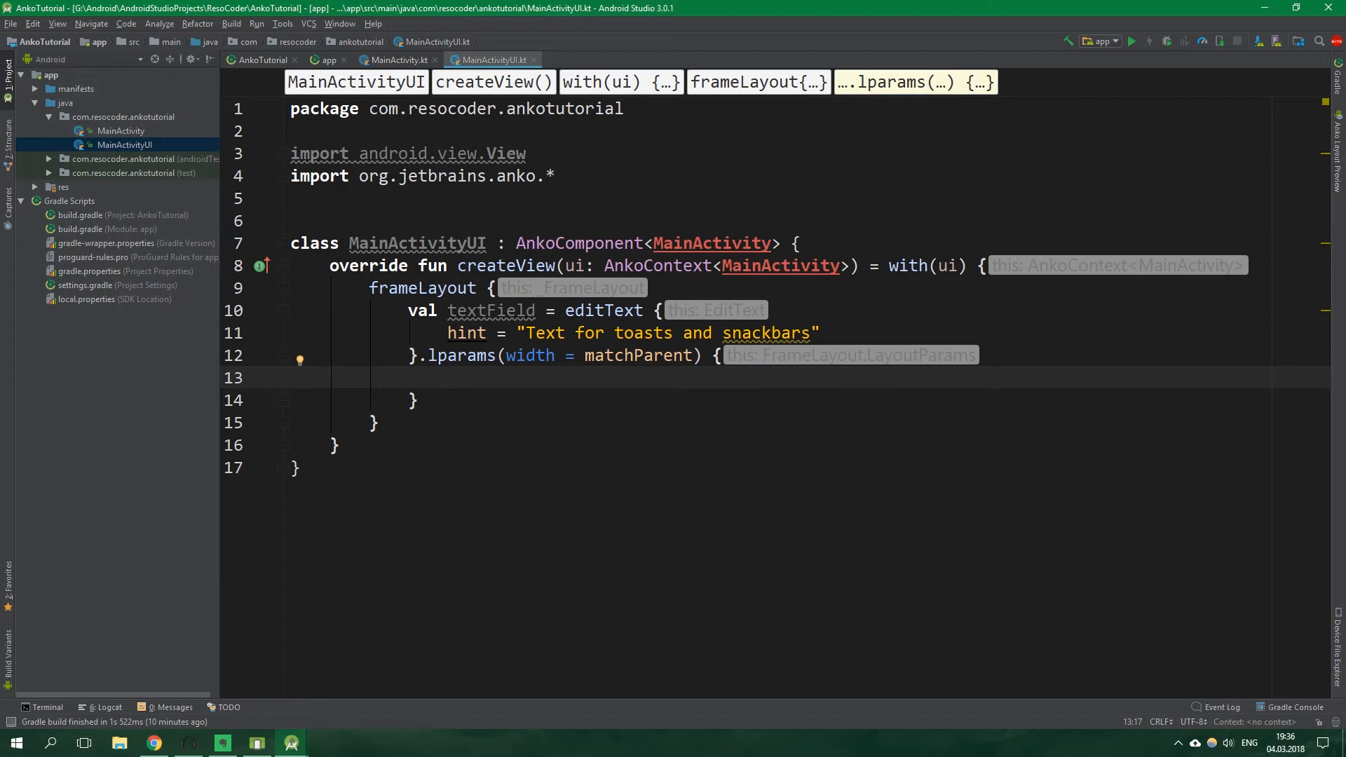
text(margin)
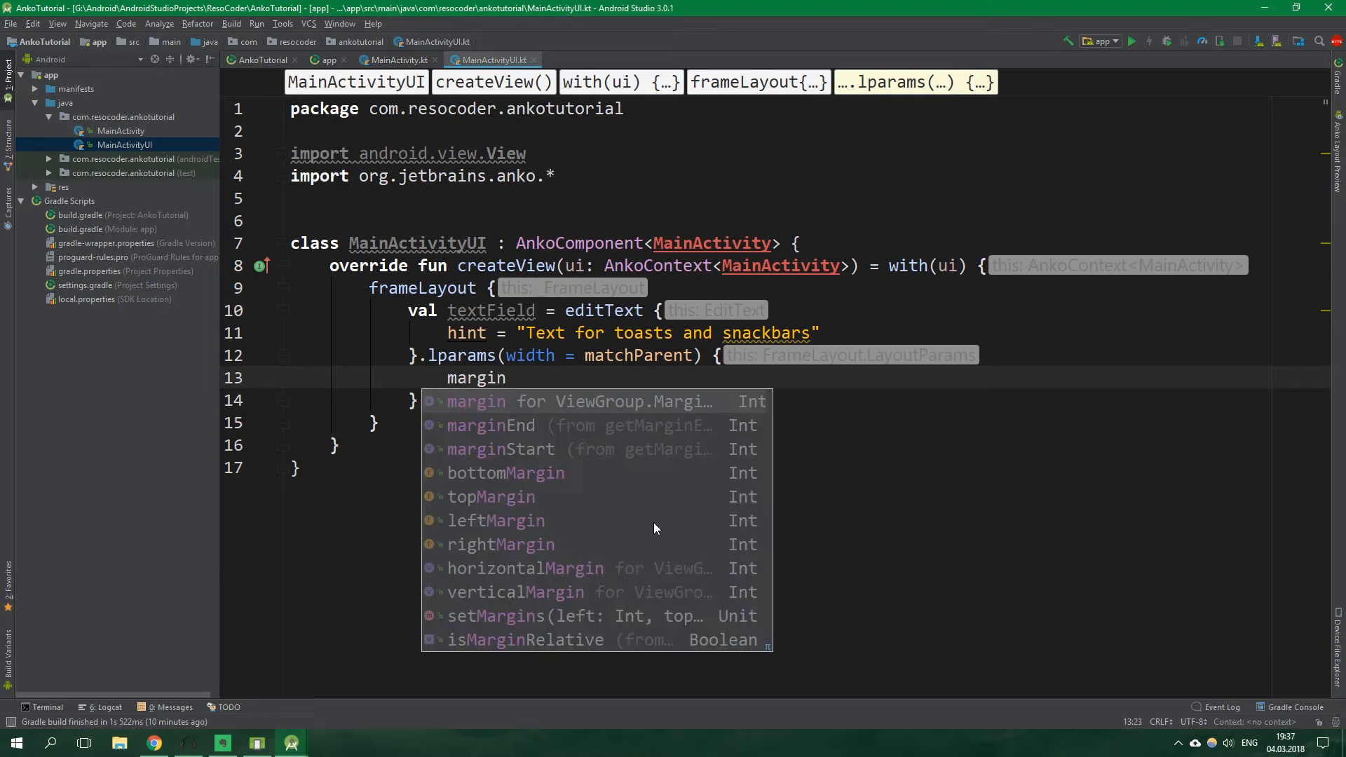
text(= dip(12)
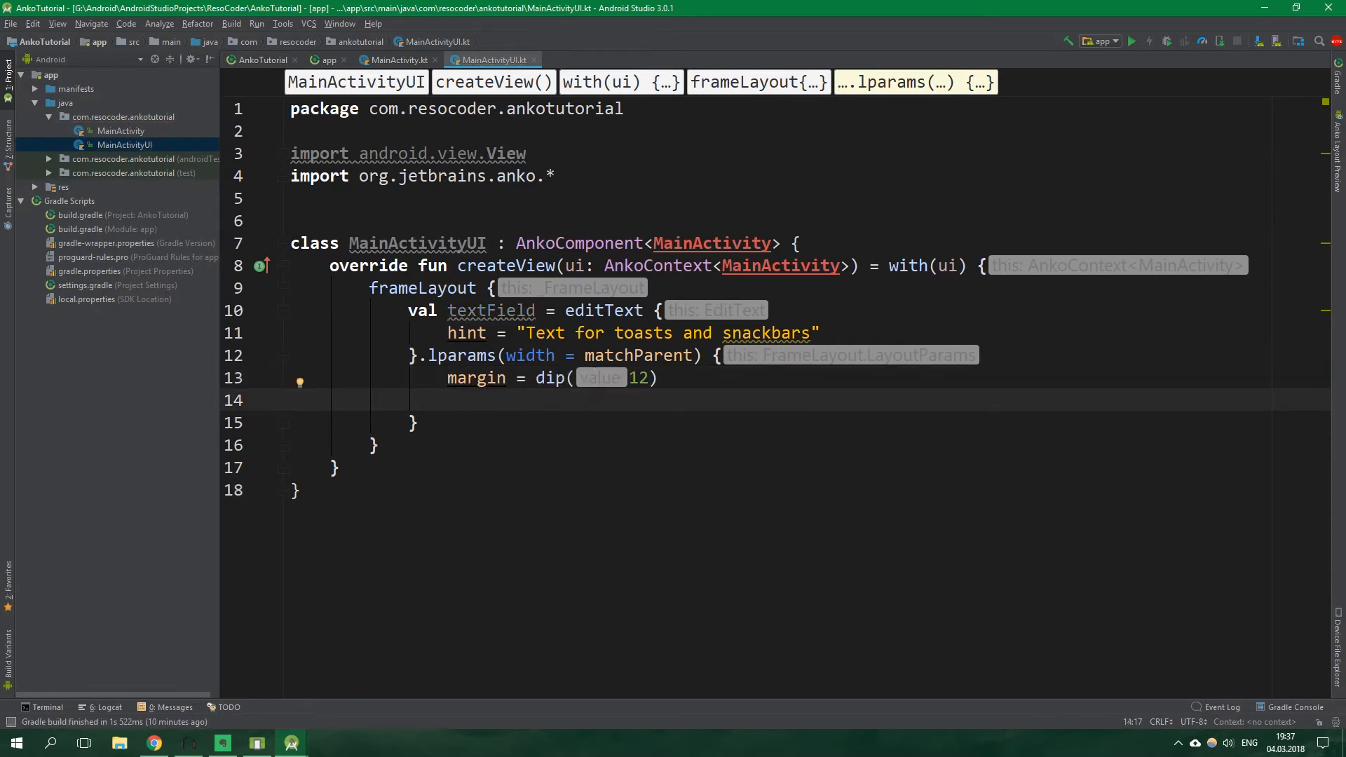
text(topMargin =)
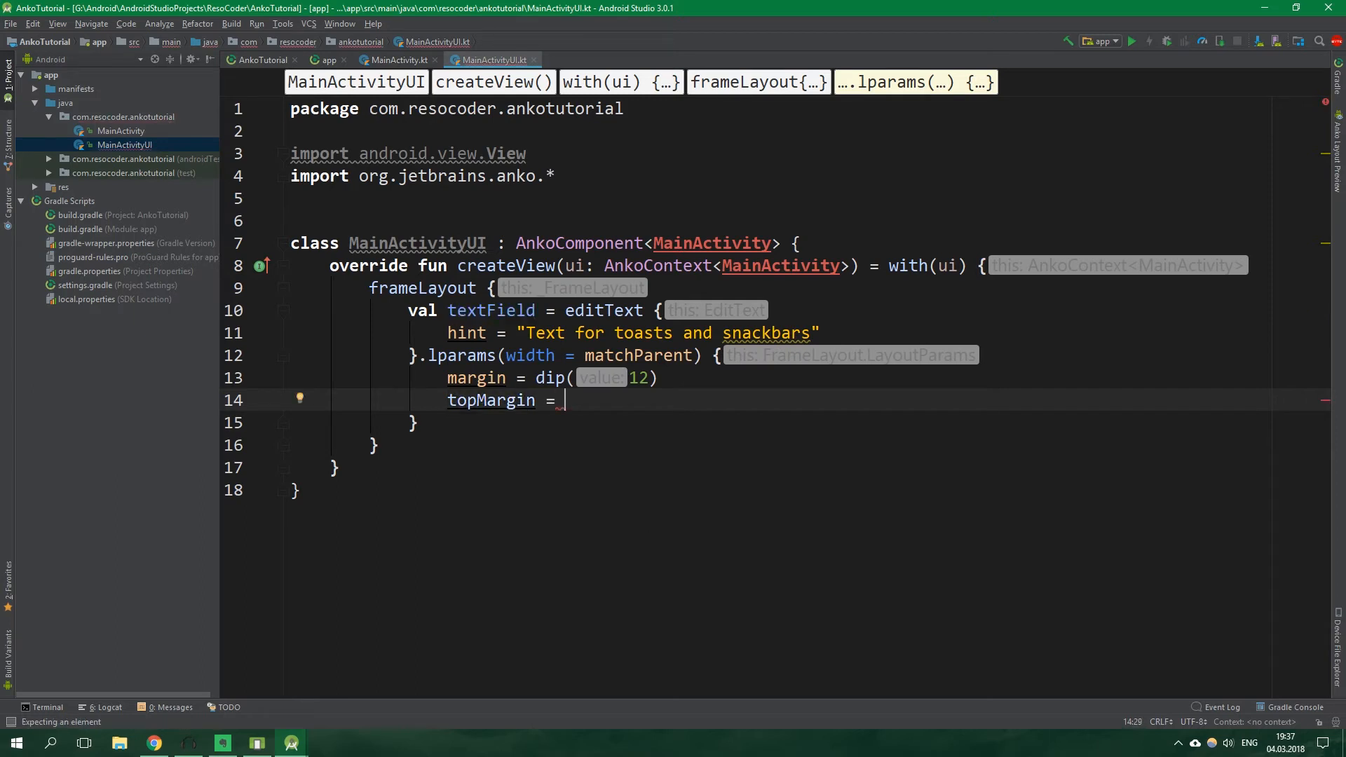
text(dip(30))
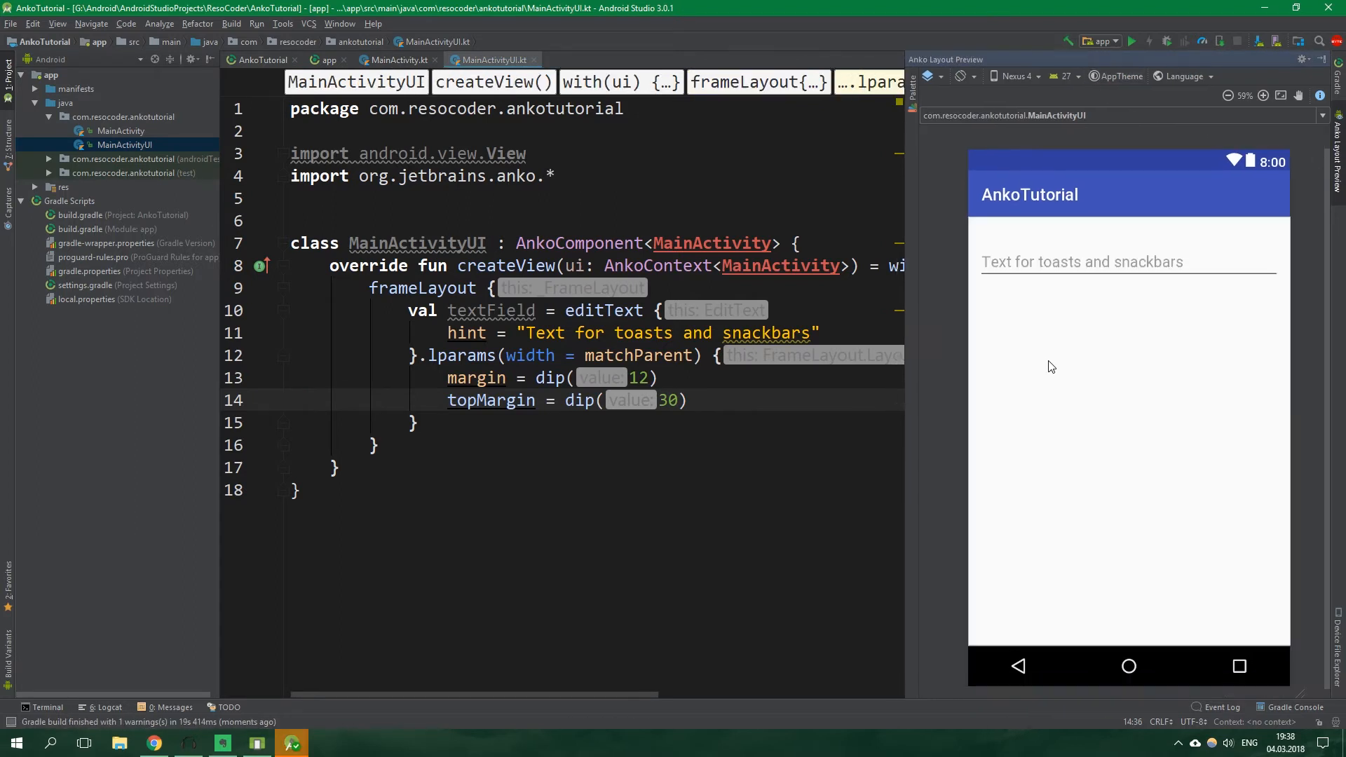
mouse_move(1087, 361)
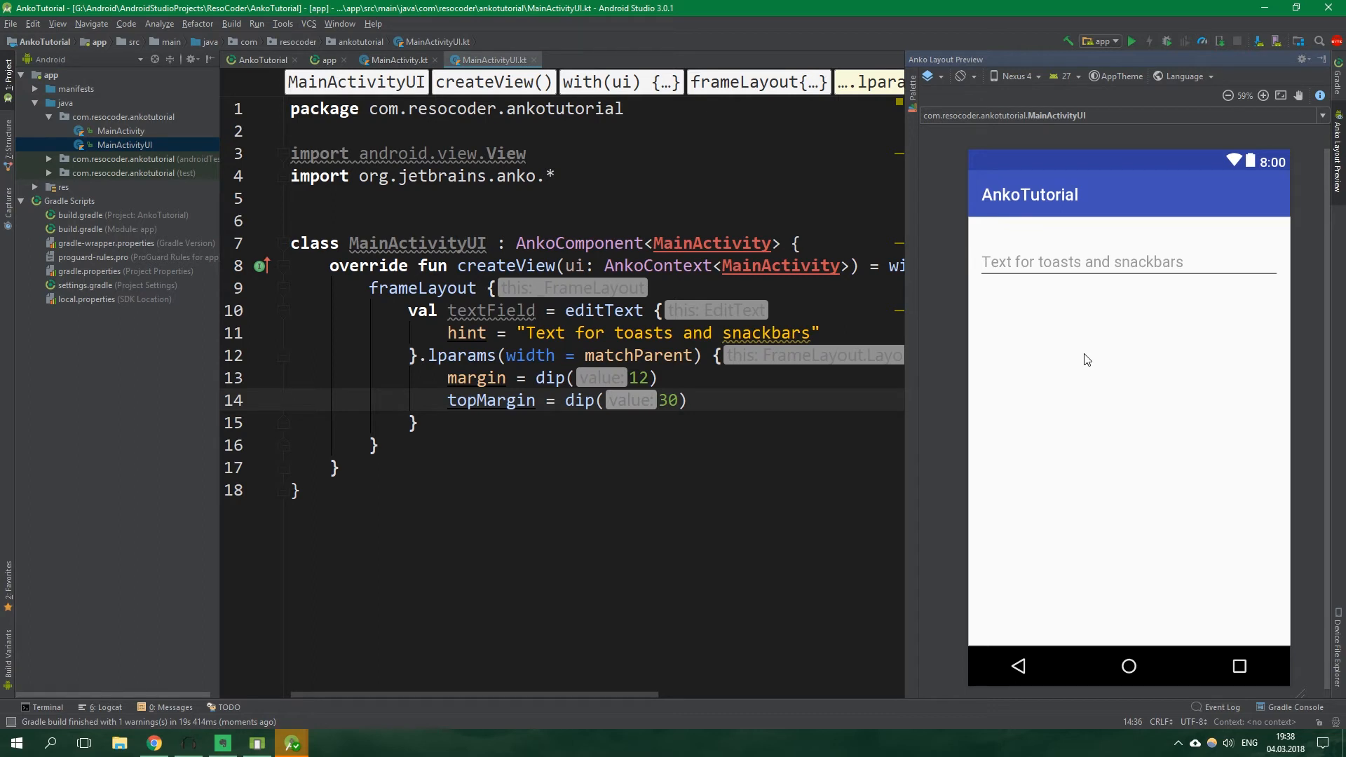
click(11, 24)
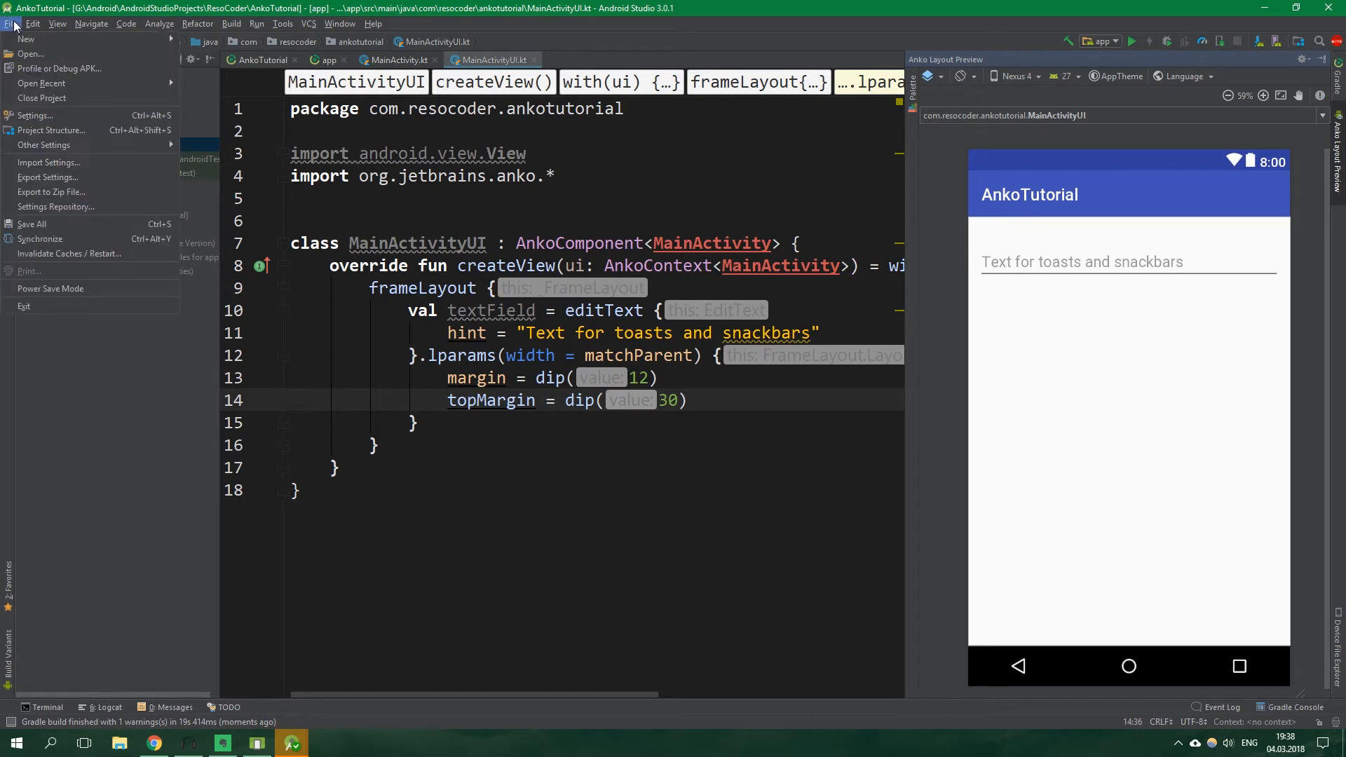
click(34, 115)
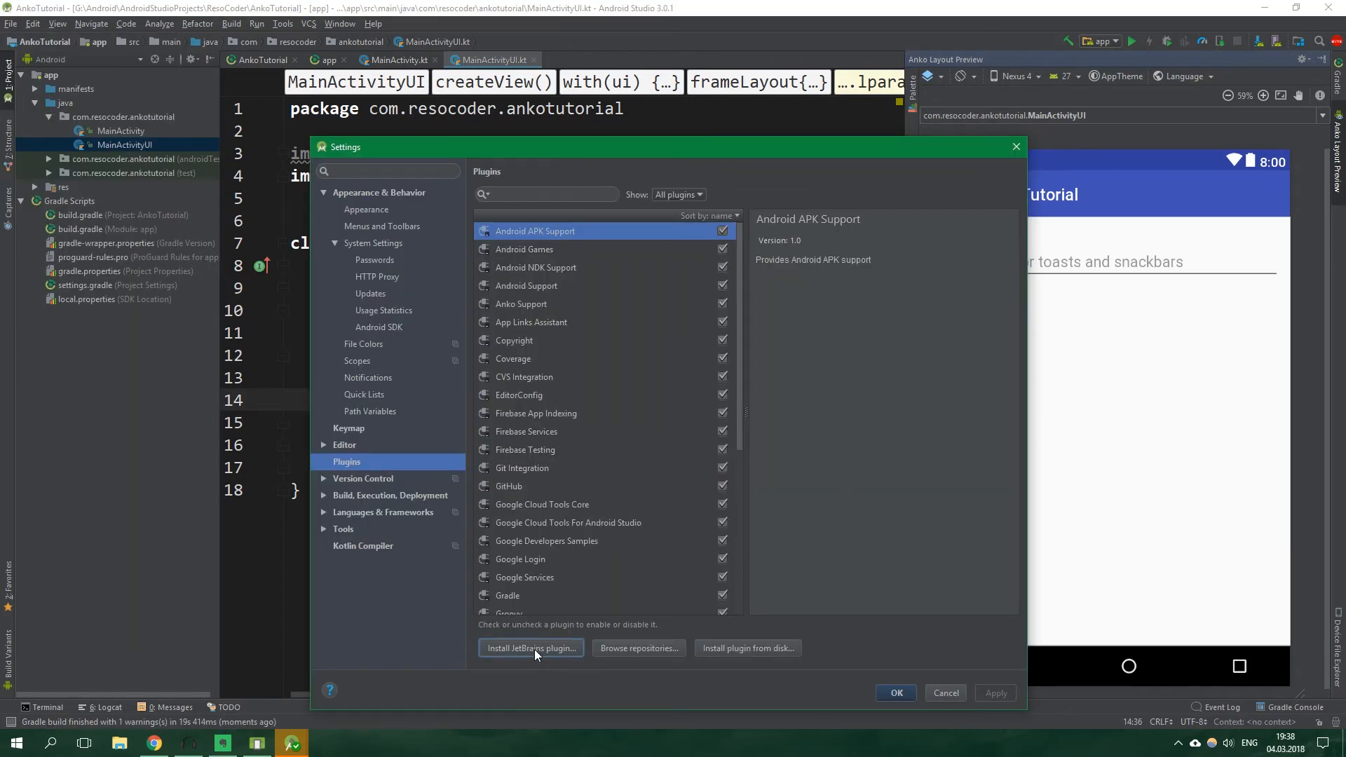
click(530, 648)
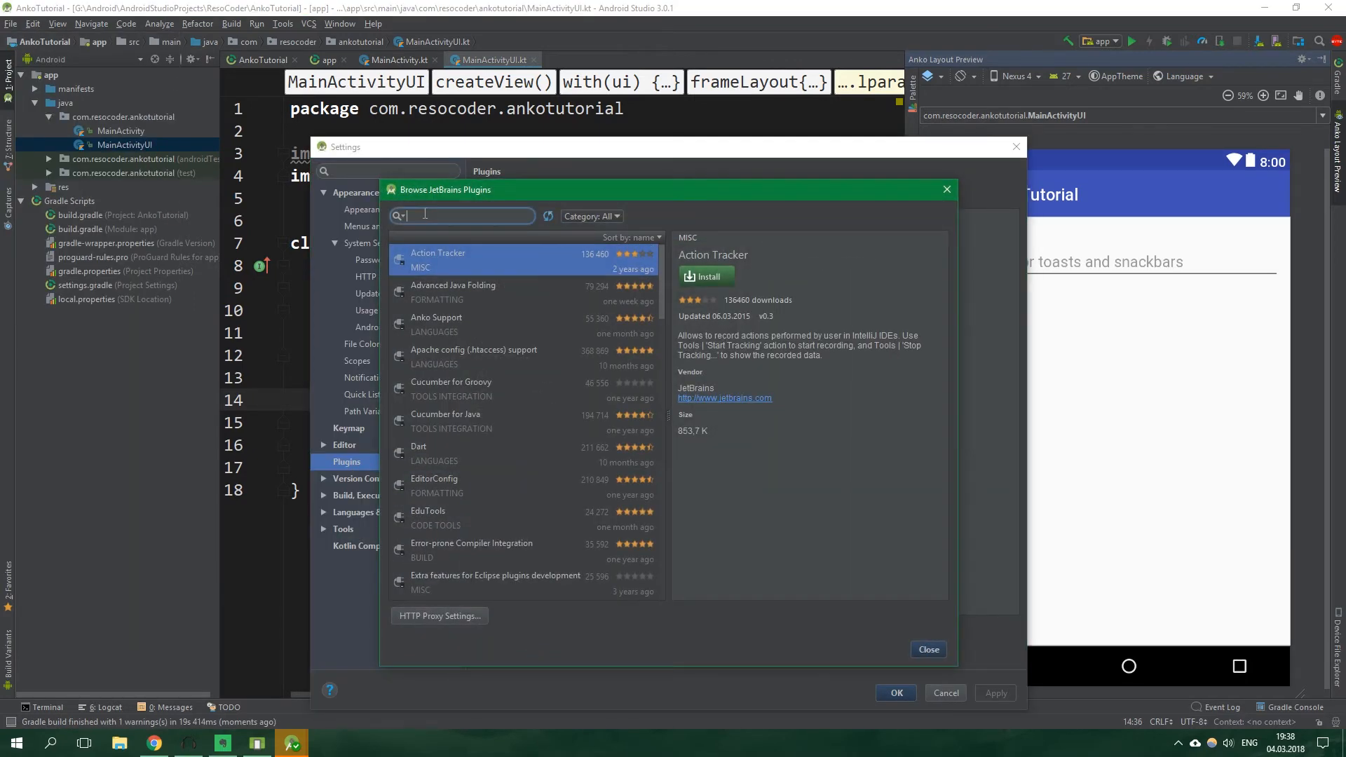
text(anko)
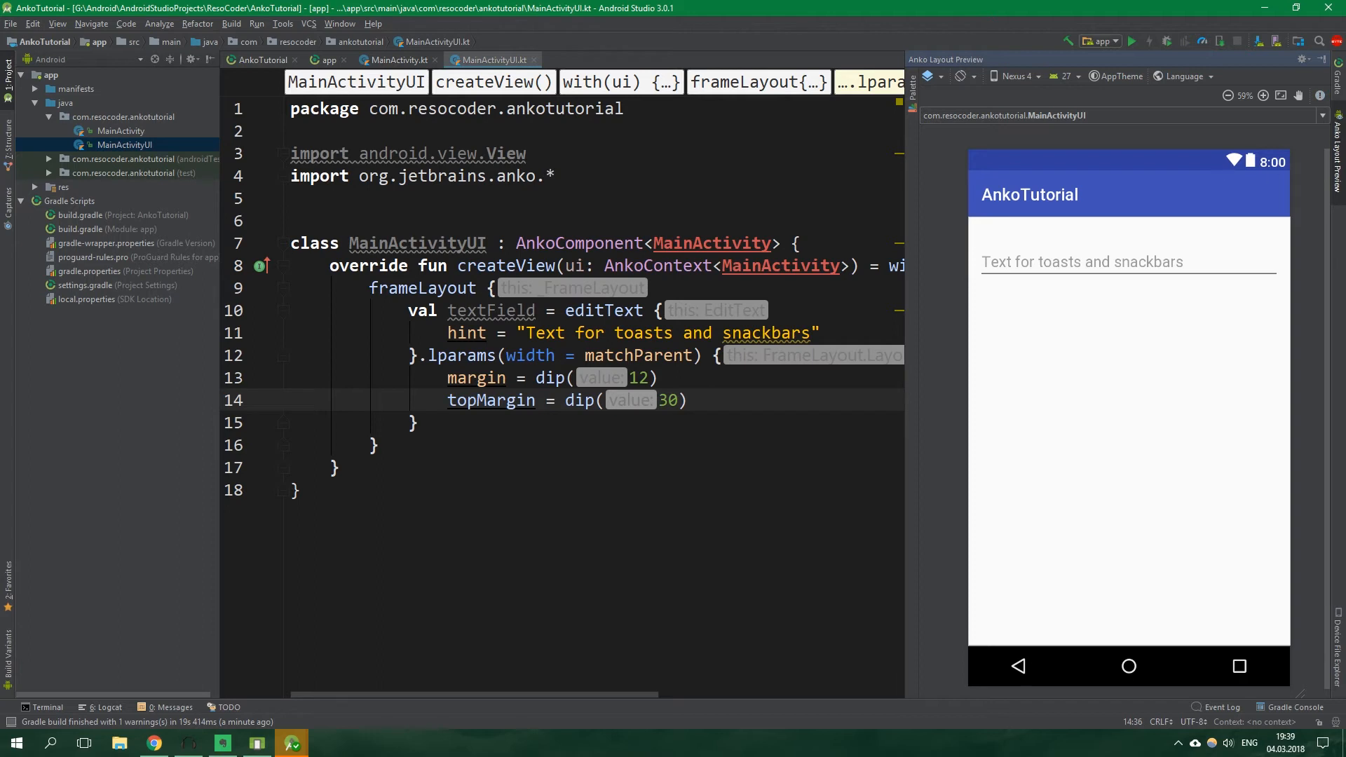
click(56, 24)
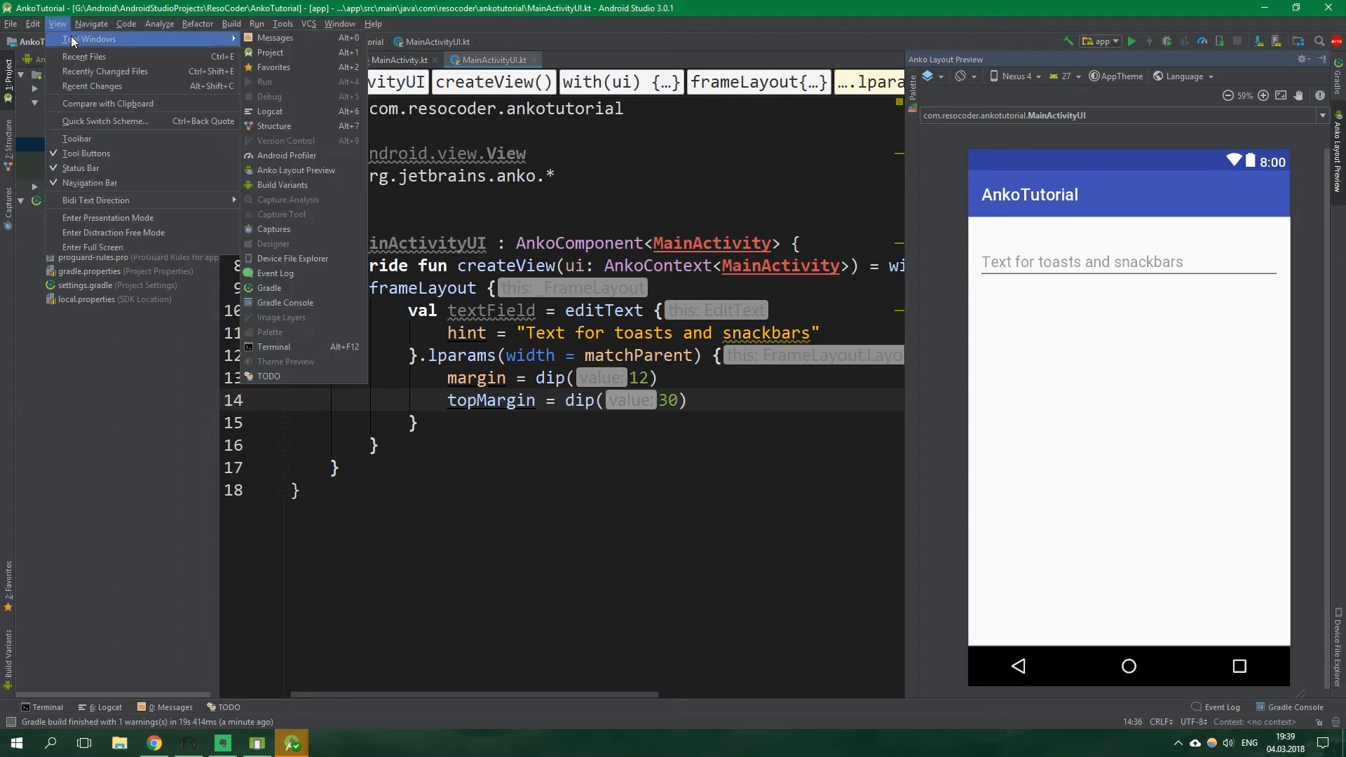
mouse_move(296, 170)
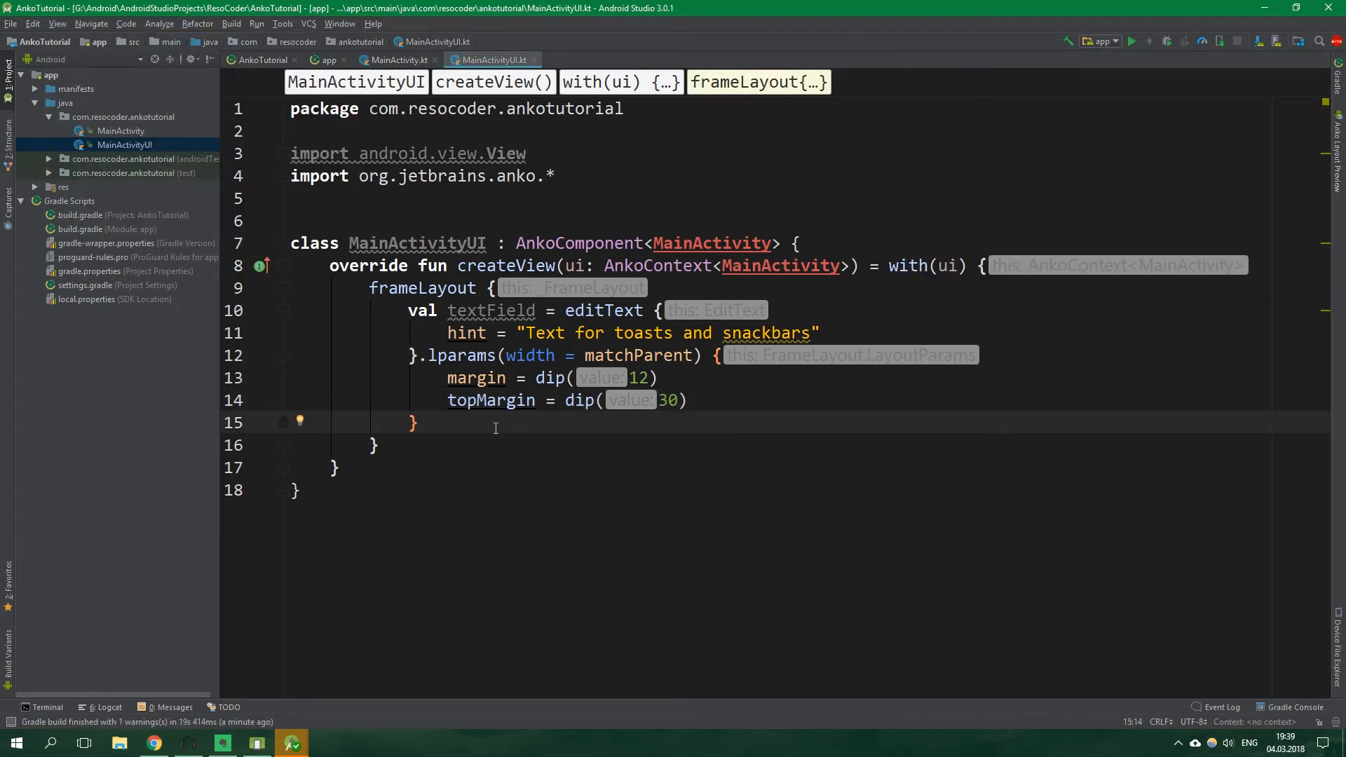
Add the ic_android_black_24dp vector asset and an imageView(R.drawable.ic_android_black_24dp).
text(imageView()
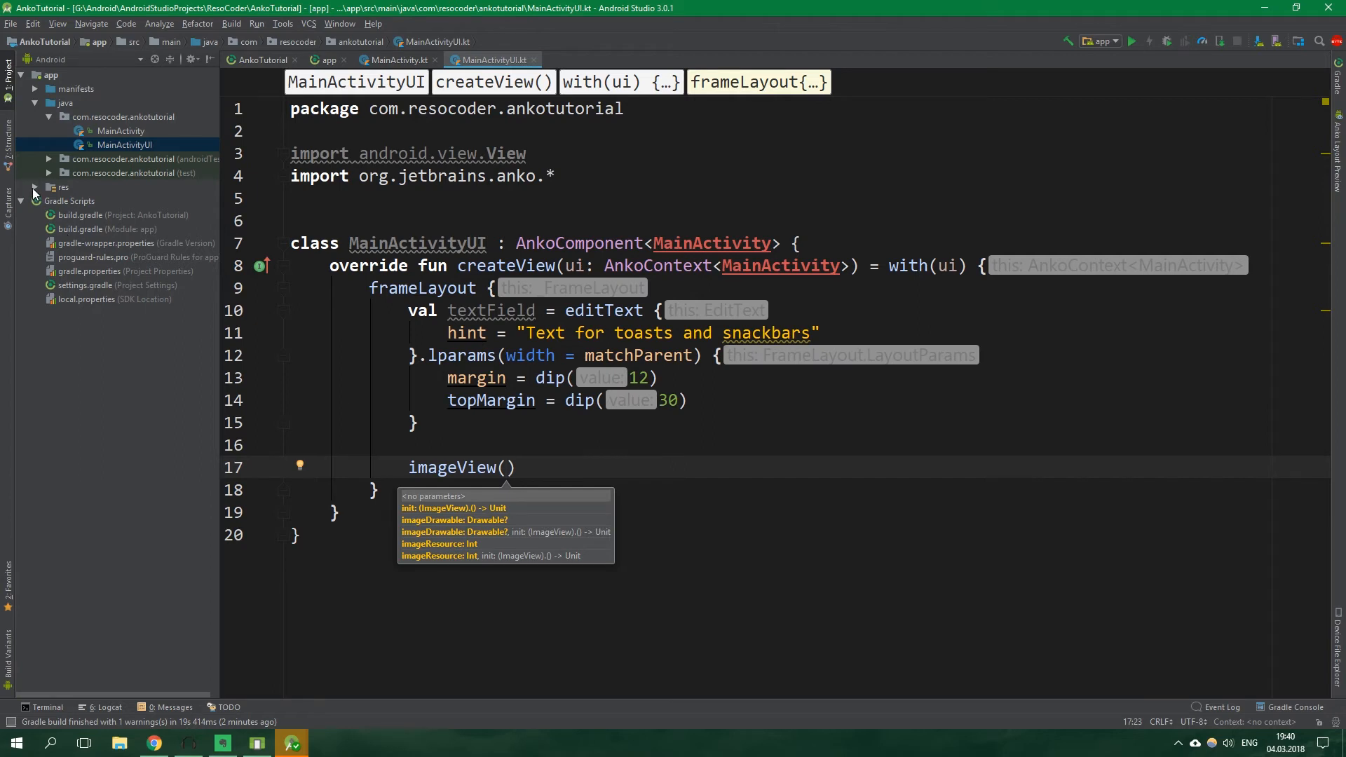
click(34, 188)
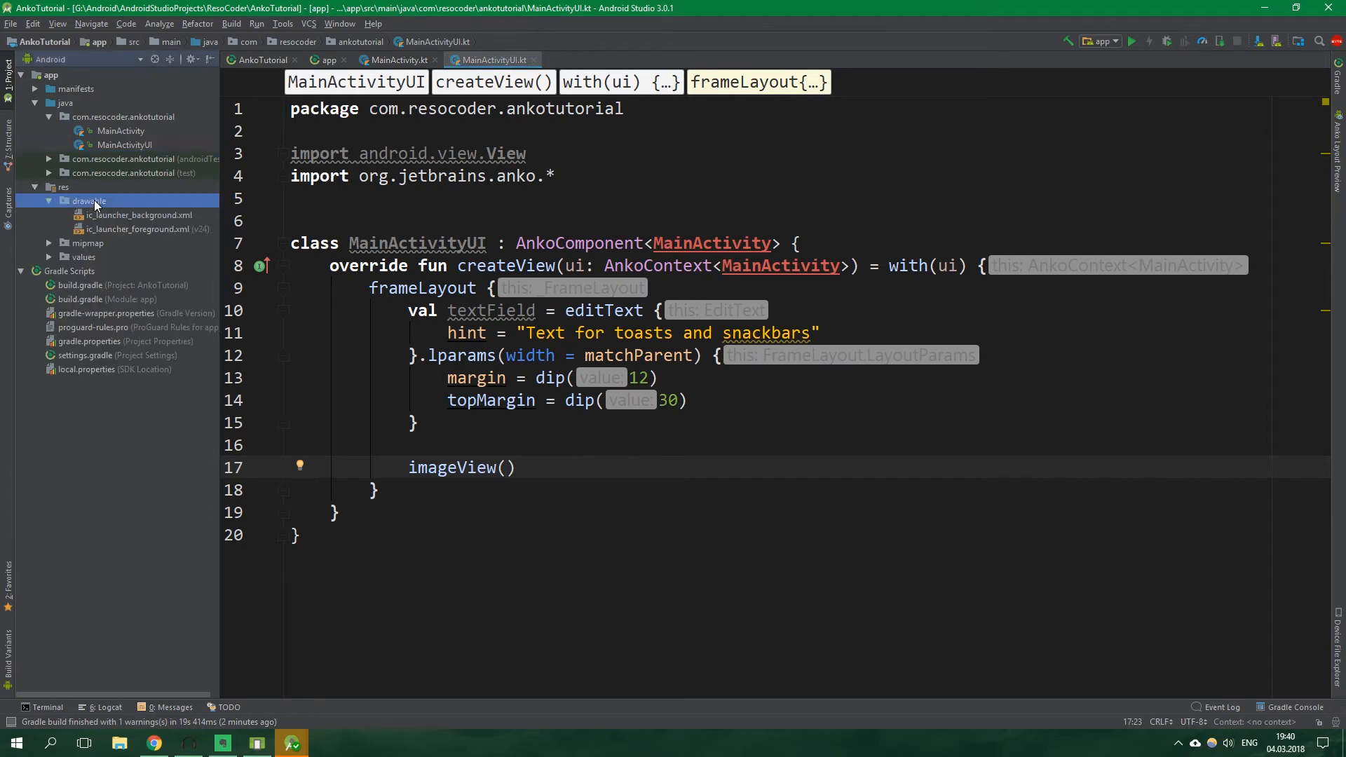
right_click(87, 201)
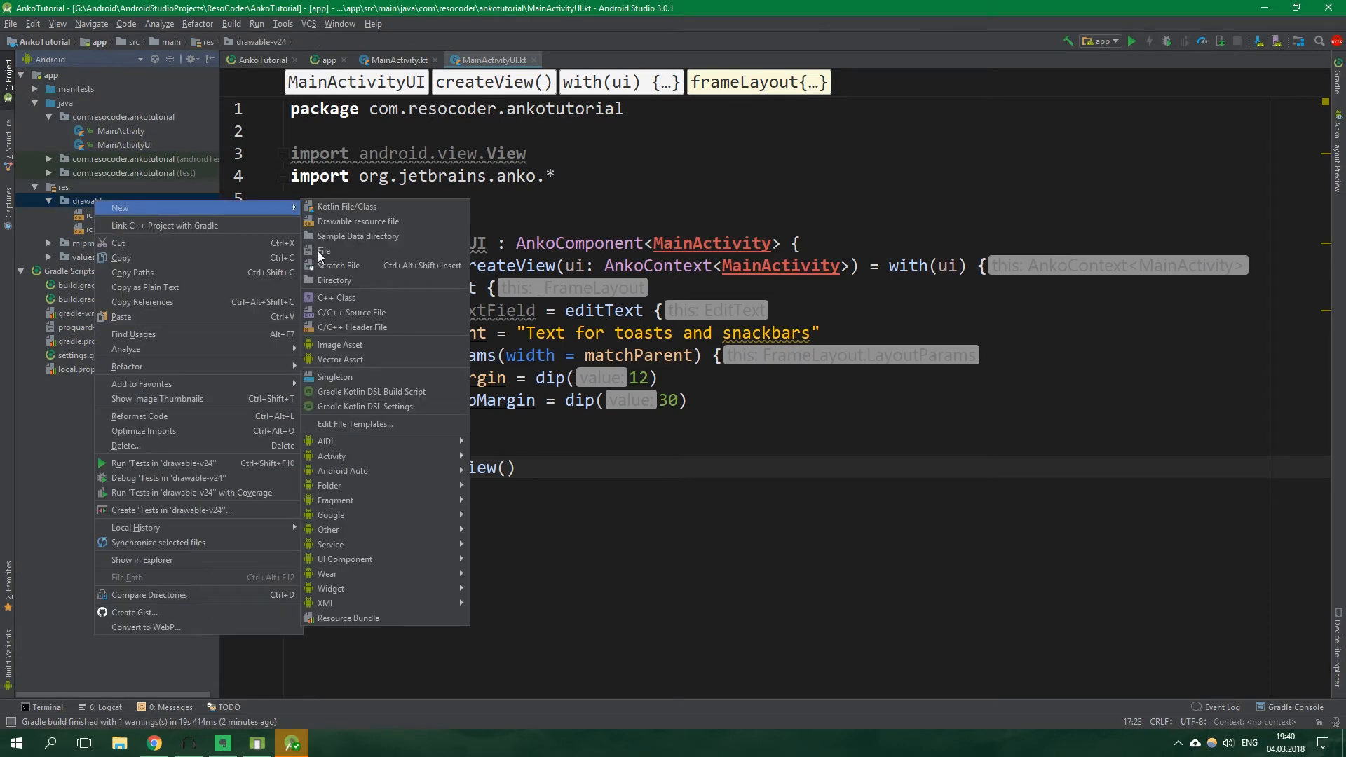
click(340, 359)
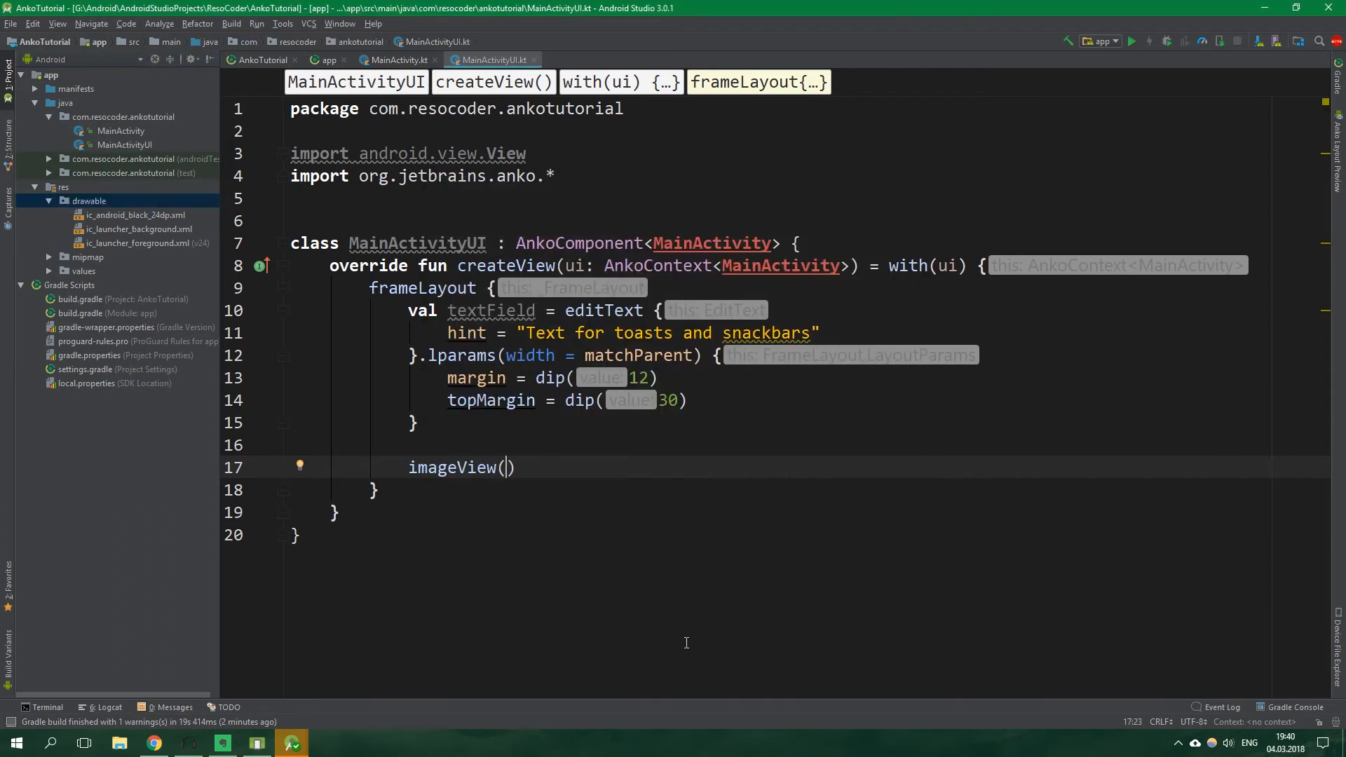
text(R)
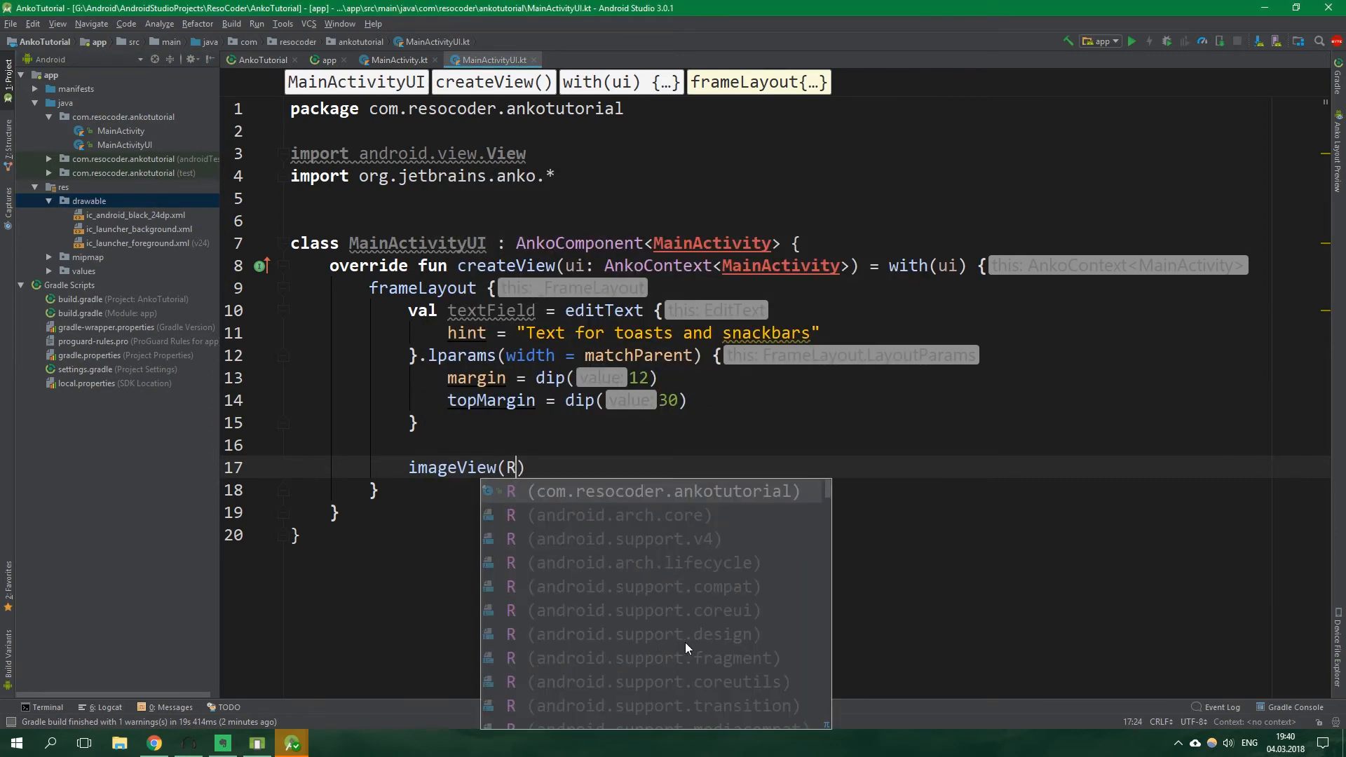
text(.drawable.ic_android_black_24dp)
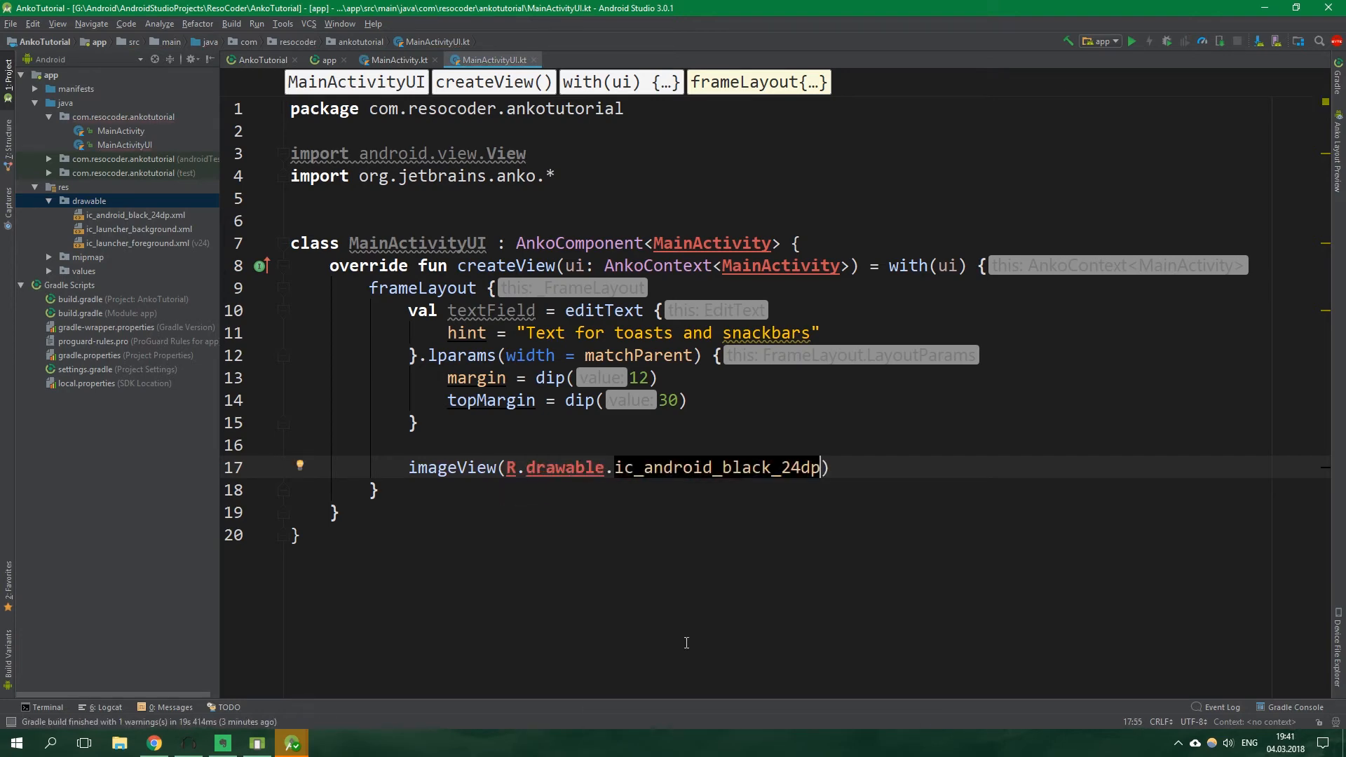
In onClick, set imageTintList to ColorStateList.valueOf(Color.parseColor("#4CAF50")) on Lollipop or newer.
text({)
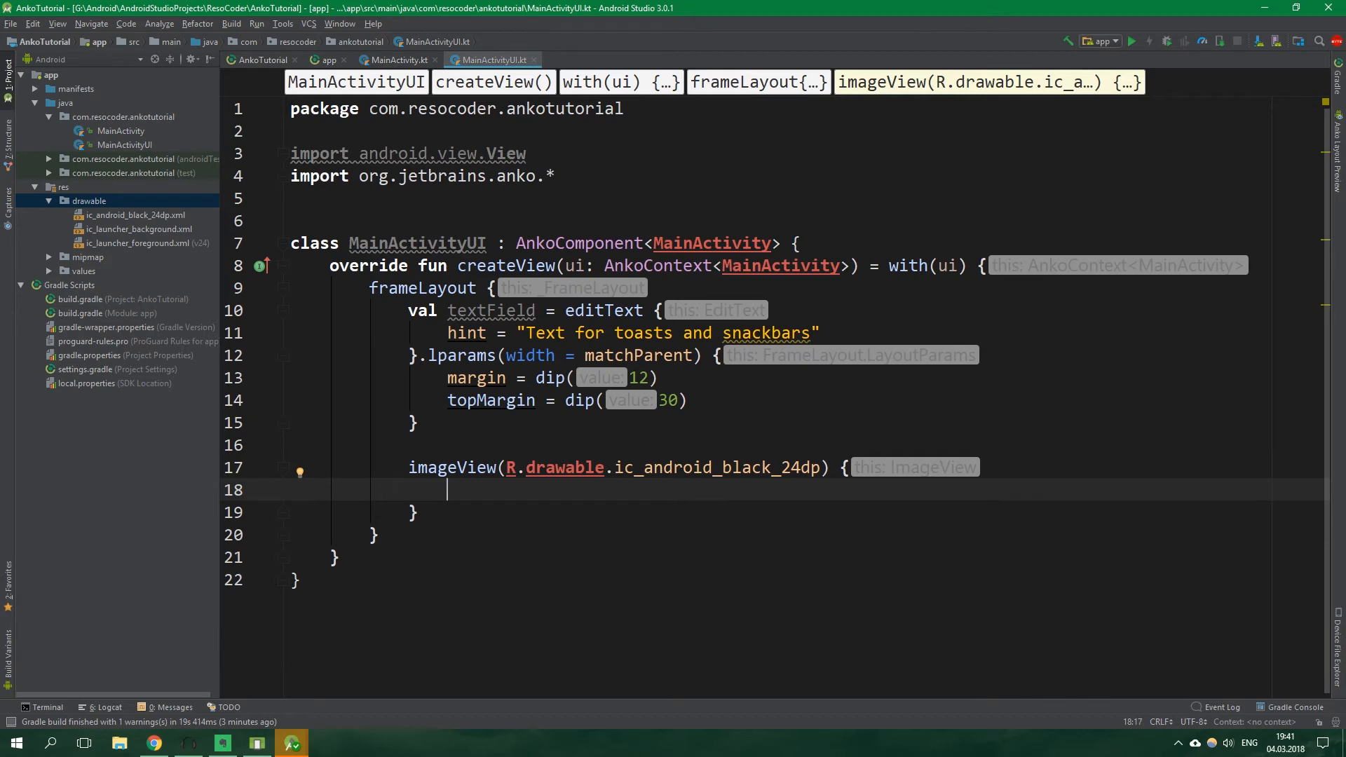
text(setOnClickListener{)
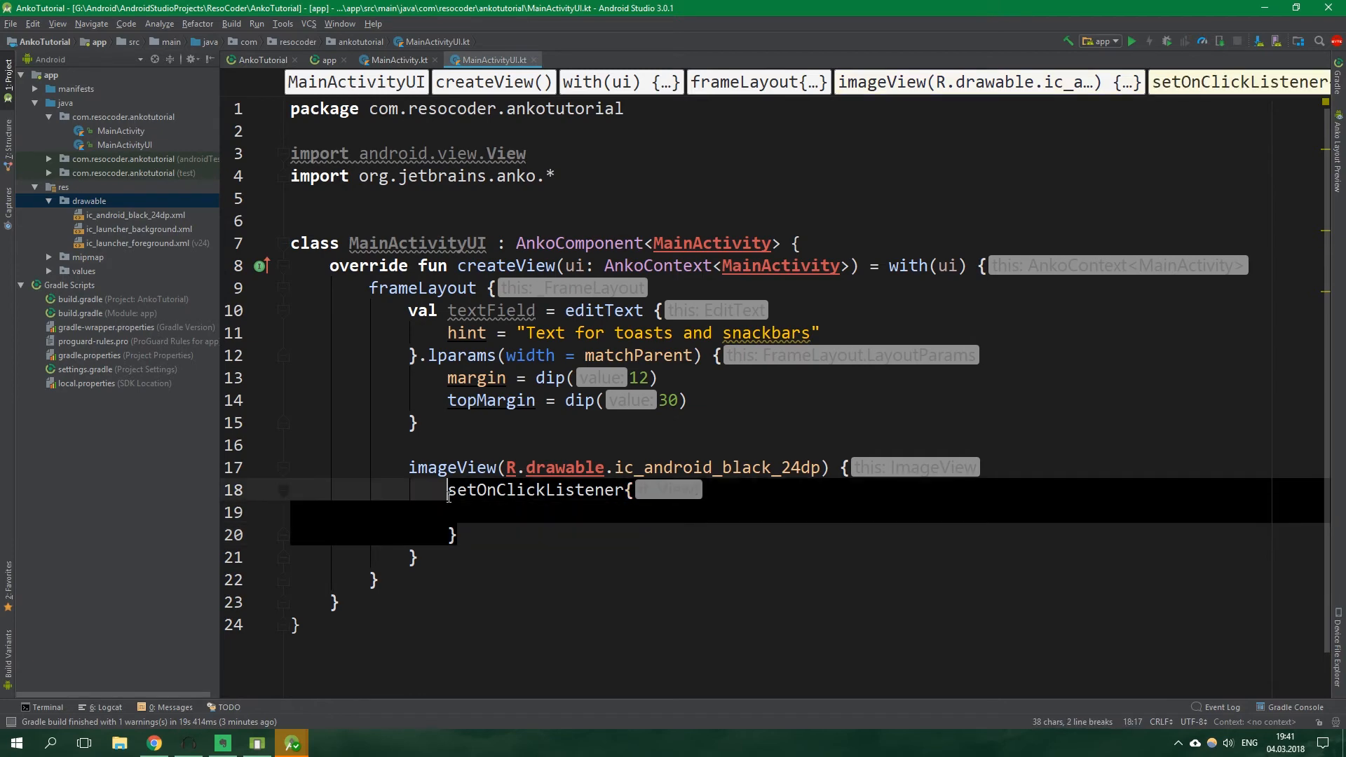
text(onClick {)
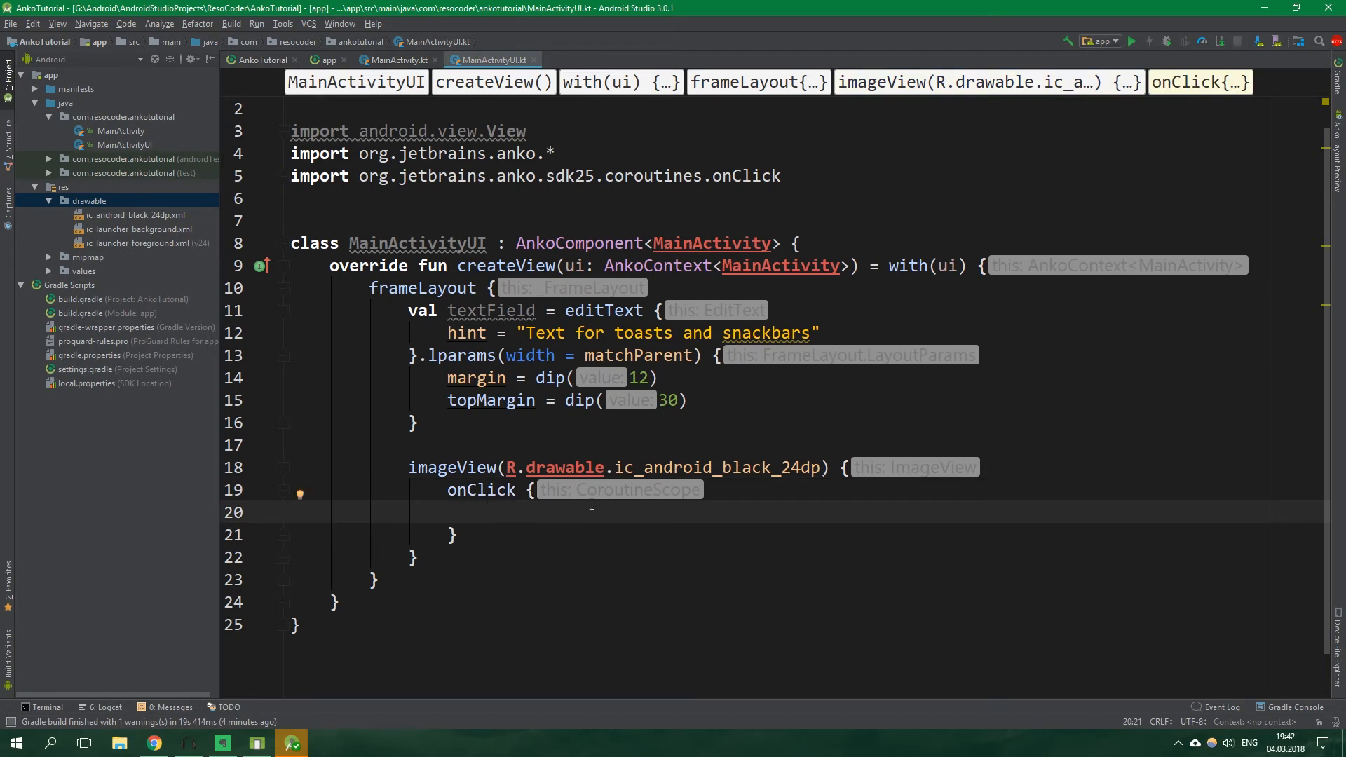
mouse_move(591, 502)
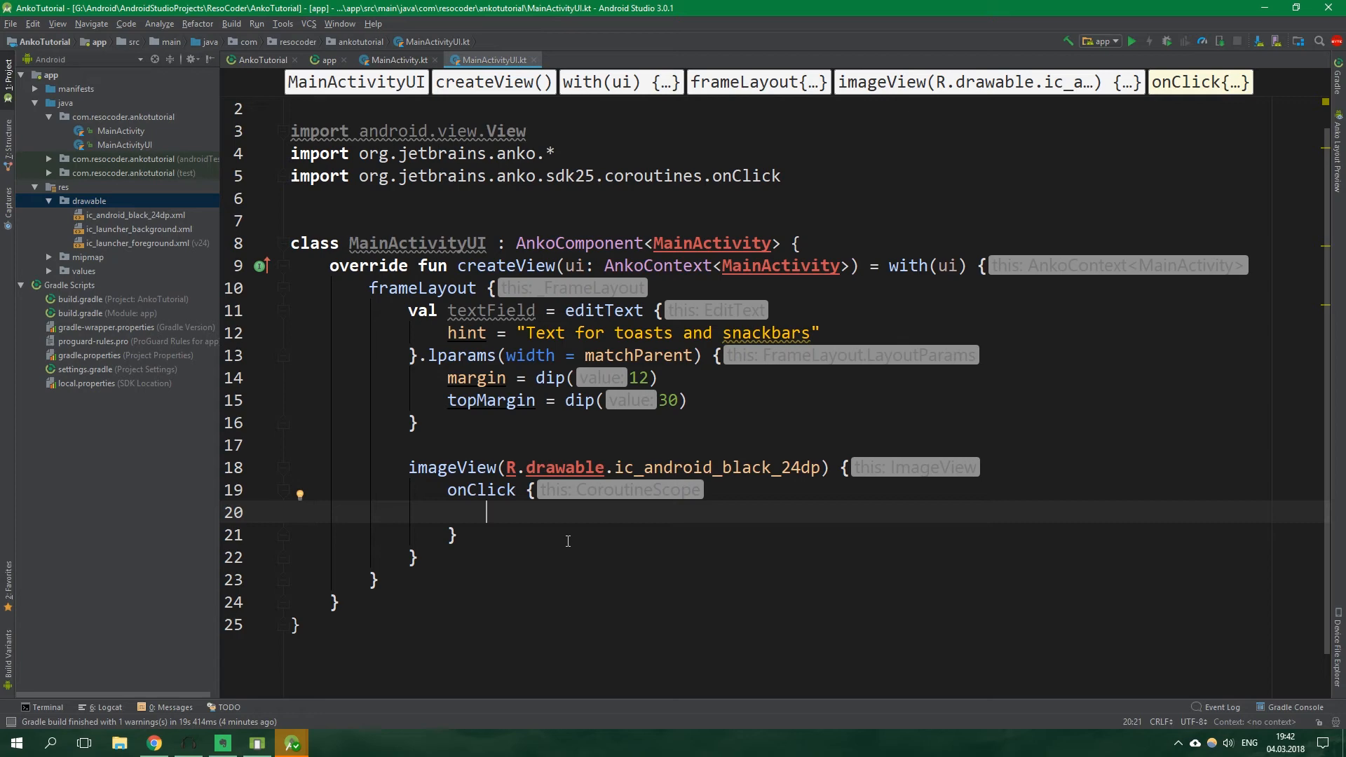
text(this@imageView.imageTintList =)
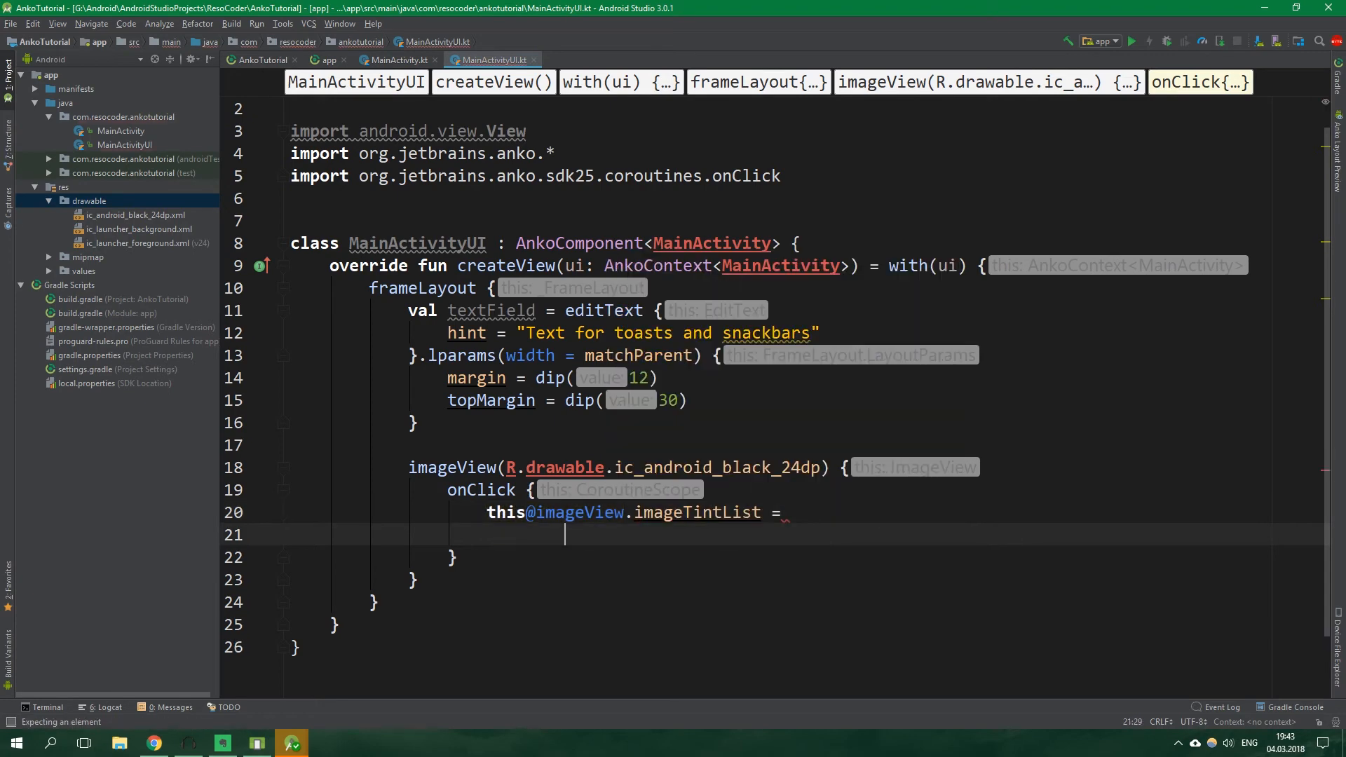
text(ColorStateList.)
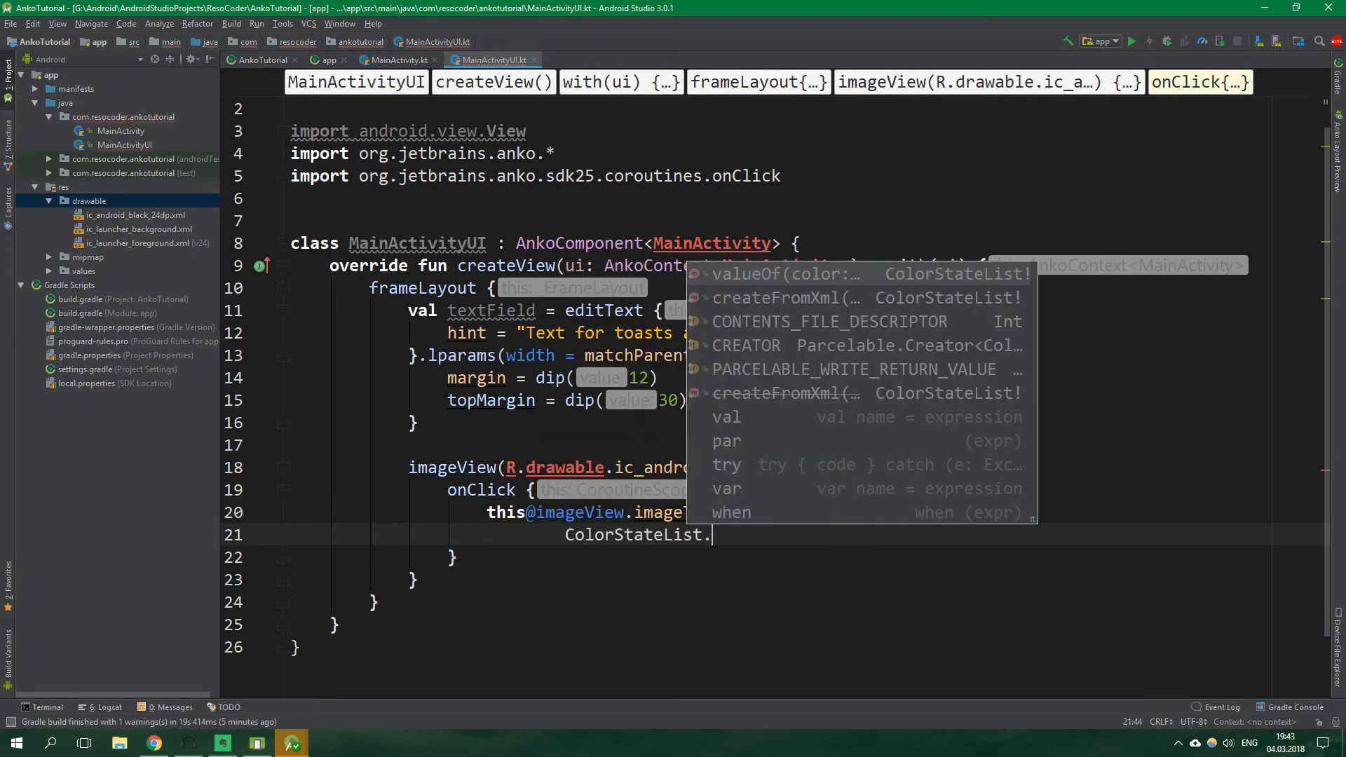
click(808, 273)
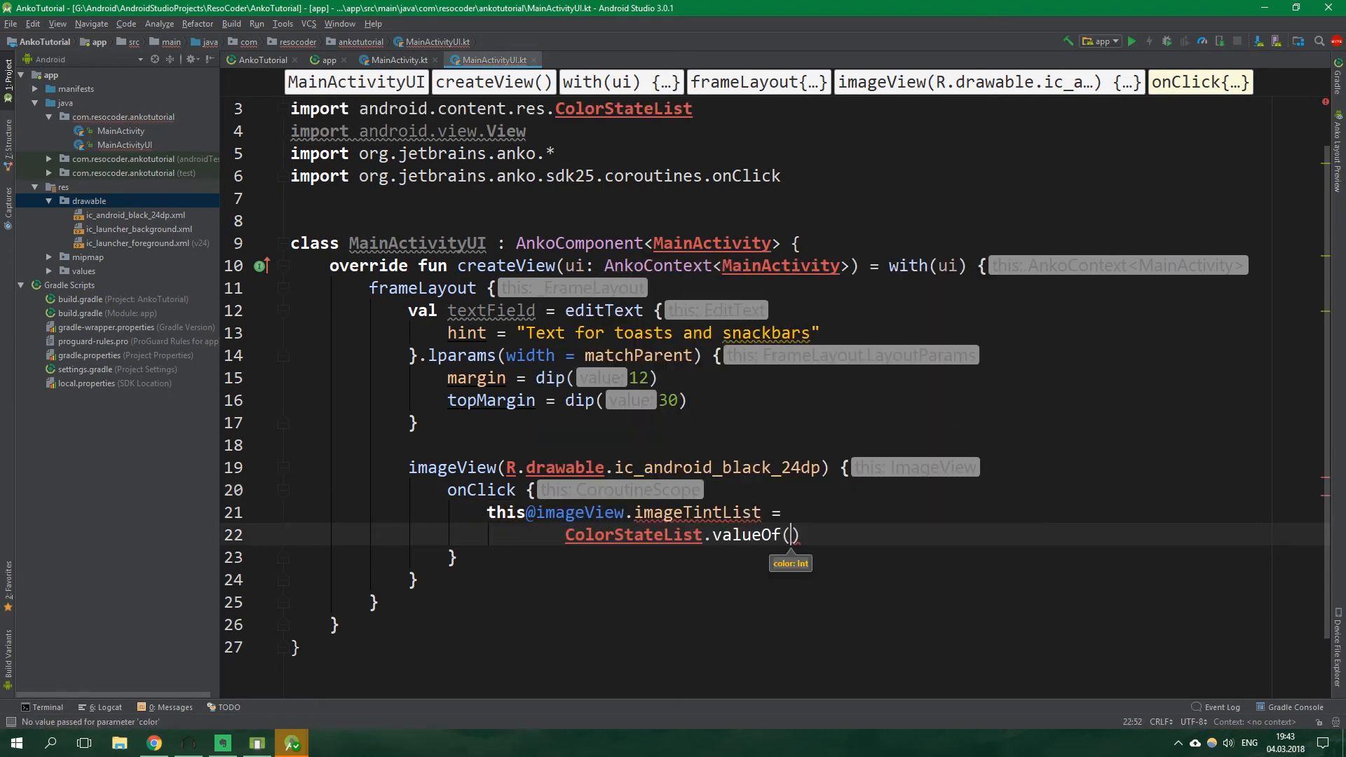
text(Color.parseColor()
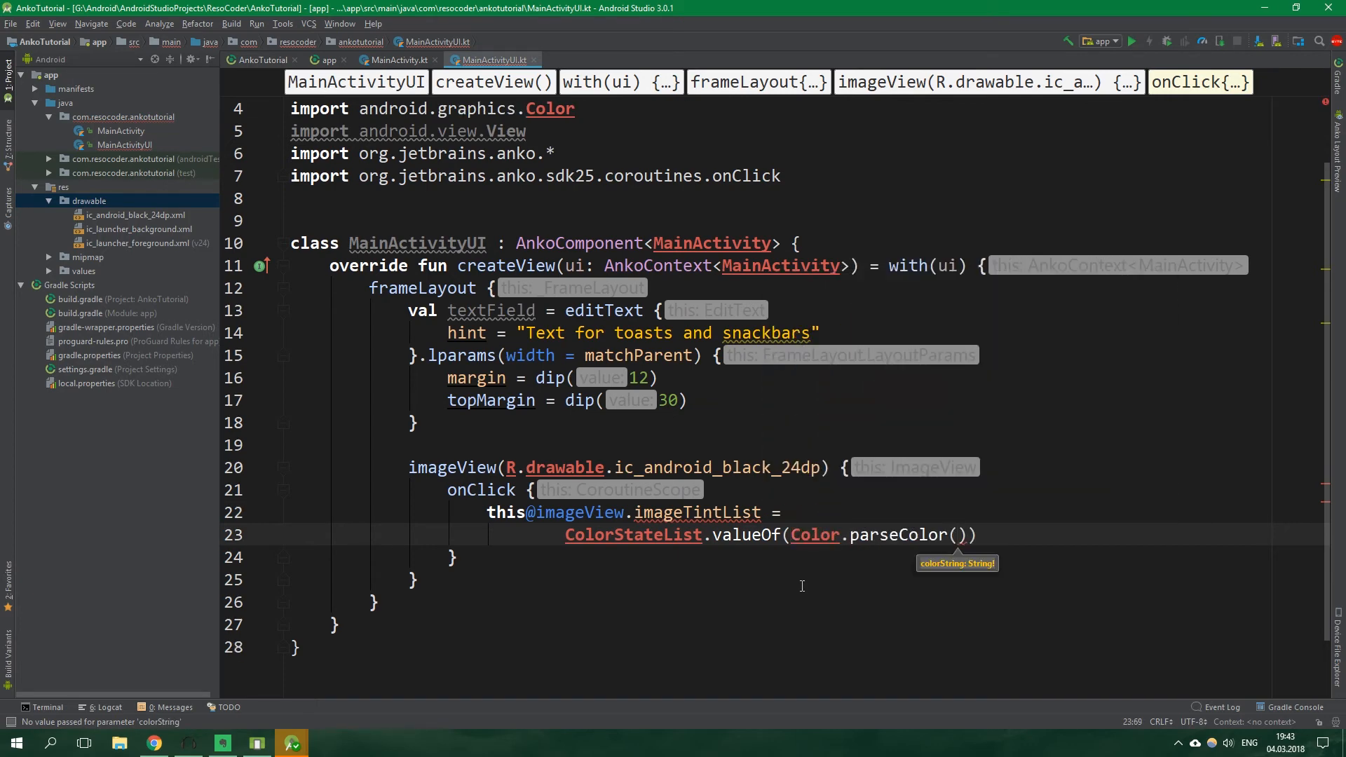
text("#4CAF50")
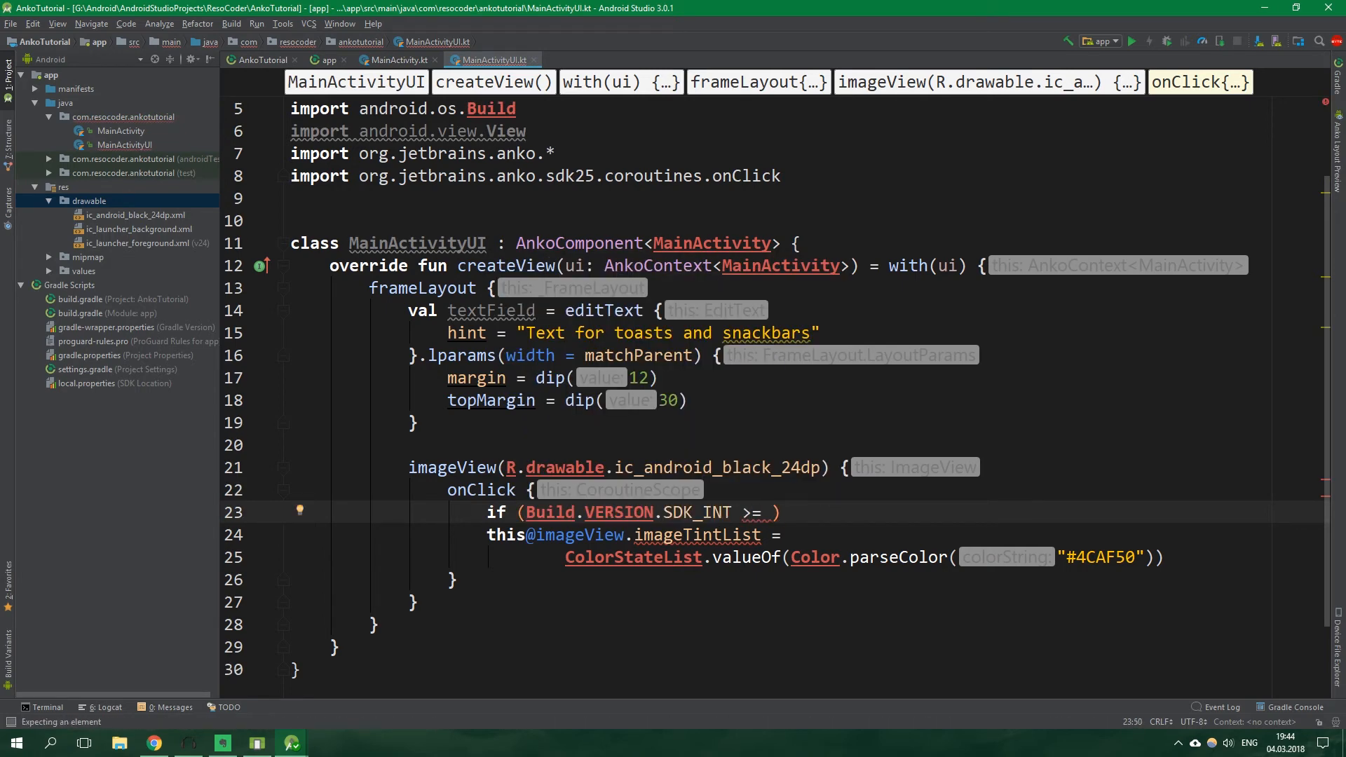
text(Build.VERSION_CODES.LOLLIPOP)
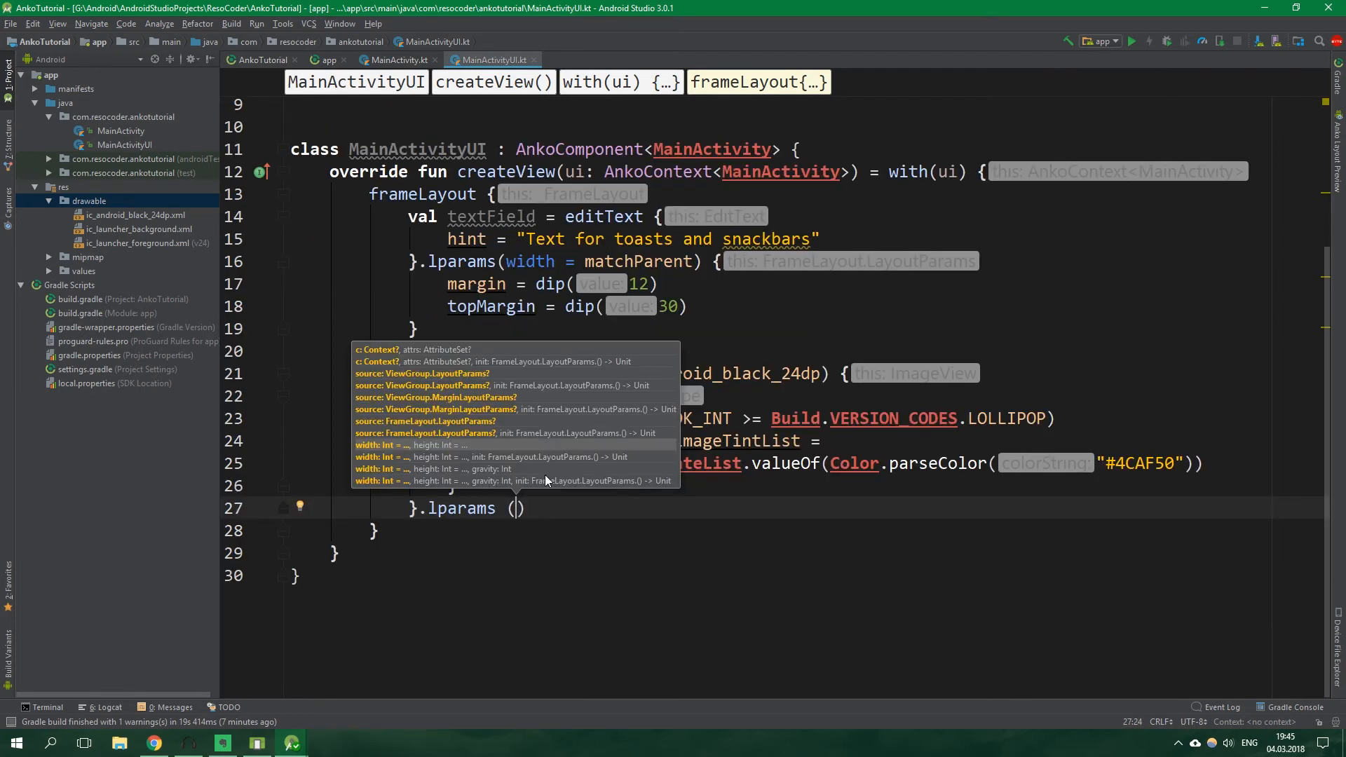
Give the imageView .lparams(dip(72), dip(72)) { gravity = Gravity.CENTER }.
text(dip(72)
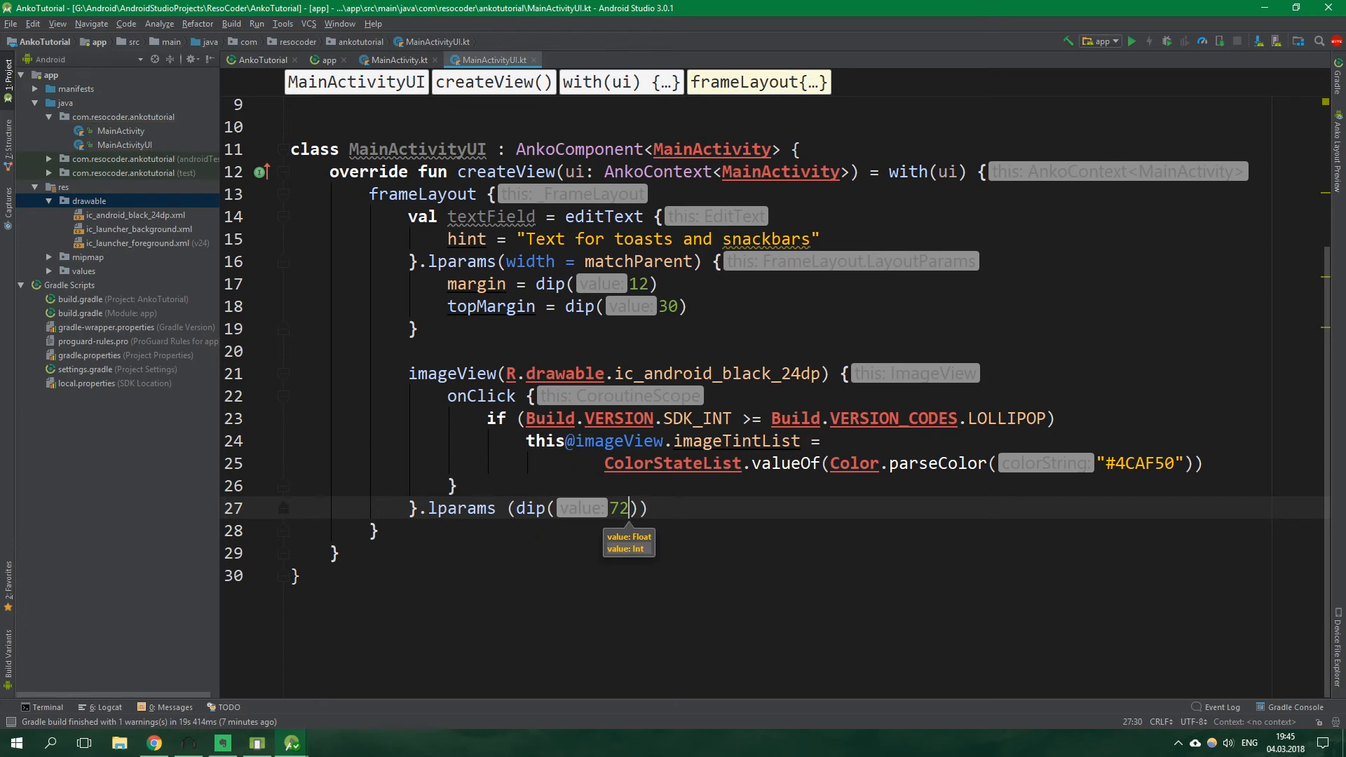
text(, dip(72)
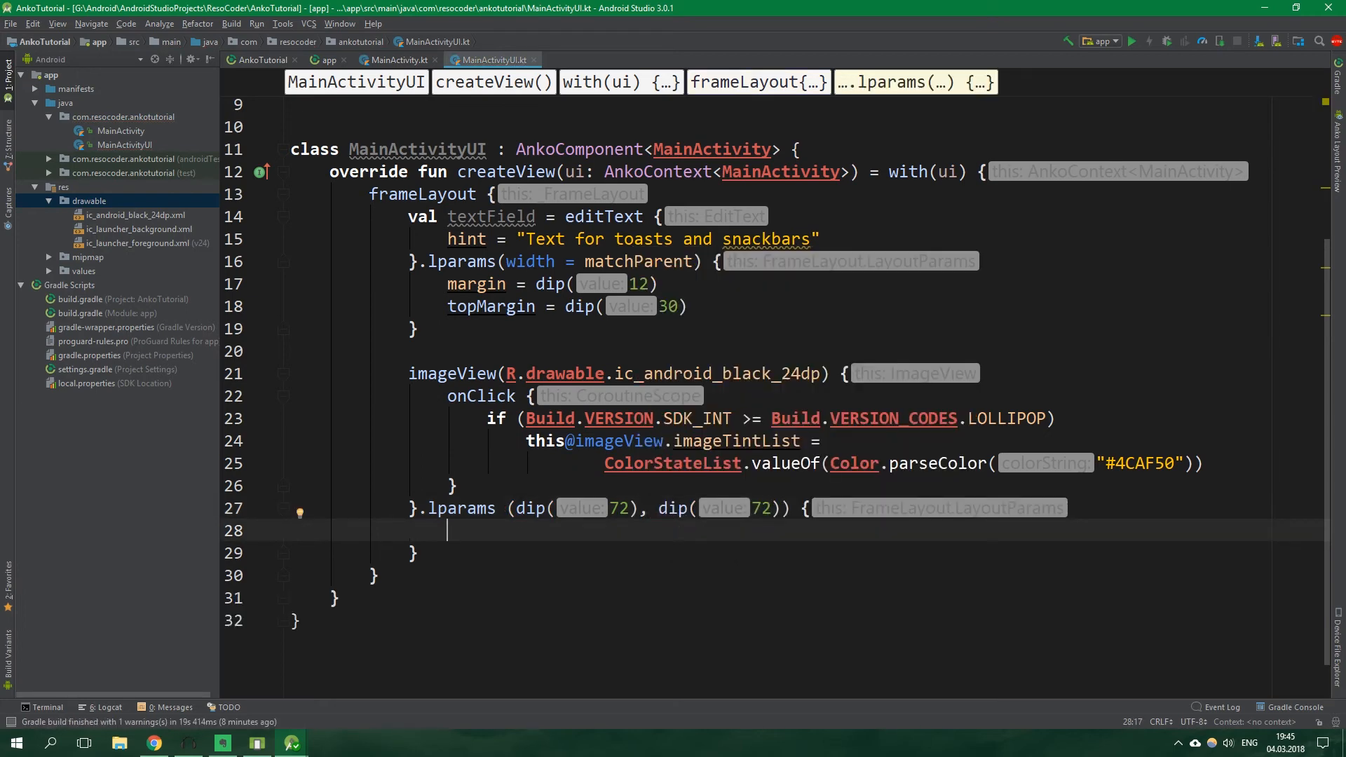
text(gravity =)
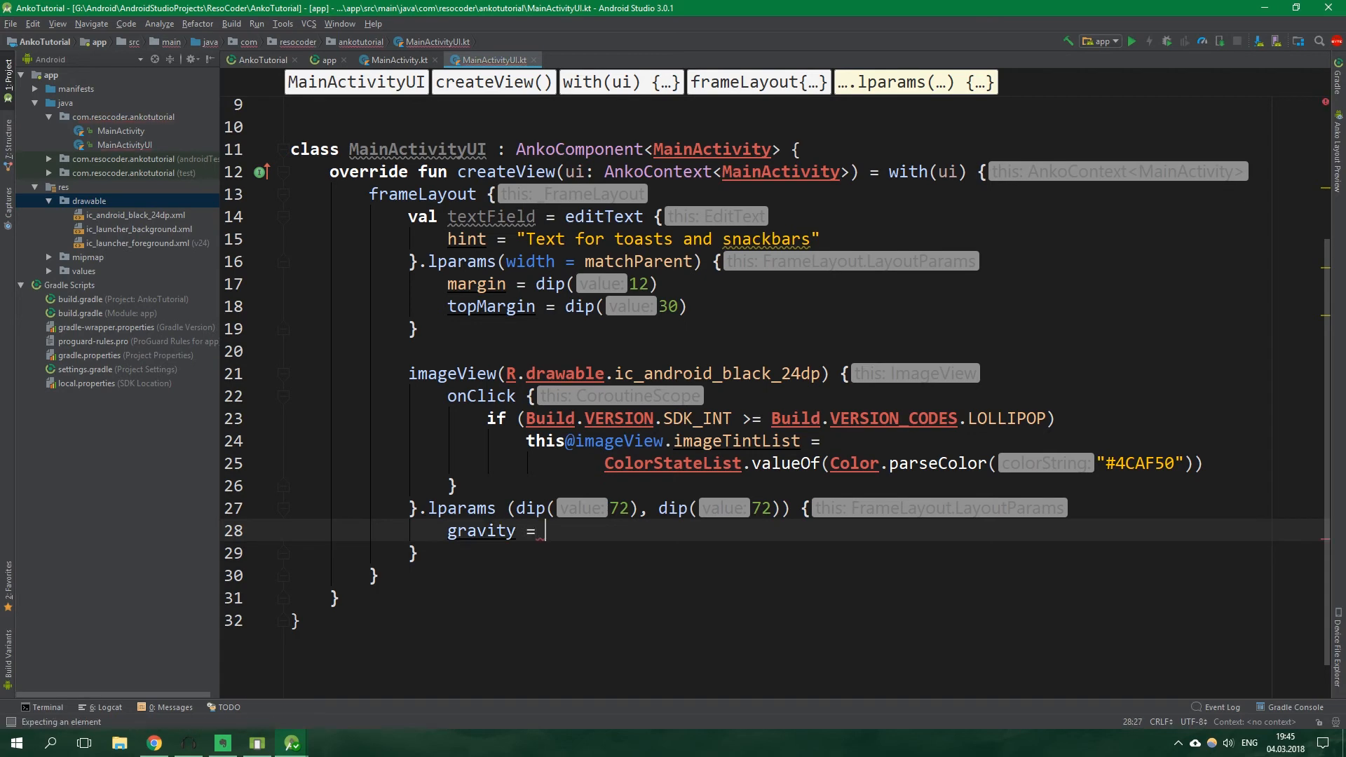
text(Gravity.CENTER)
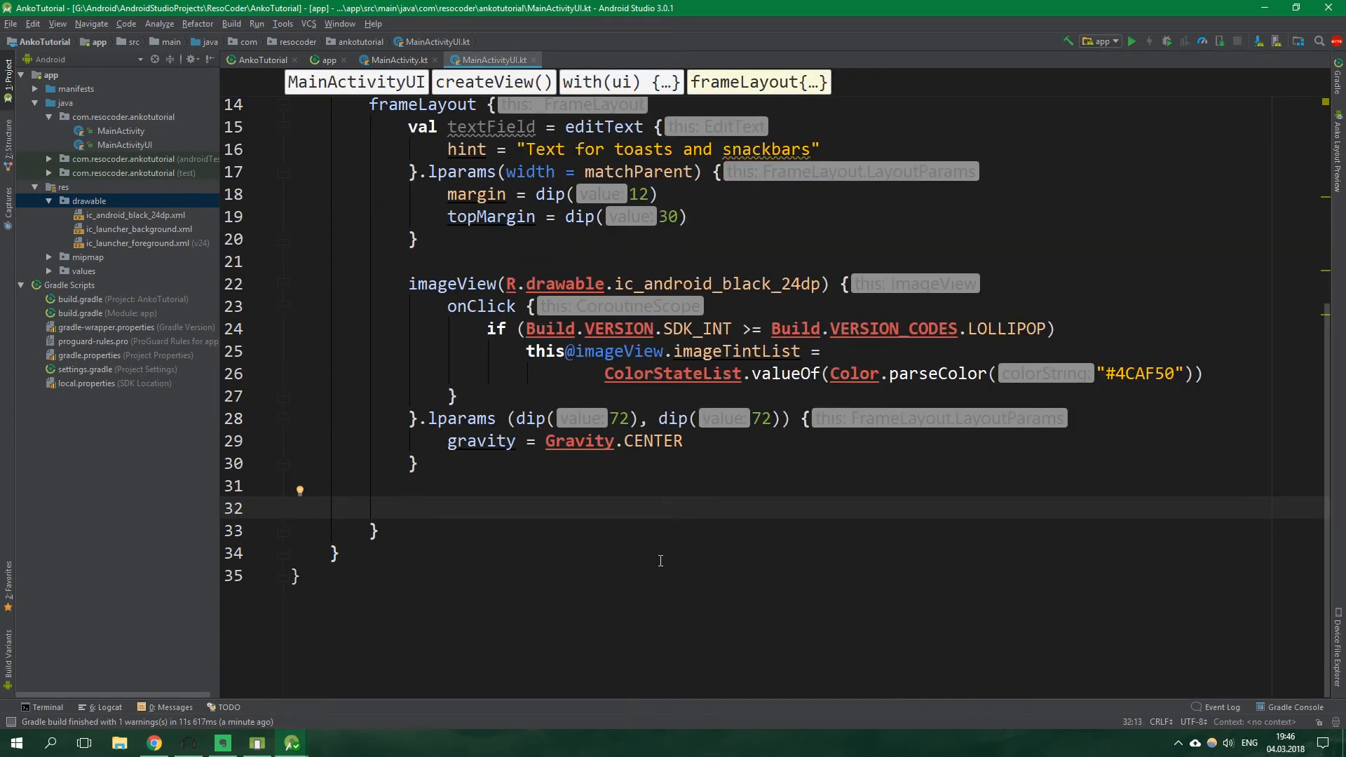
text(linearLayout {)
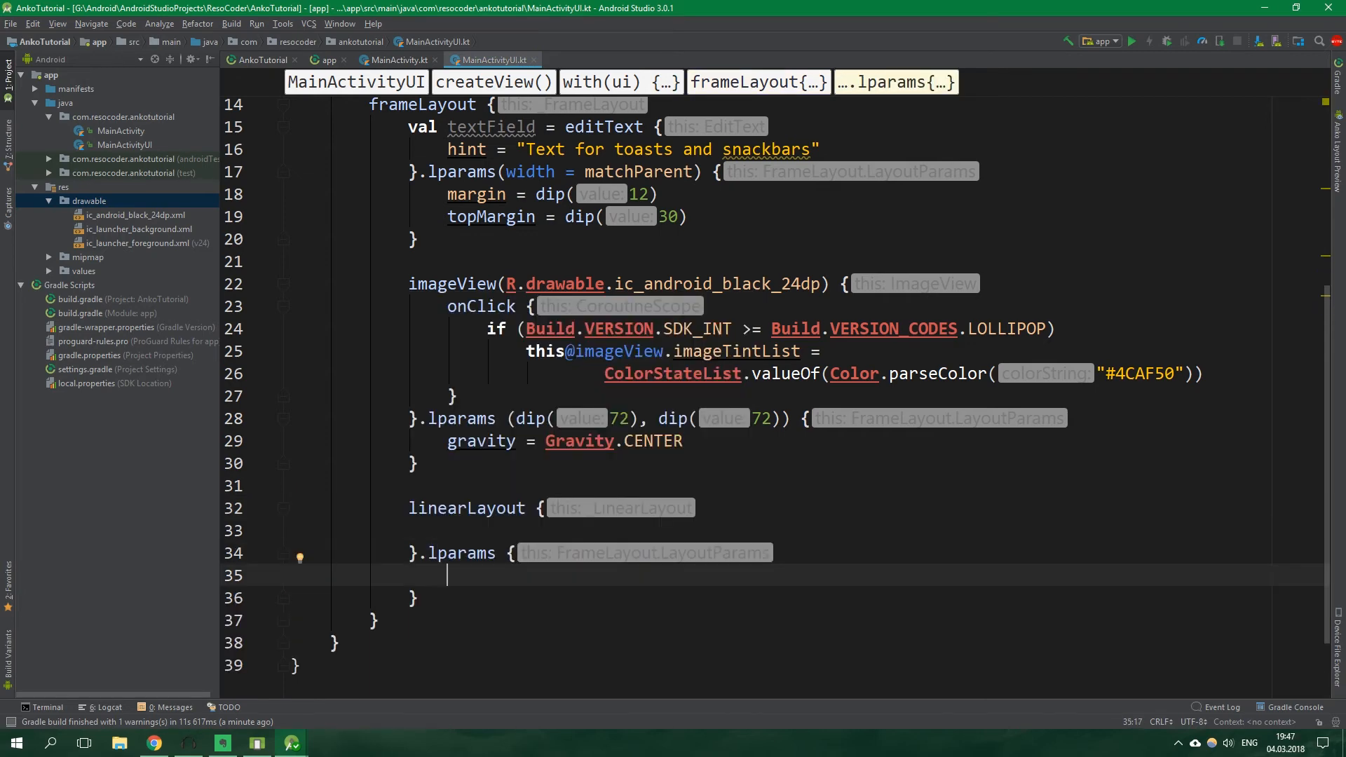
Give the linearLayout lparams gravity BOTTOM or CENTER_HORIZONTAL and a 72 dp bottomMargin.
text(gravity =)
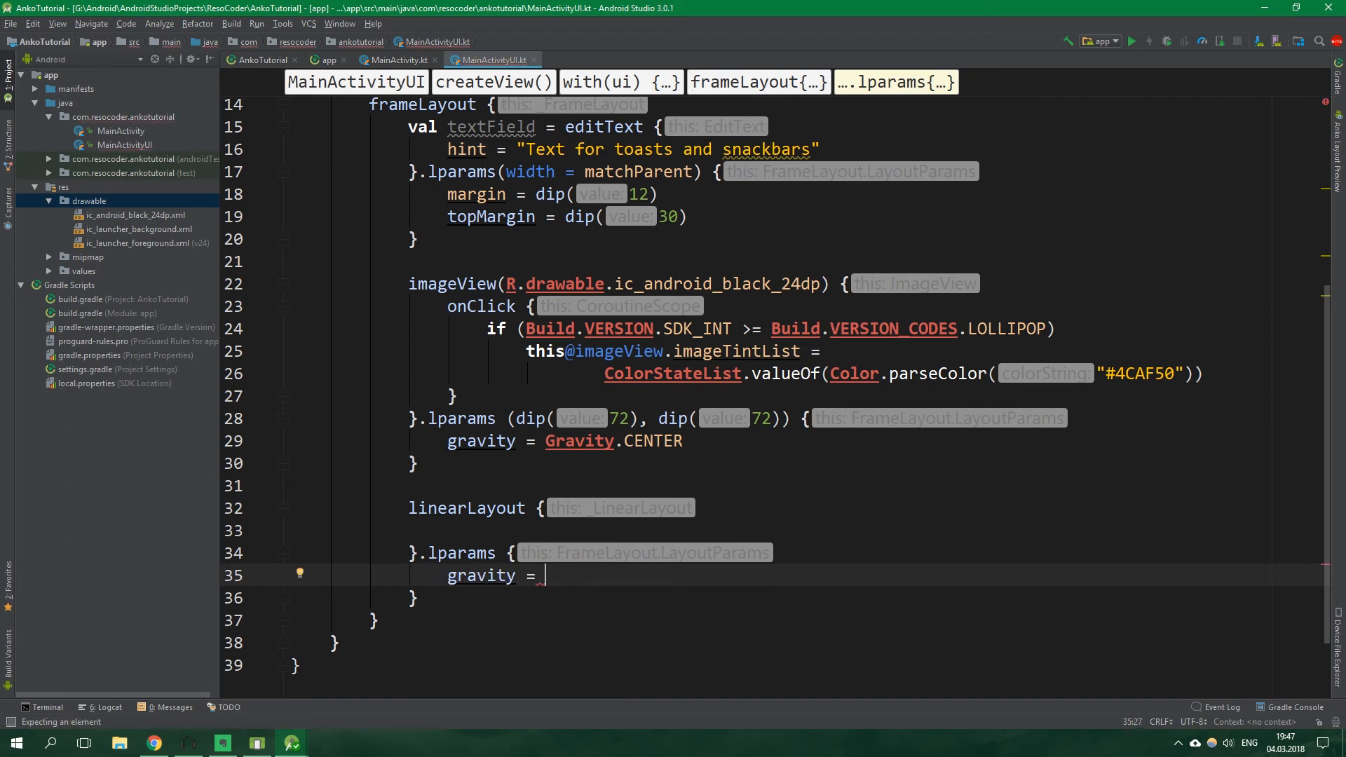
text(Gravity.BOTTOM or Gravity.CENTER_HORIZONTAL)
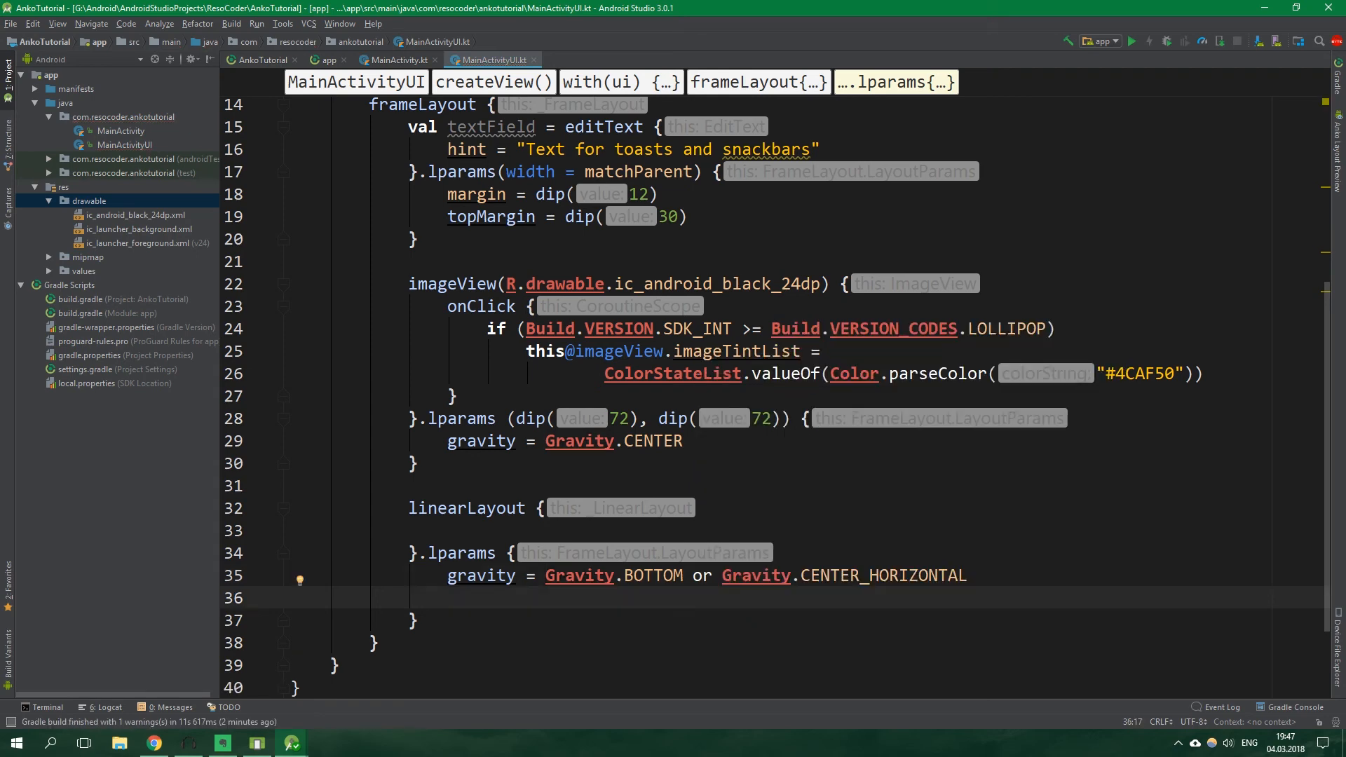
text(bottomMargin =)
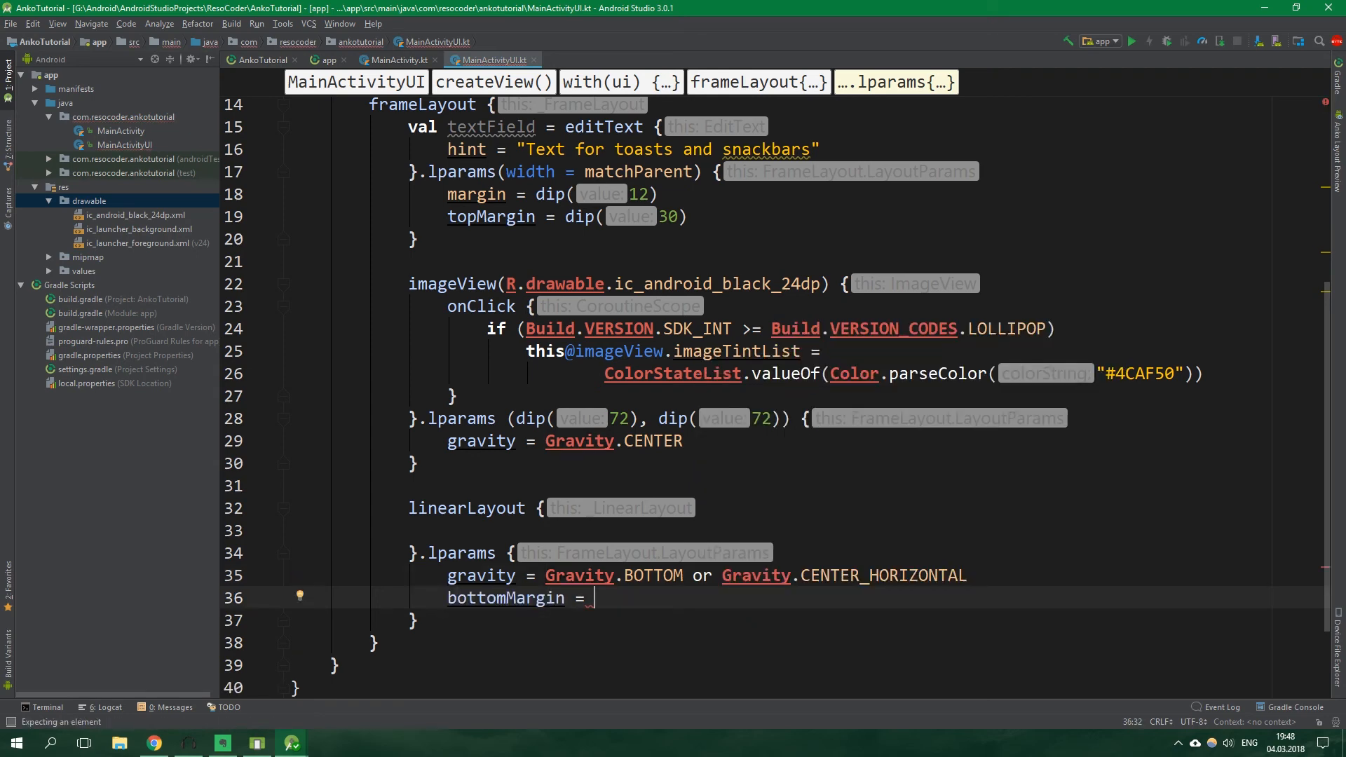
text(dip(72)
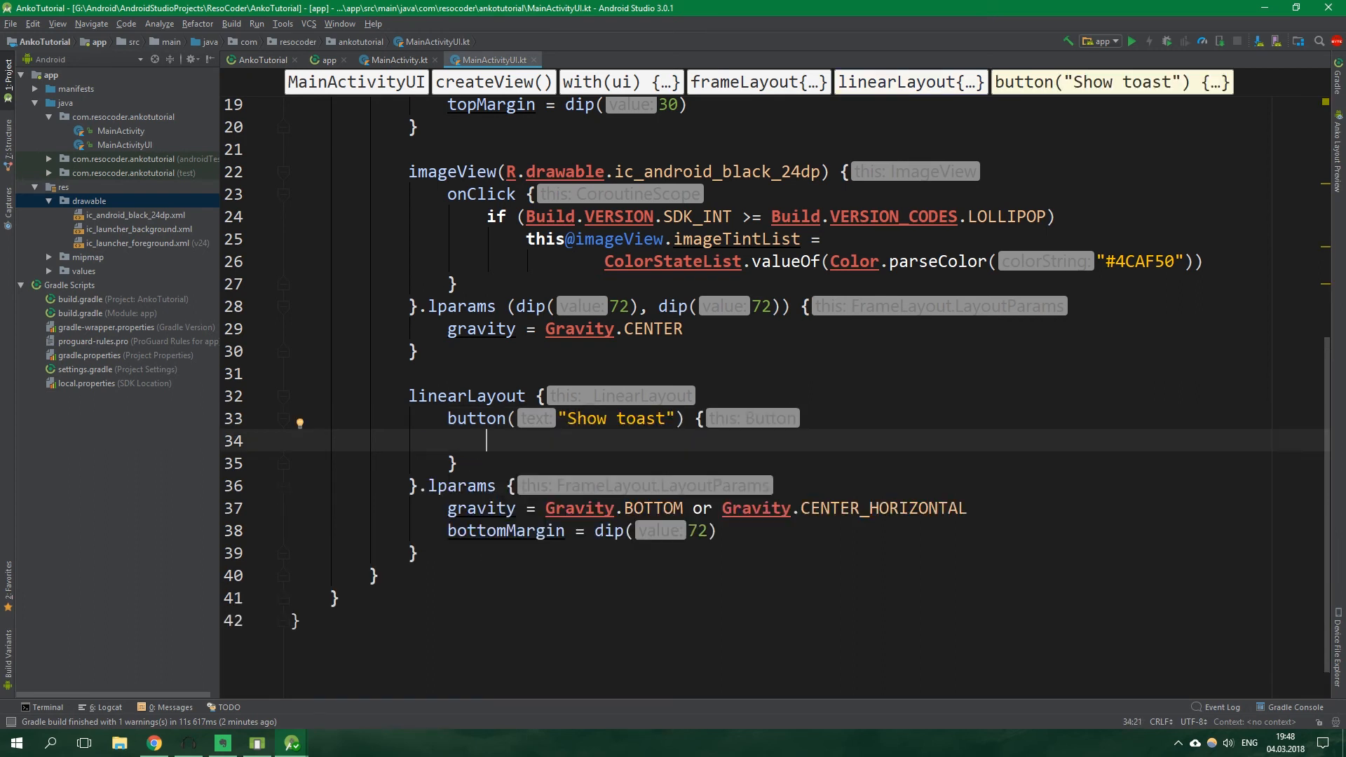
Write the button's onClick to call Anko toast(textField.text) instead of Toast.makeText.
text(onClick {)
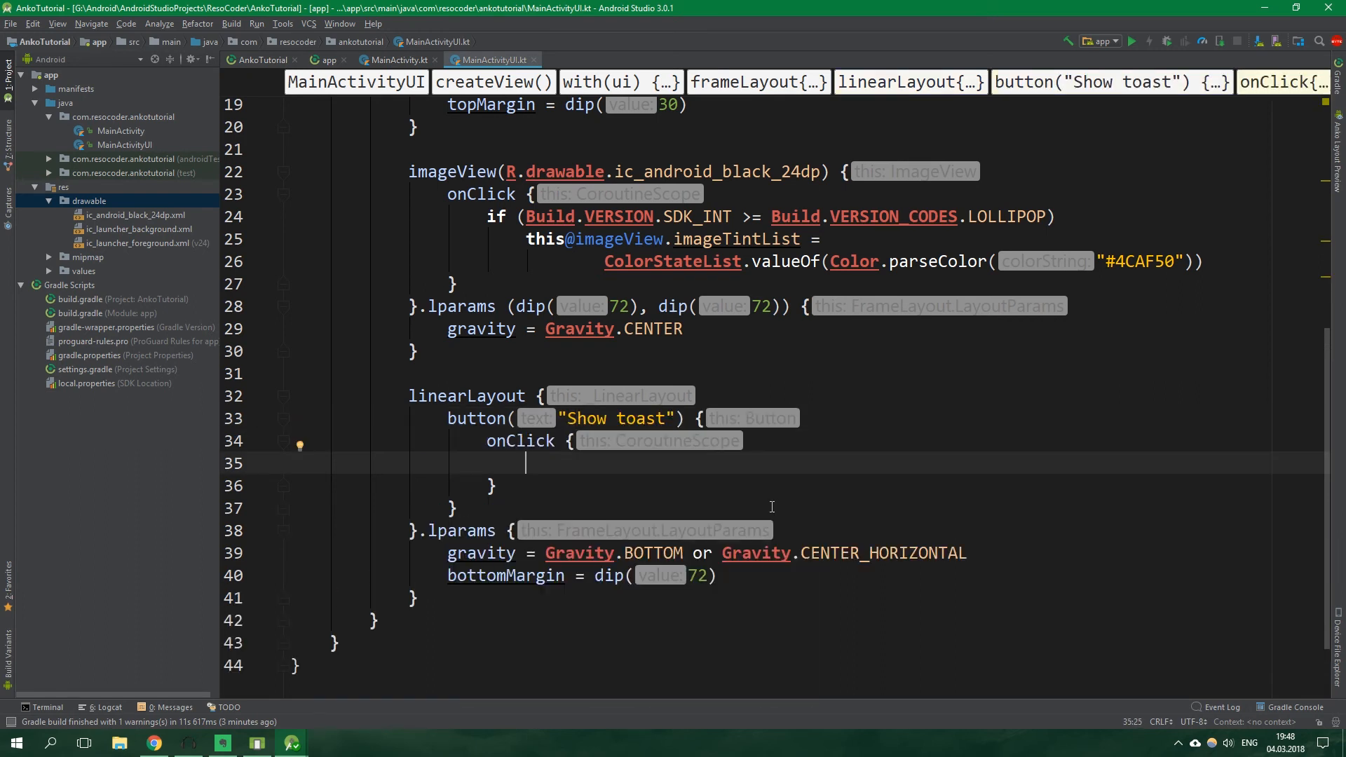
text(T)
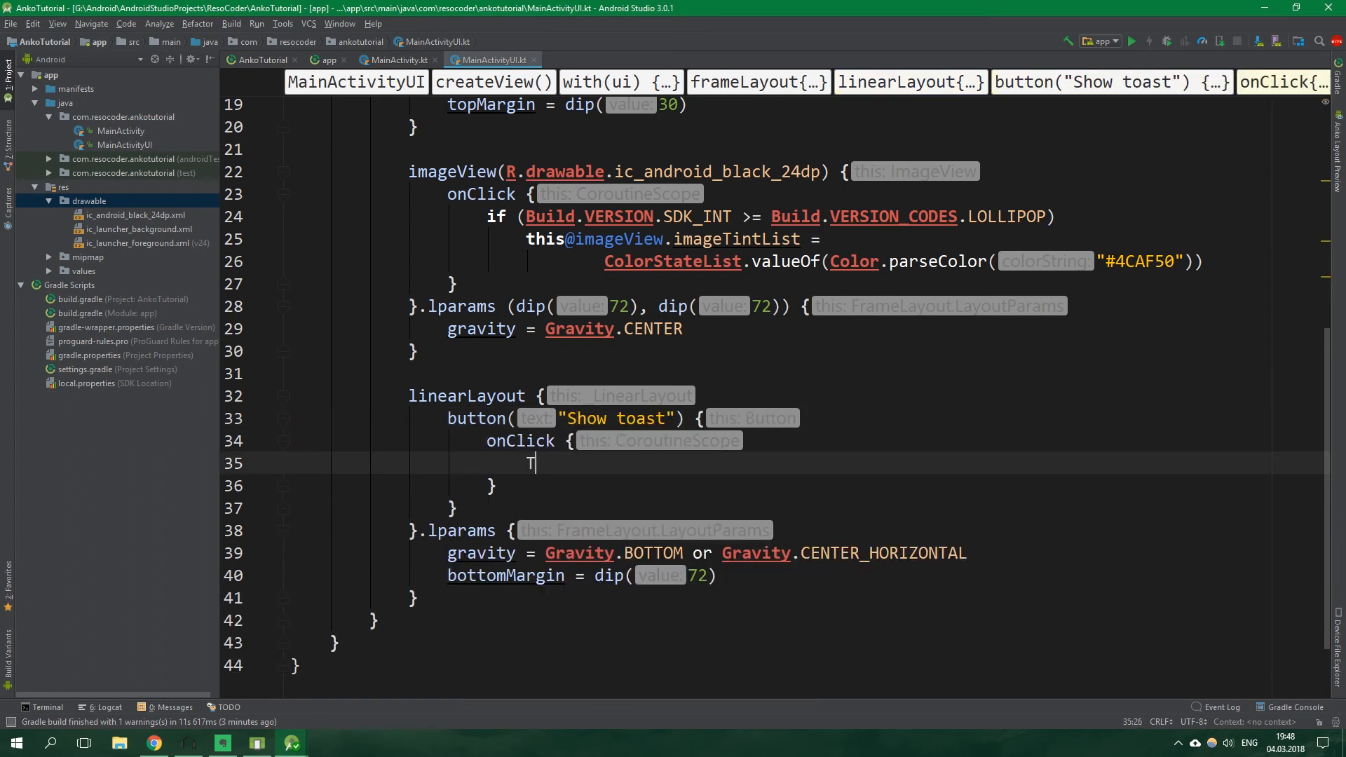
text(Toast.makeText()
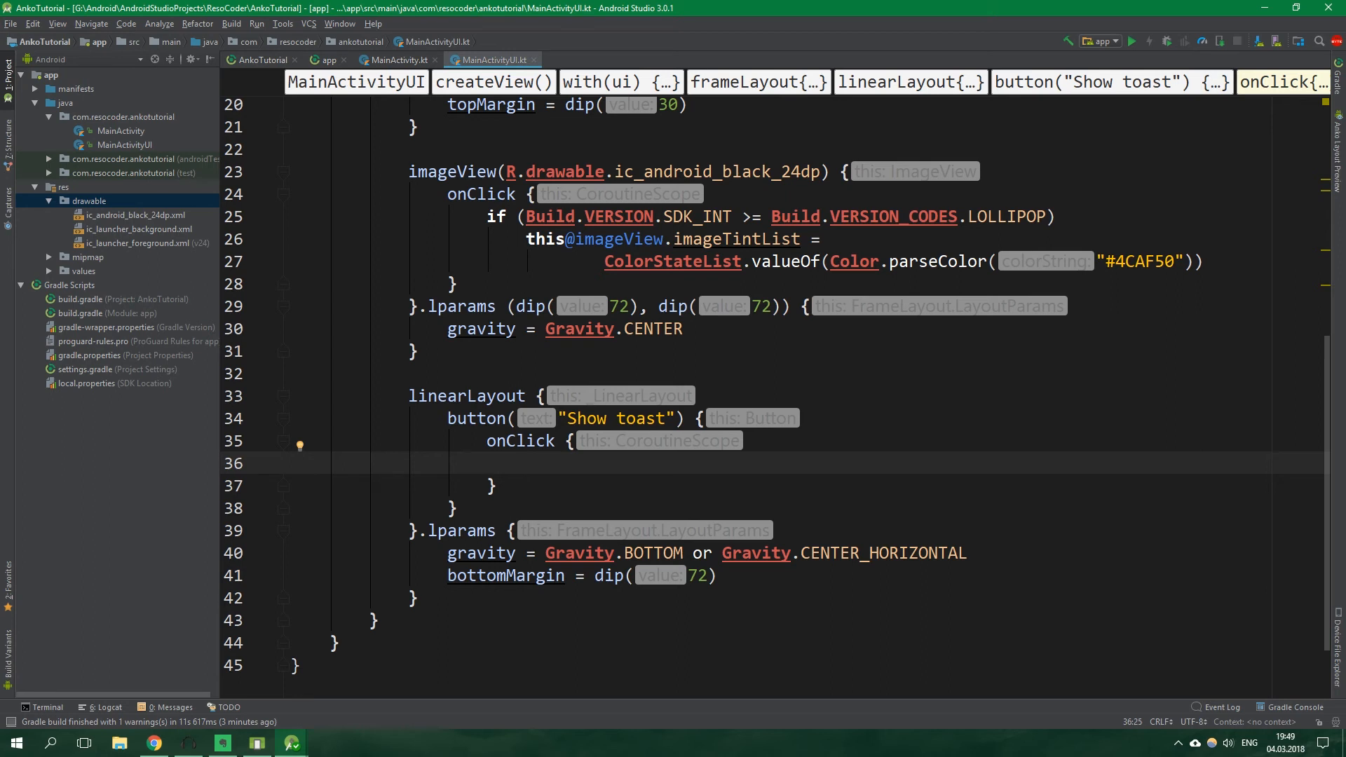
text(toast())
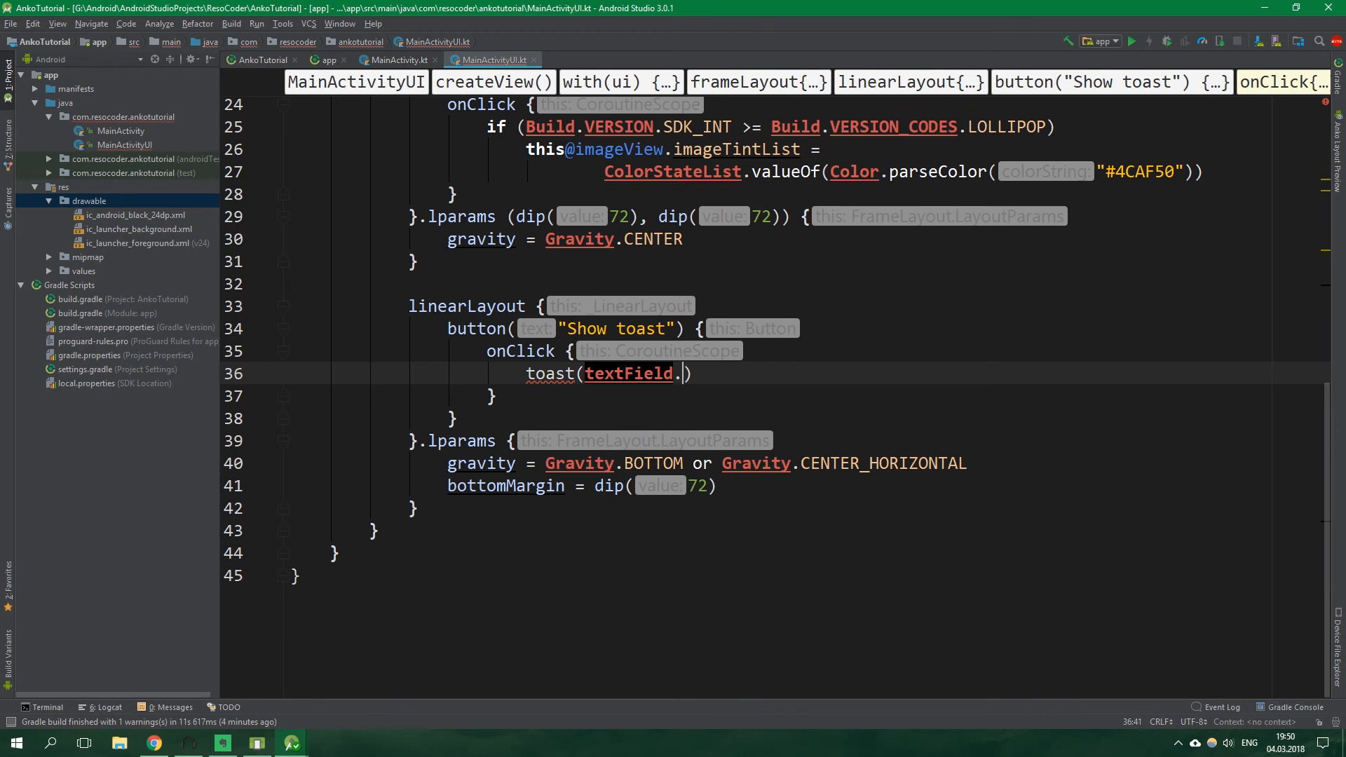
text(text)
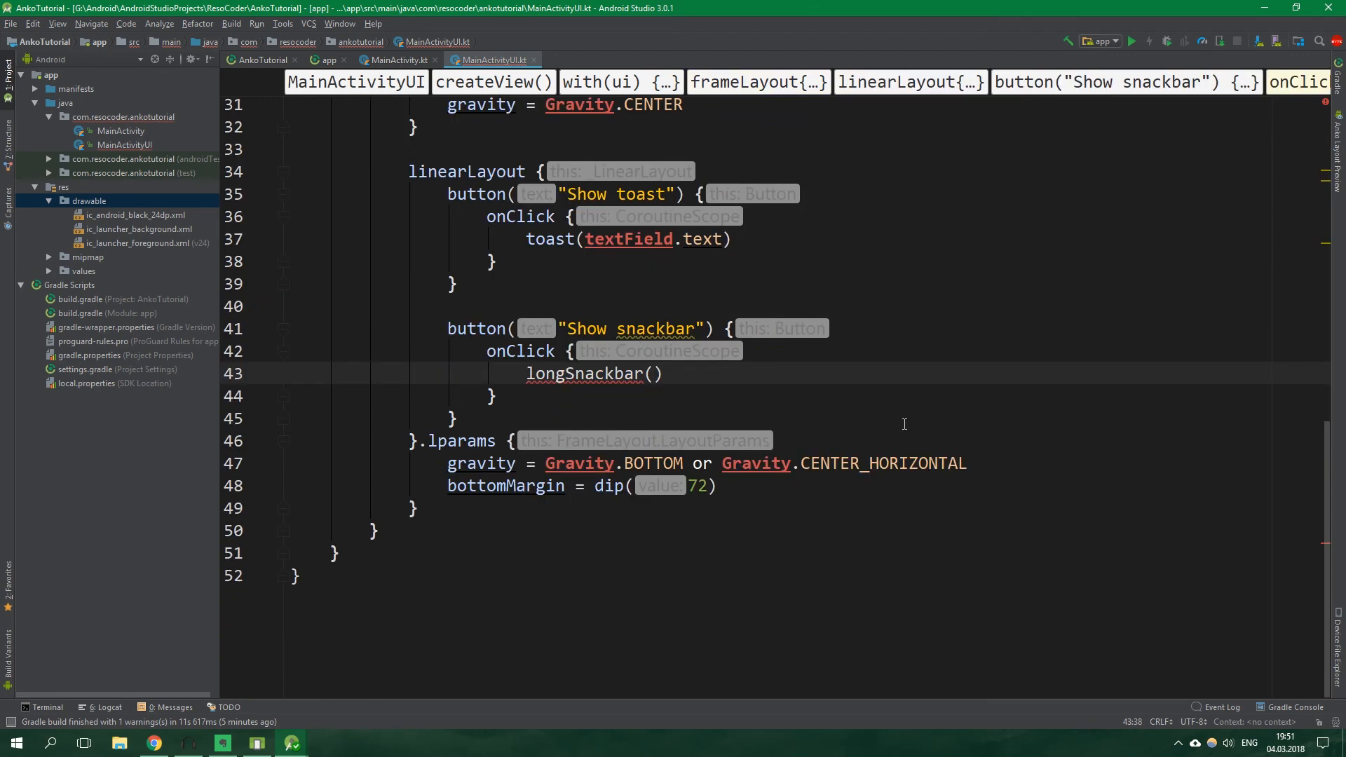
Pass this@frameLayout and textField.text.toString() to longSnackbar in the button's onClick.
text(this@frameLayout)
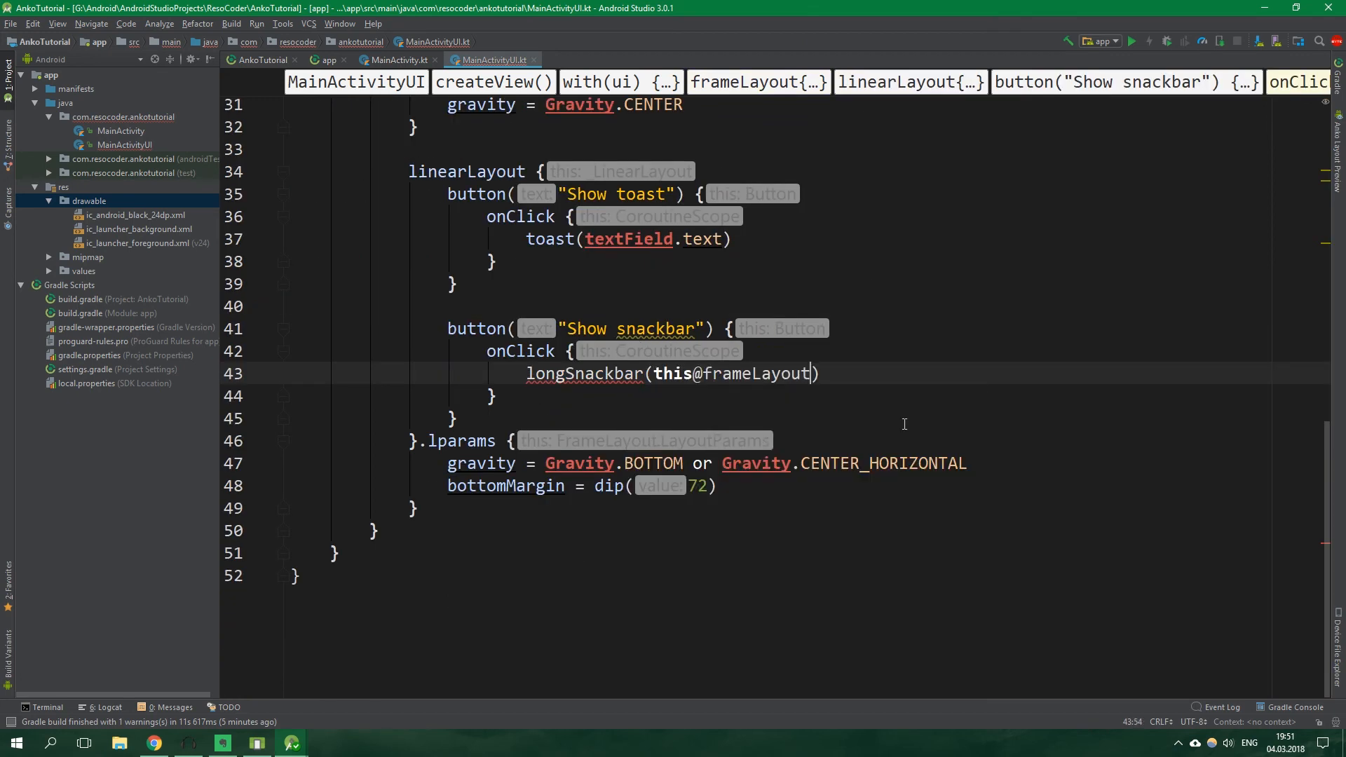
text(,)
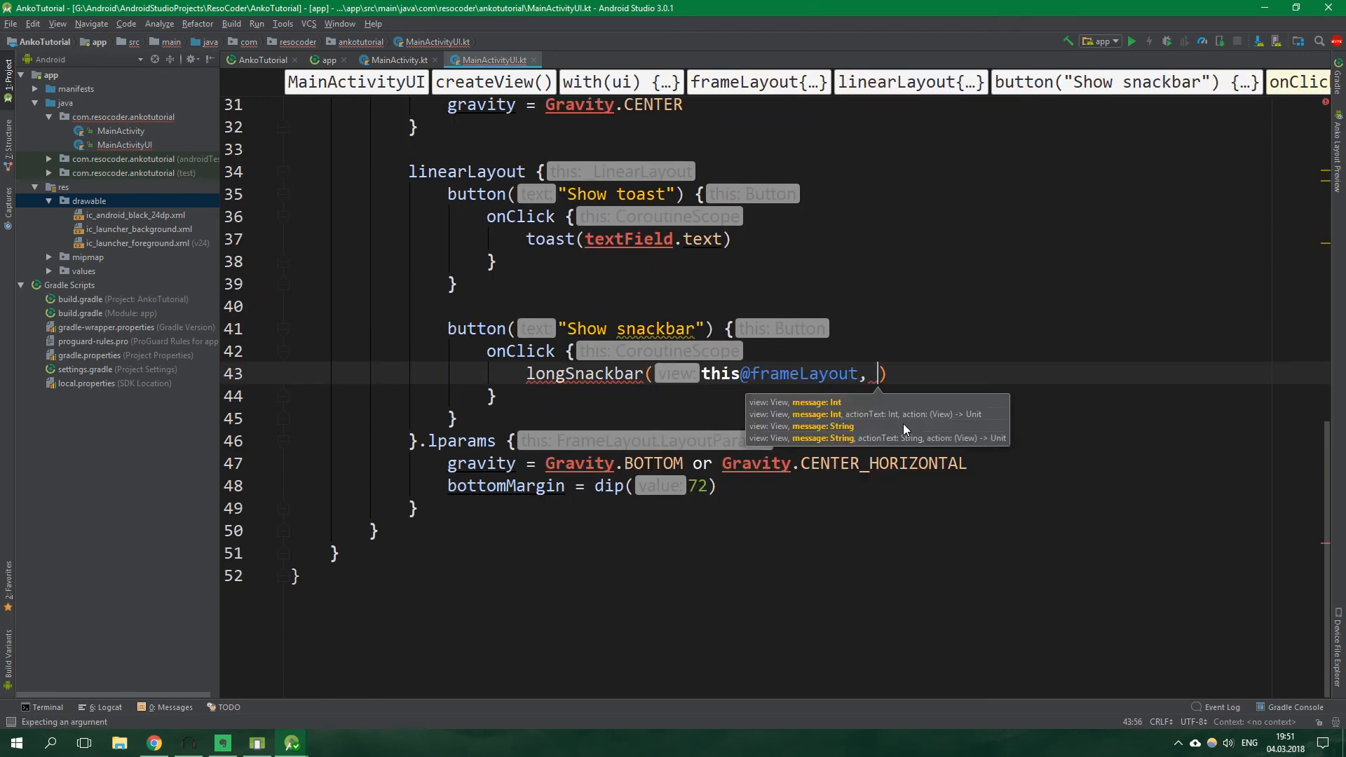
text(textField.text)
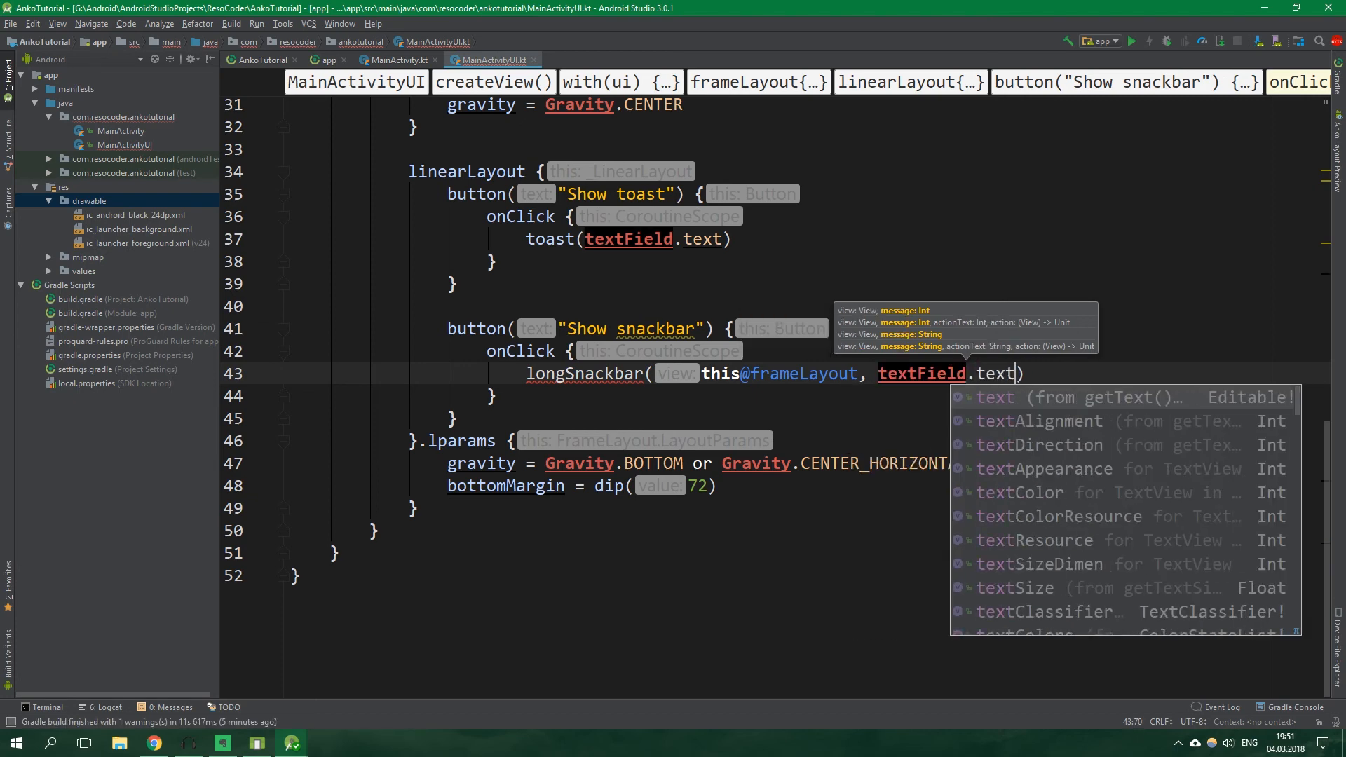
text(.toString()
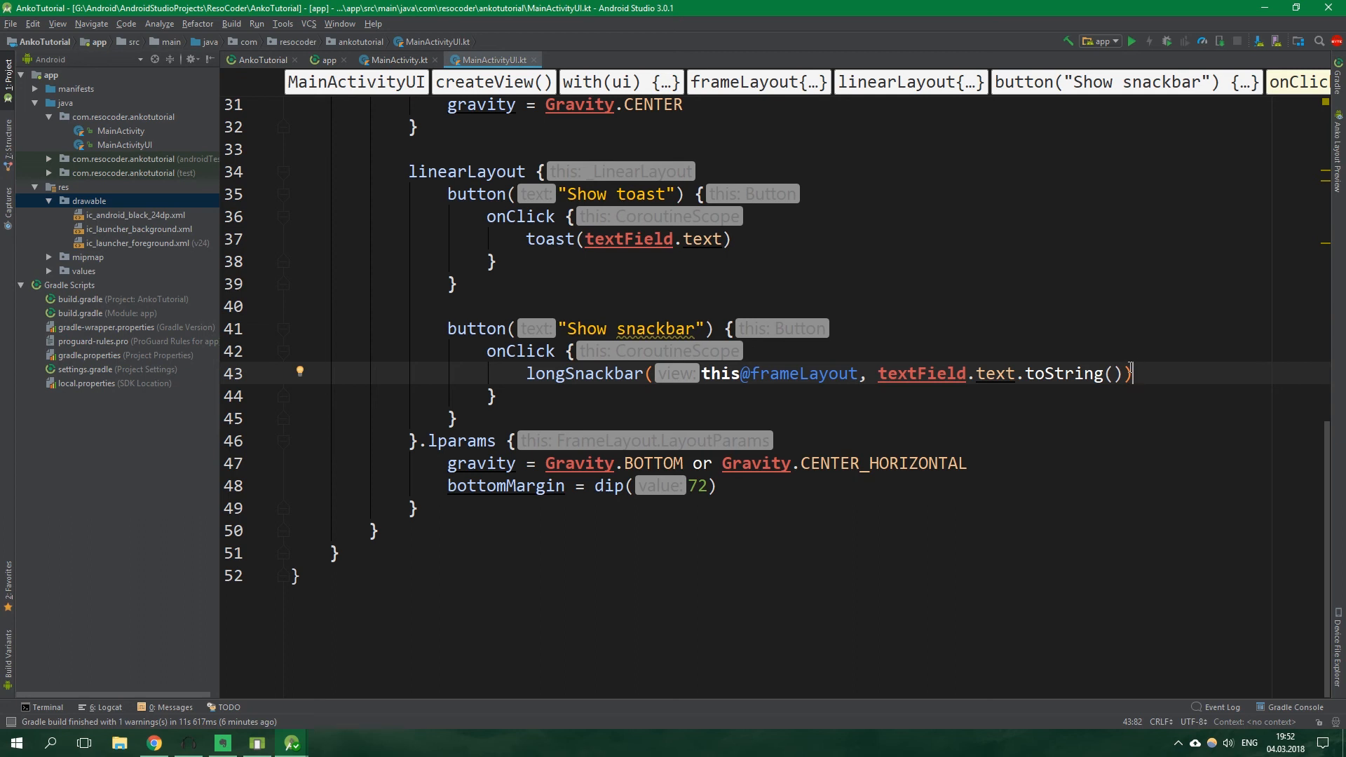
Call MainActivityUI().setContentView(this) in MainActivity's onCreate and debug-run the app on the emulator.
click(395, 61)
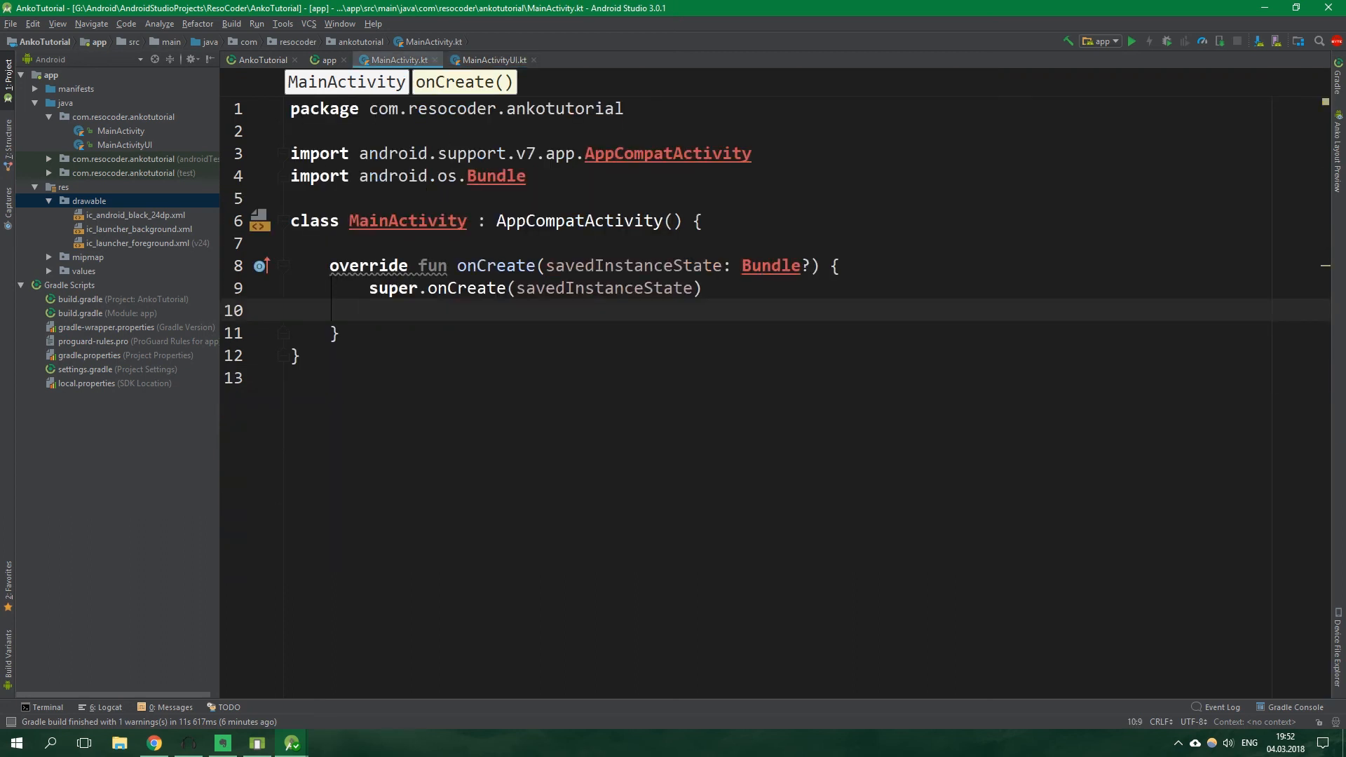
text(MainActivityUI()
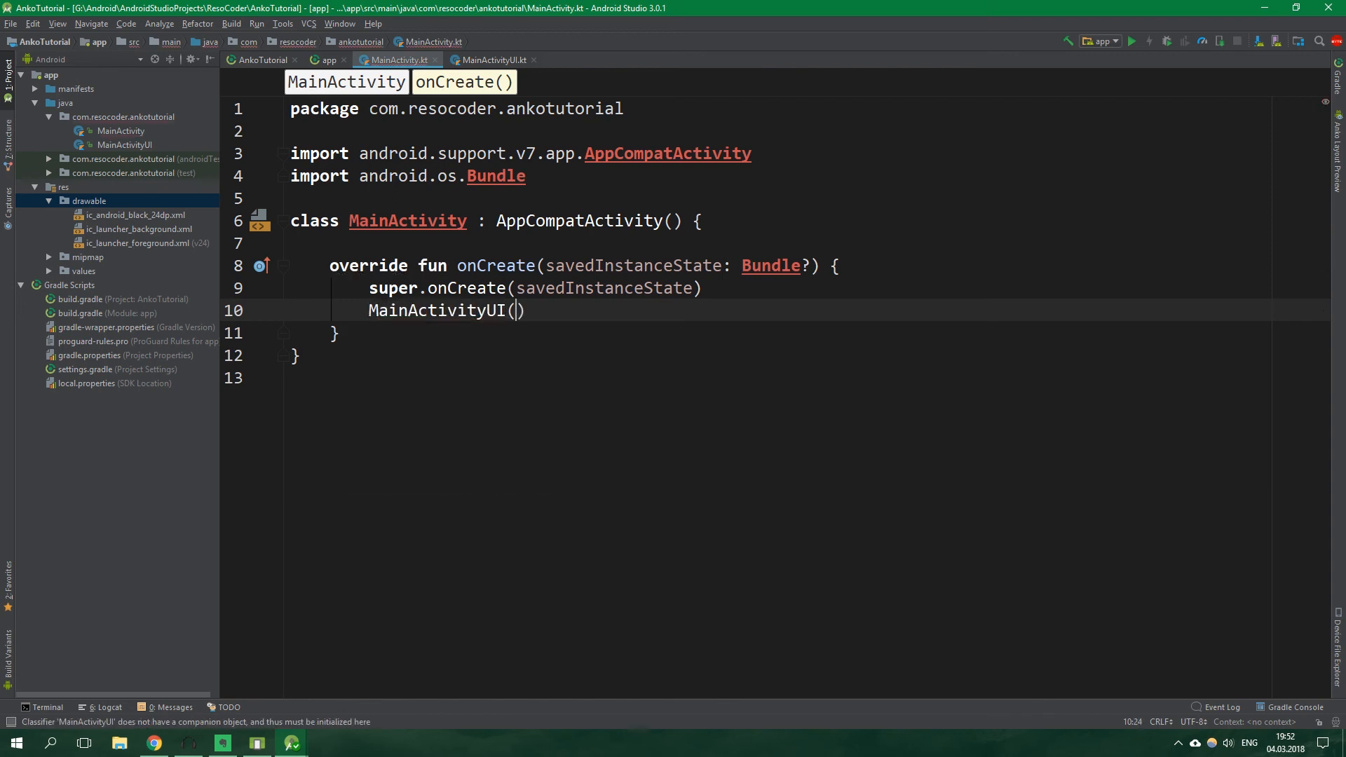
text().setContentView(this))
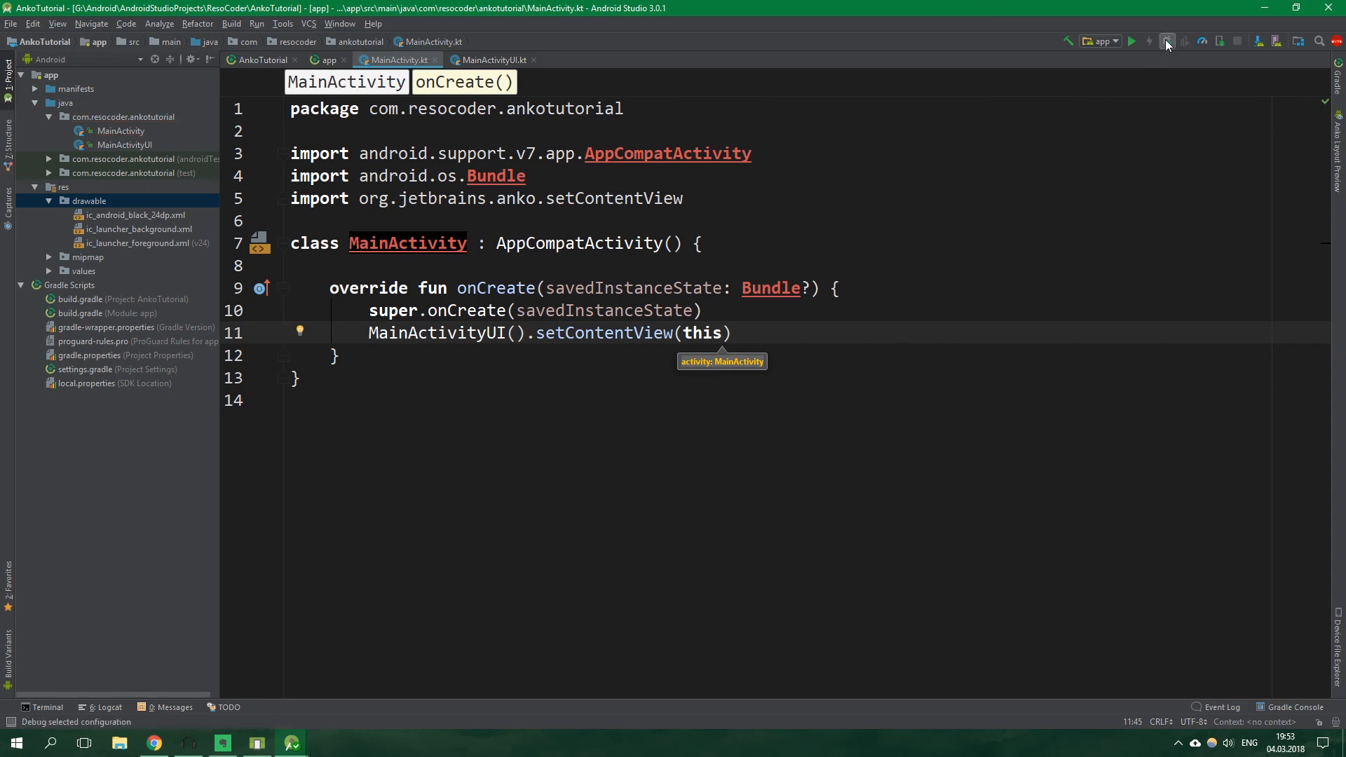
click(1165, 40)
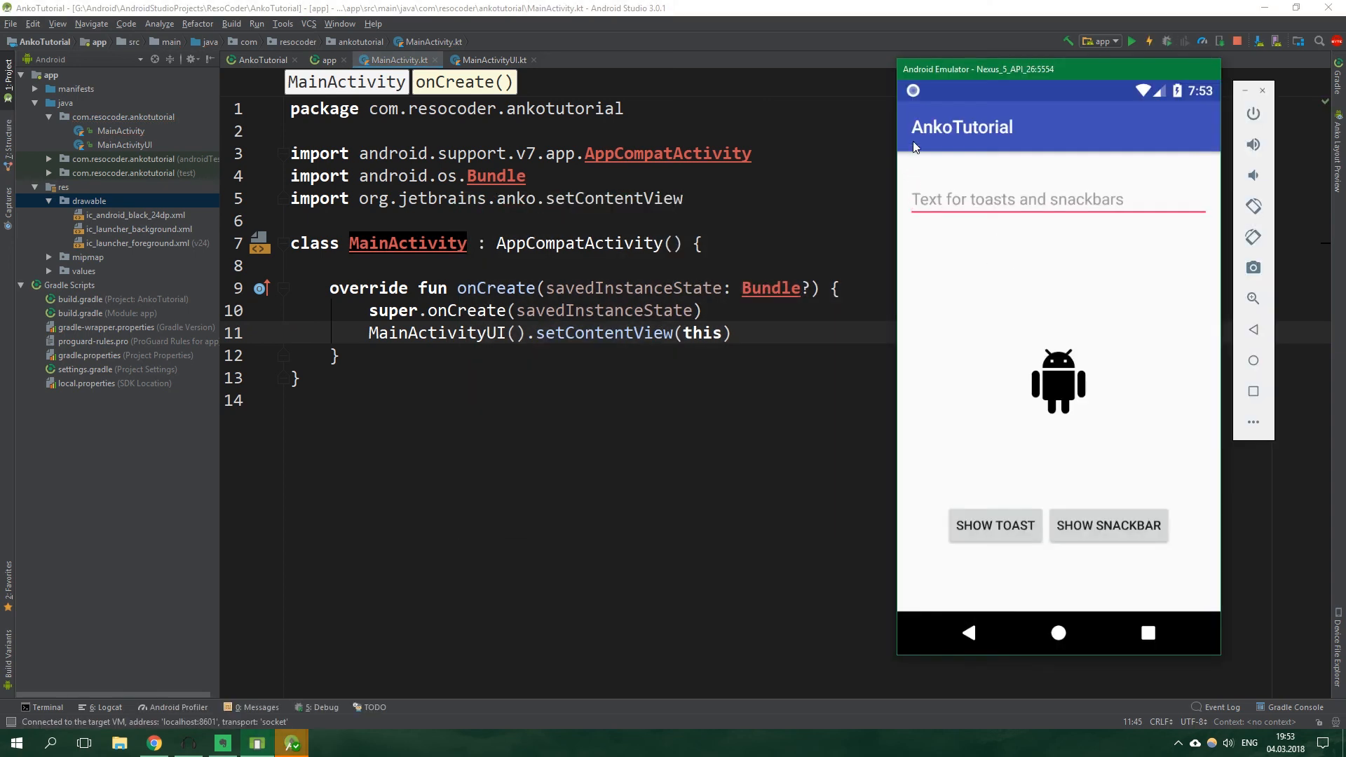
click(1018, 200)
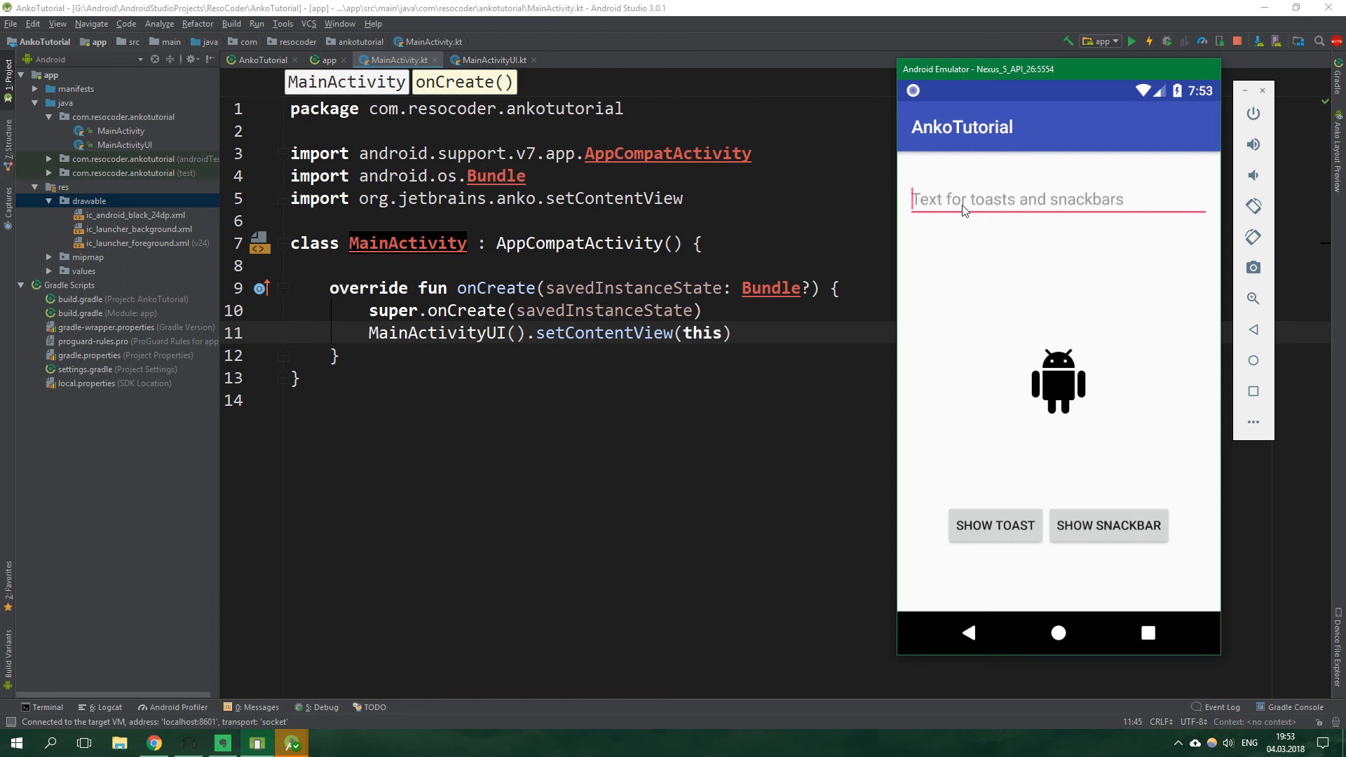